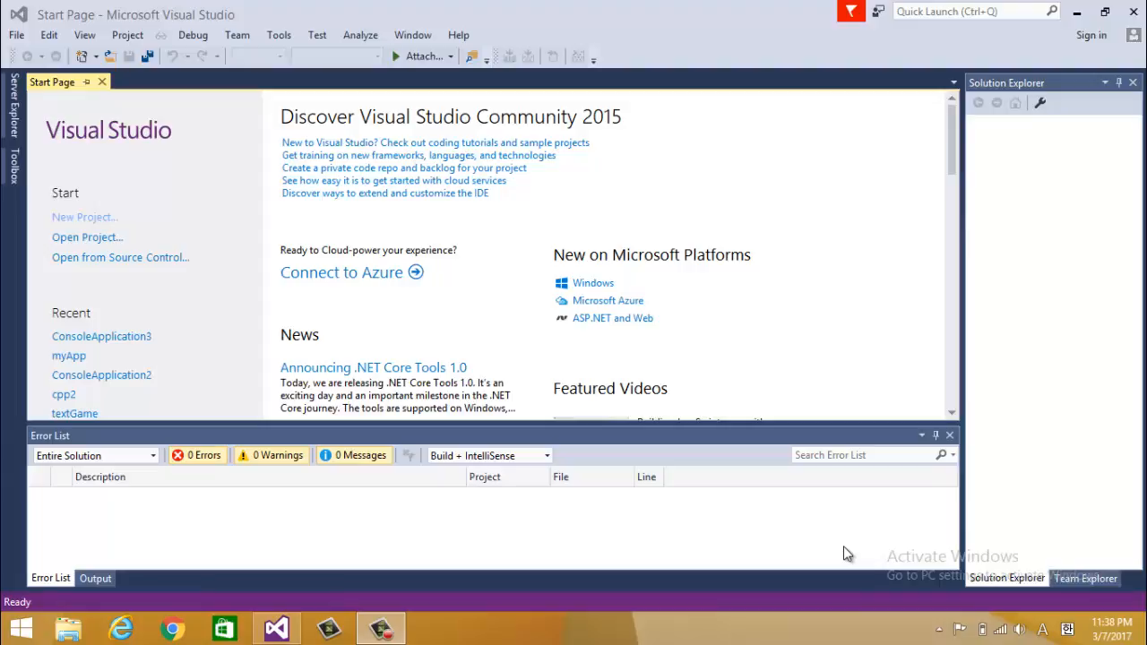
{"action": "mouse_move", "coordinate": [531, 534]}
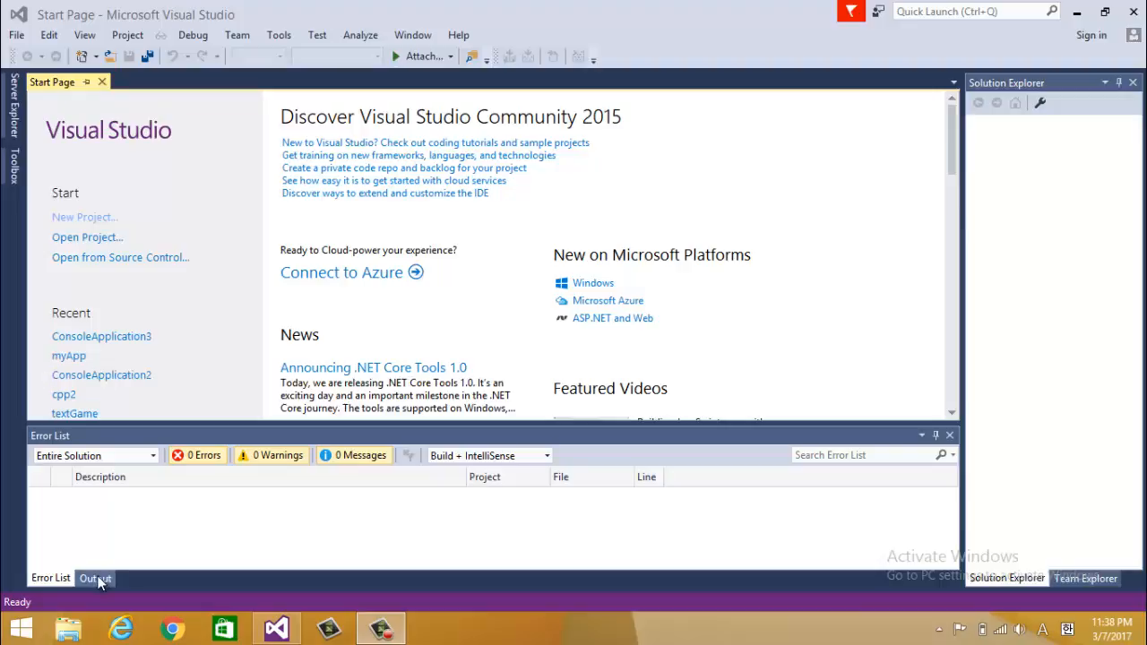
- Switch the bottom panel of the Start Page from the Error List to the Output pane
{"action": "left_click", "coordinate": [94, 577]}
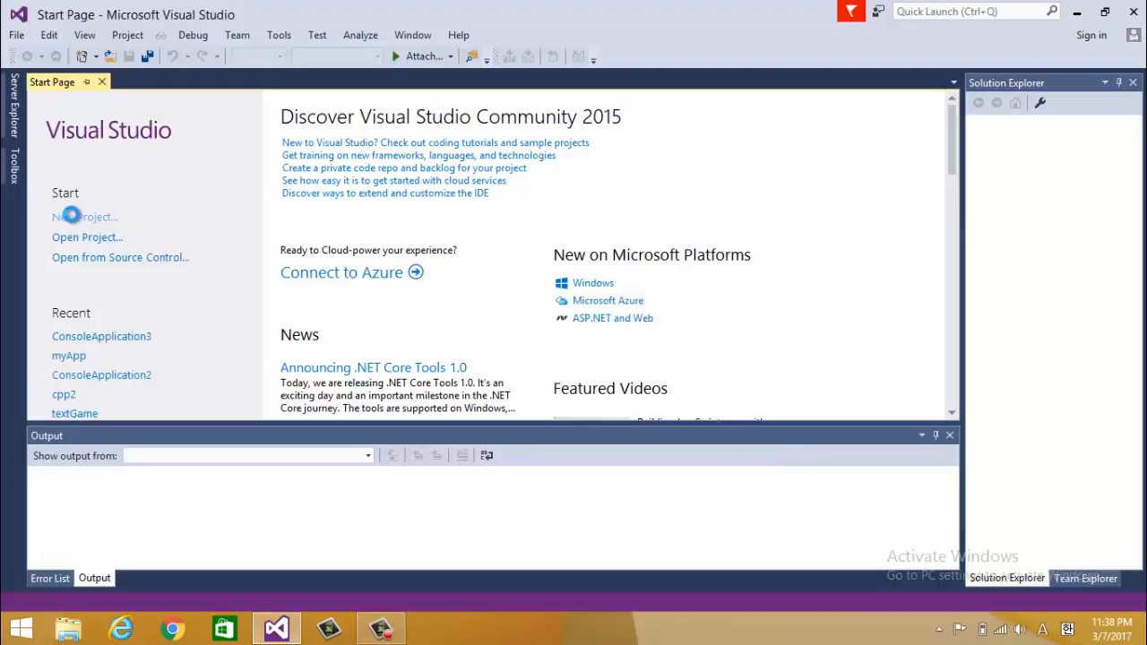
- Start a new Win32 Console Application project named forLoop
{"action": "left_click", "coordinate": [82, 215]}
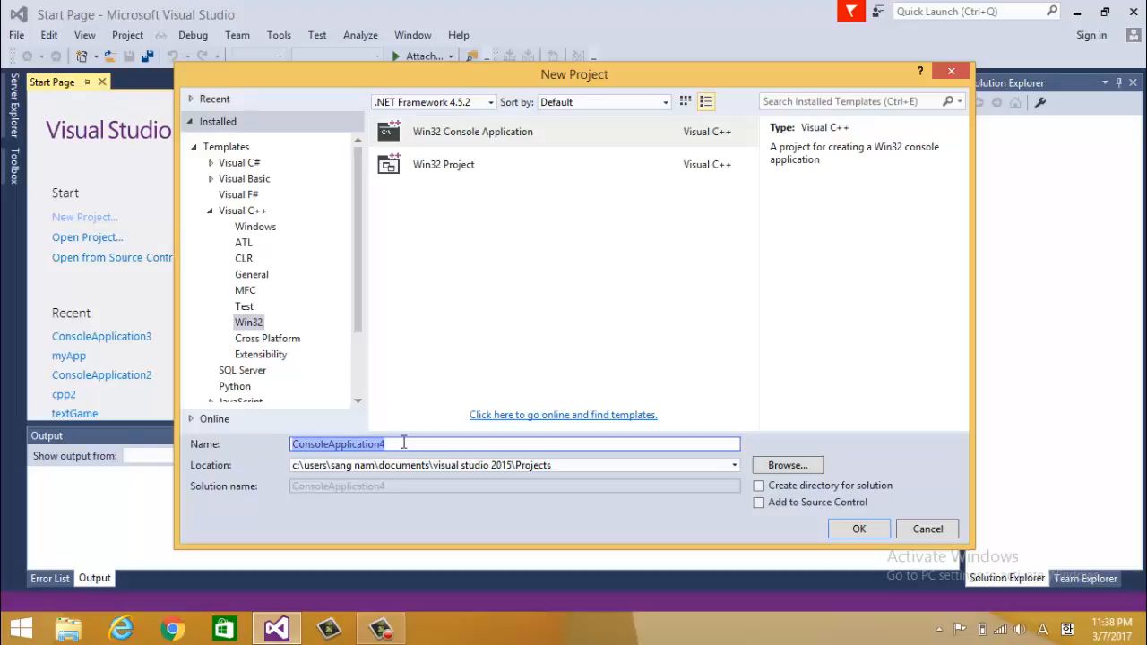
{"action": "type", "text": "forL"}
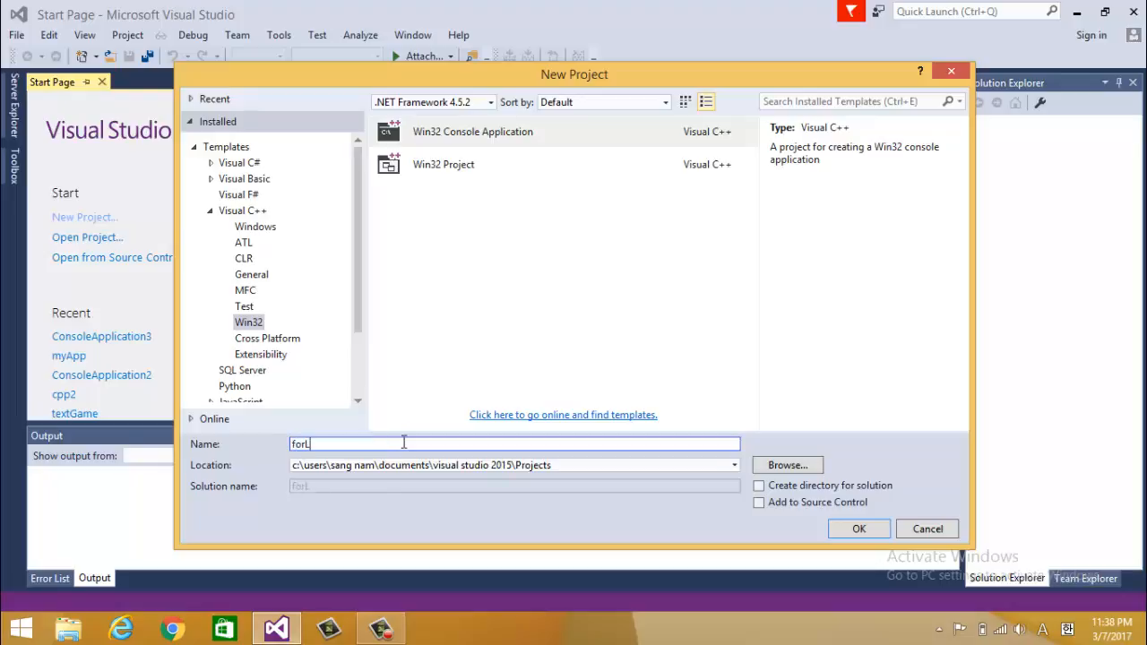
{"action": "type", "text": "oop"}
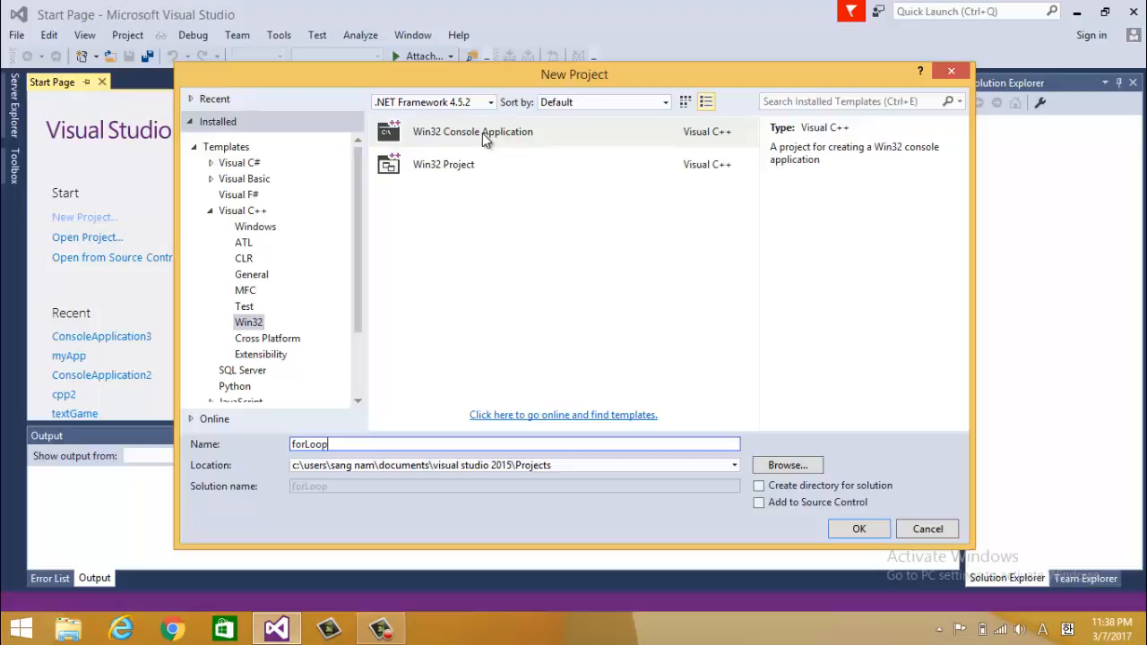
{"action": "left_click", "coordinate": [473, 133]}
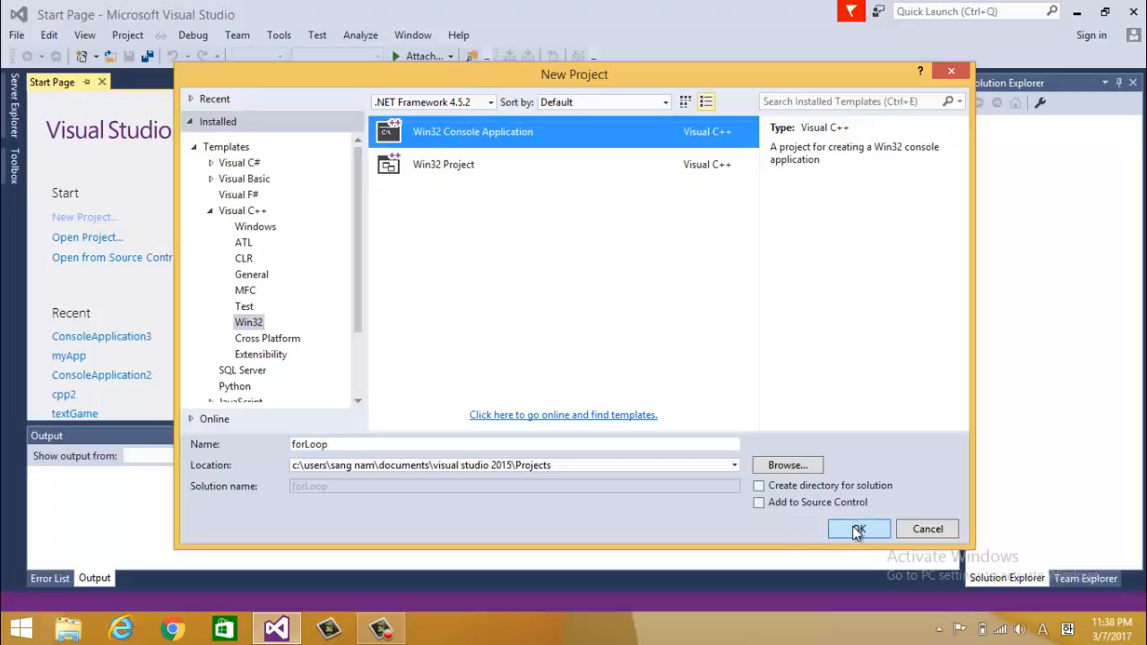
{"action": "left_click", "coordinate": [857, 529]}
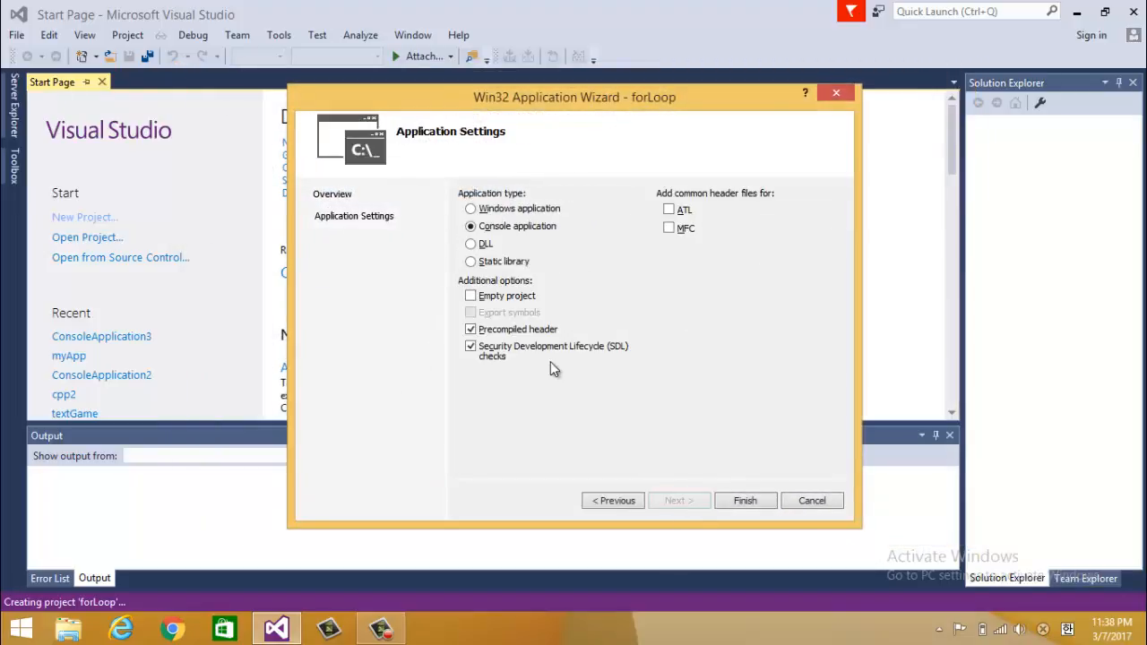
- Finish the application wizard with the Empty project option ticked
{"action": "left_click", "coordinate": [469, 296]}
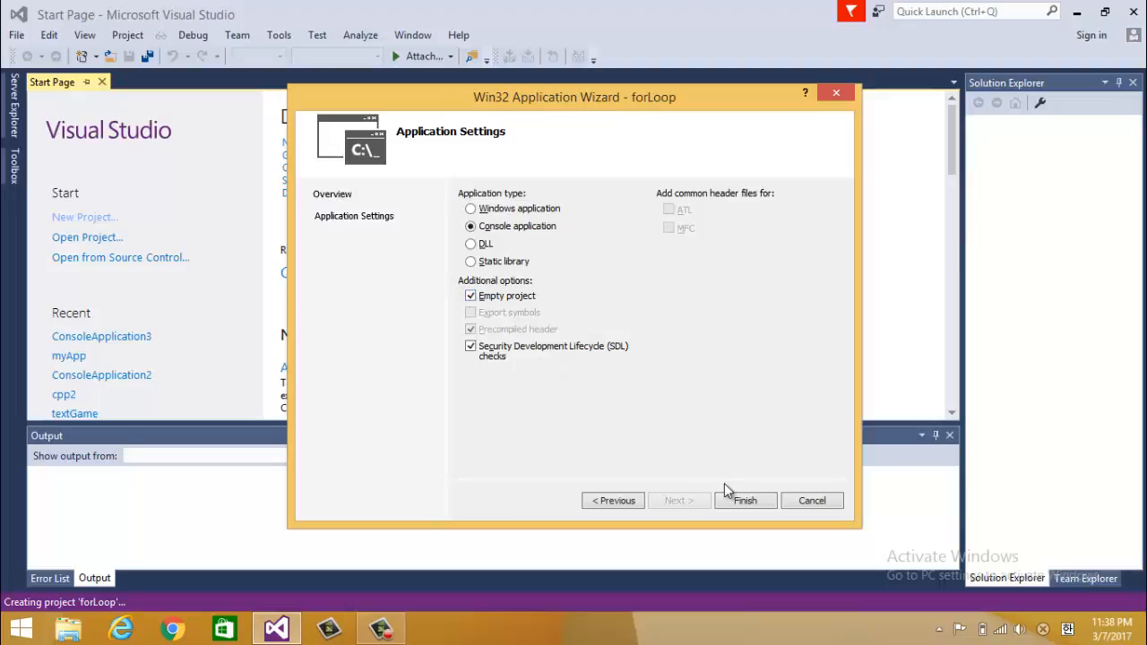
{"action": "left_click", "coordinate": [746, 500]}
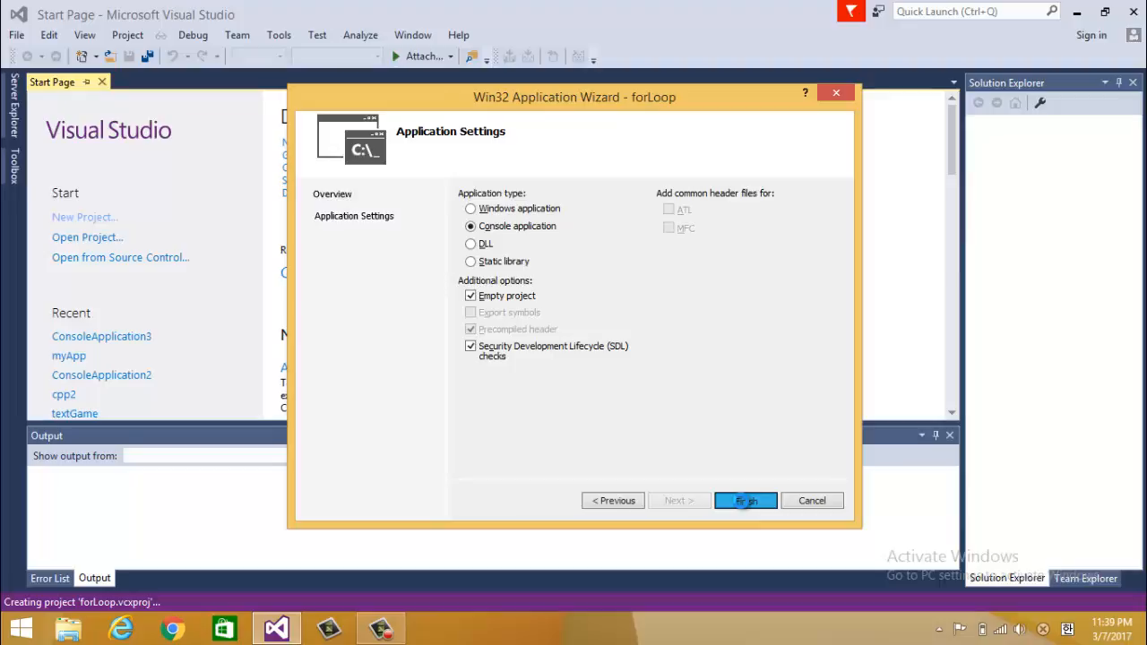
{"action": "left_click", "coordinate": [746, 500]}
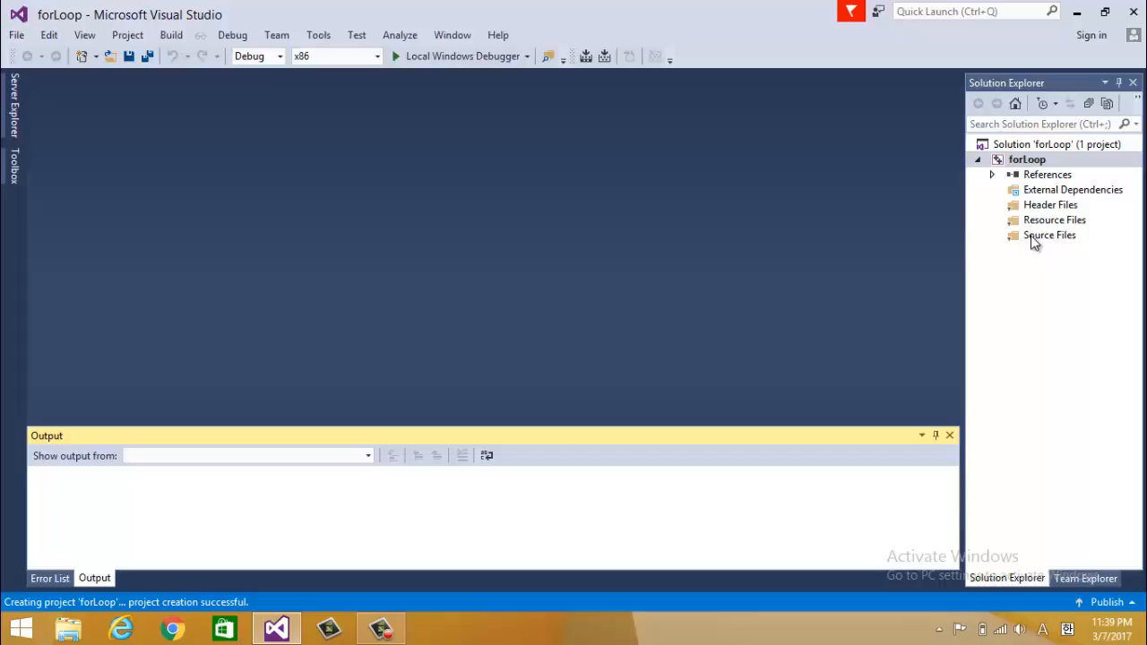
- Add a new C++ (.cpp) source file to the forLoop project's Source Files folder
{"action": "right_click", "coordinate": [1051, 235]}
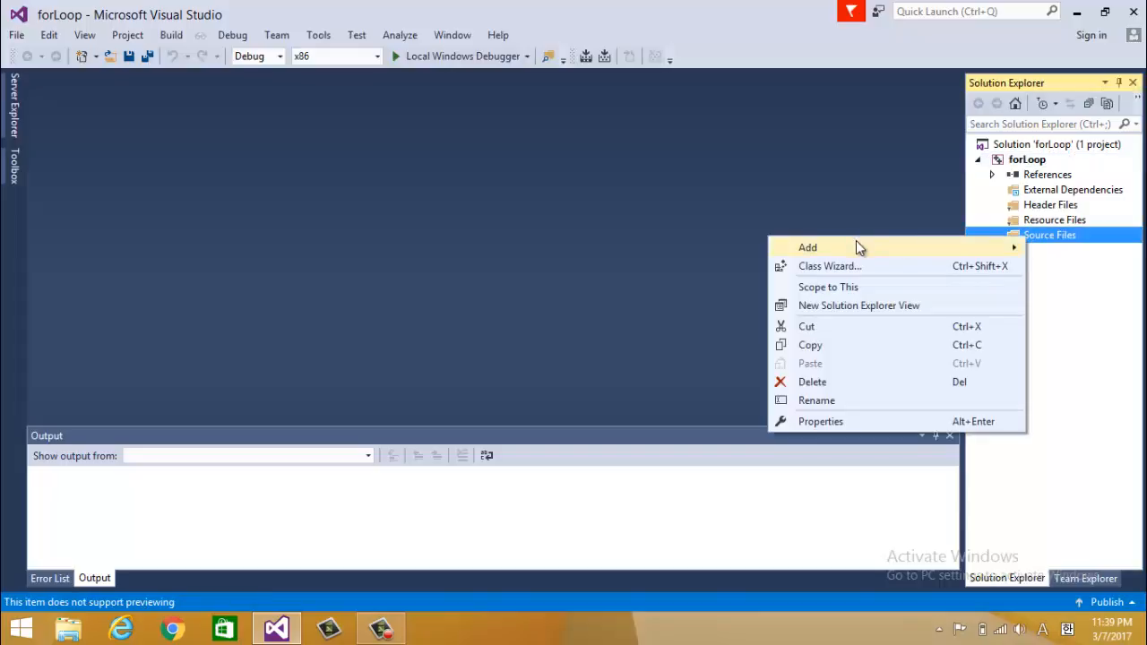
{"action": "left_click", "coordinate": [807, 247]}
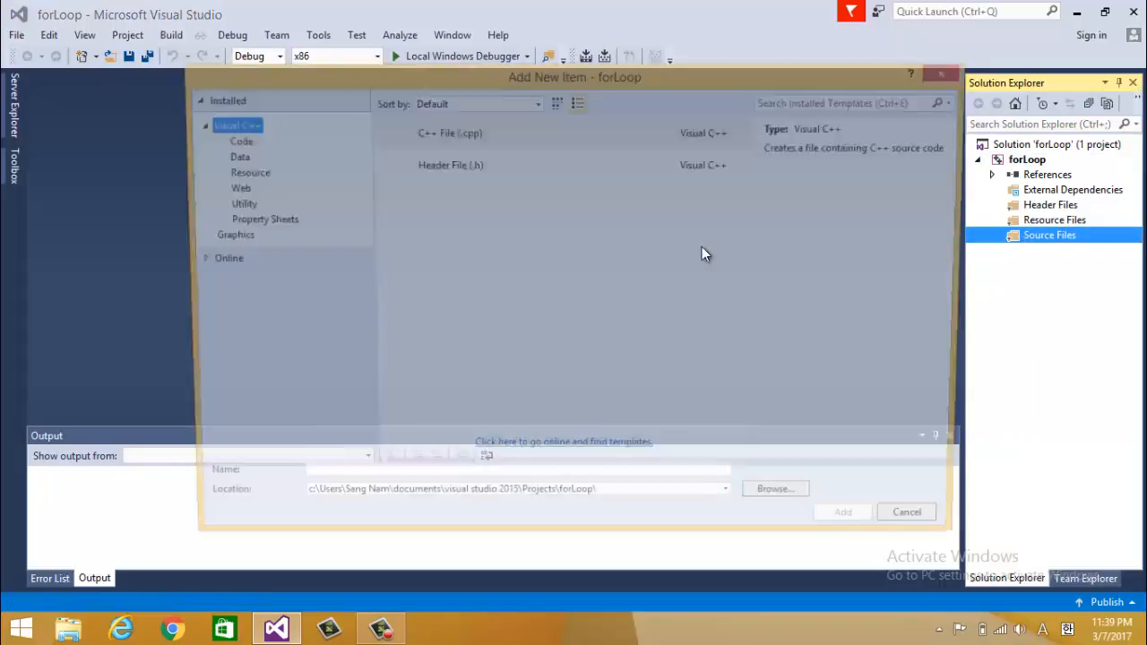
{"action": "left_click", "coordinate": [445, 133]}
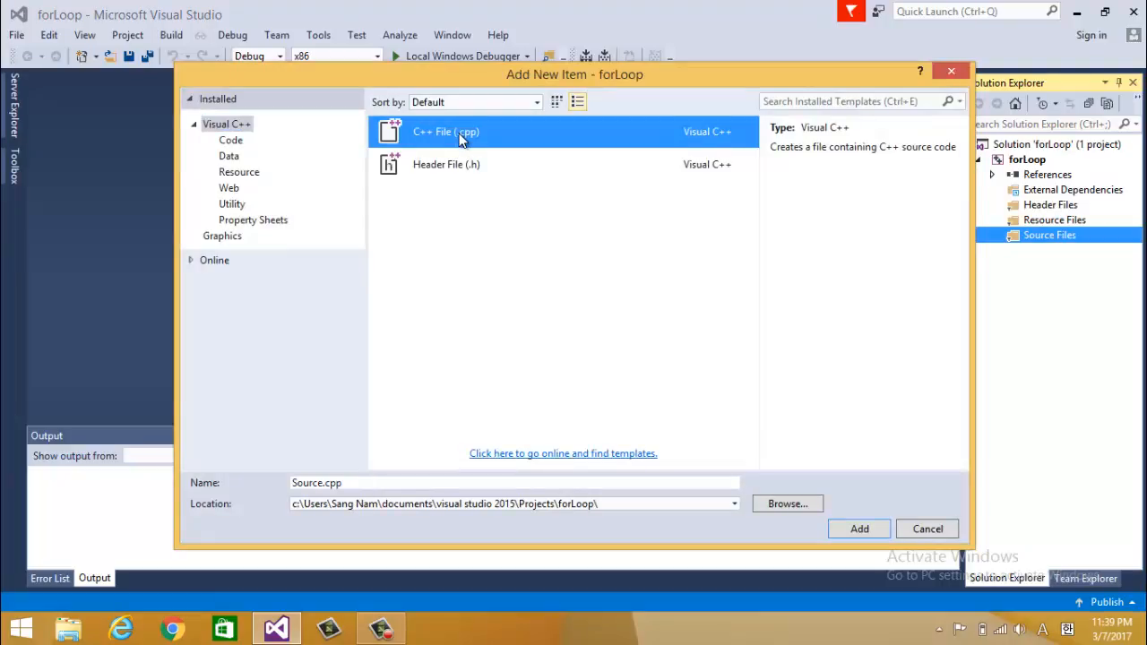
{"action": "mouse_move", "coordinate": [380, 199]}
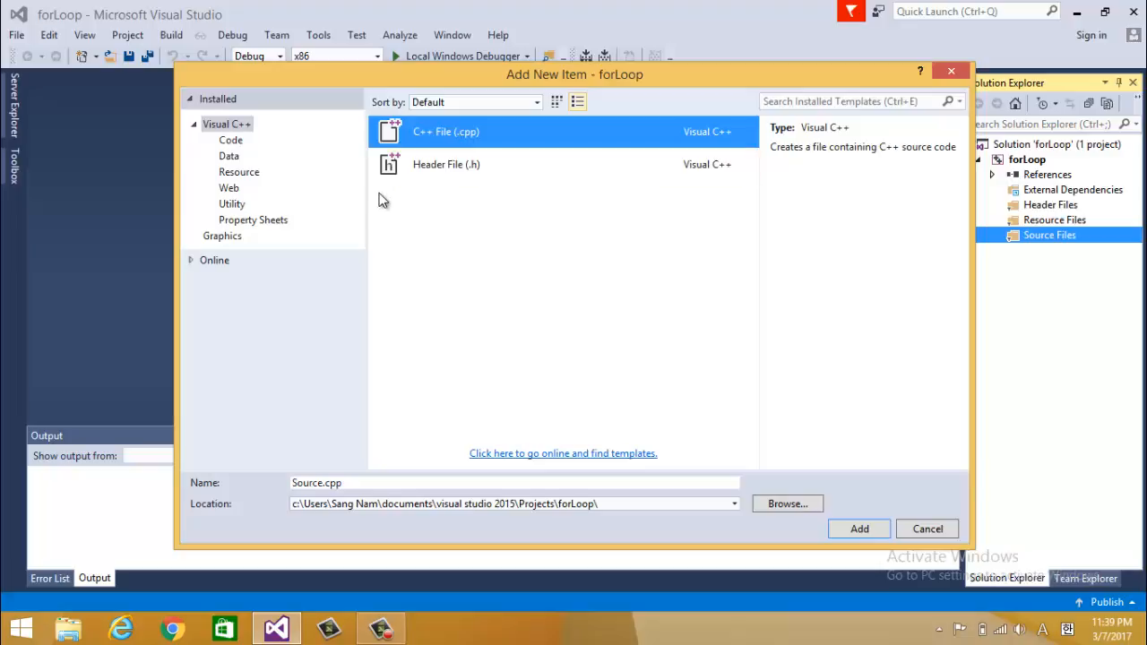
{"action": "left_click", "coordinate": [516, 484]}
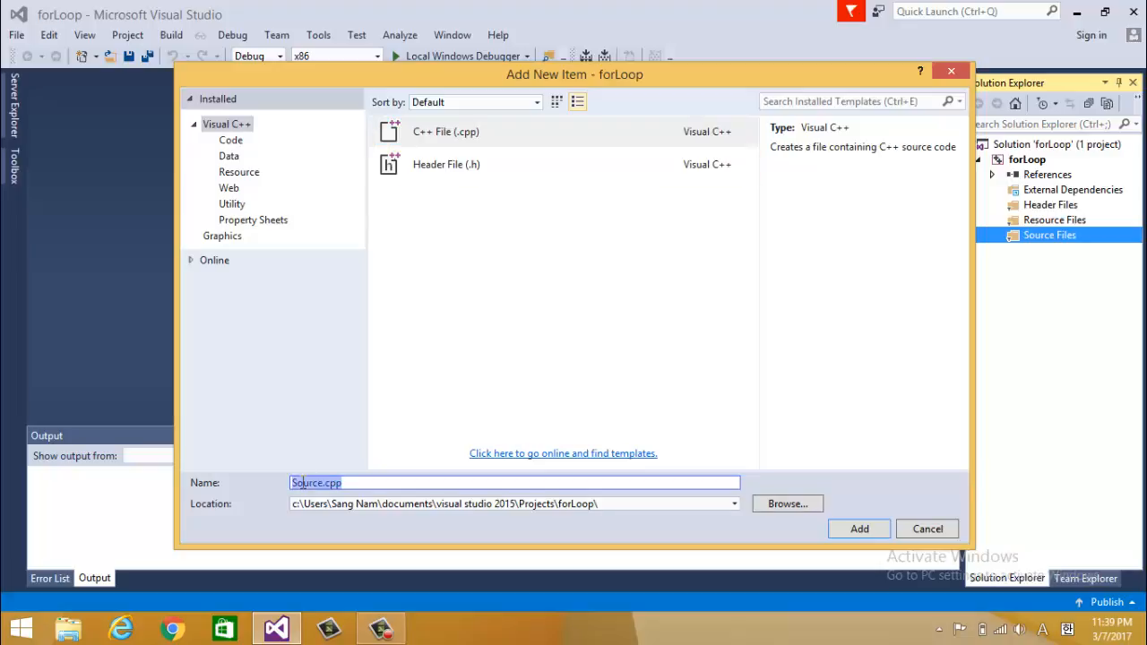
{"action": "left_click", "coordinate": [309, 482]}
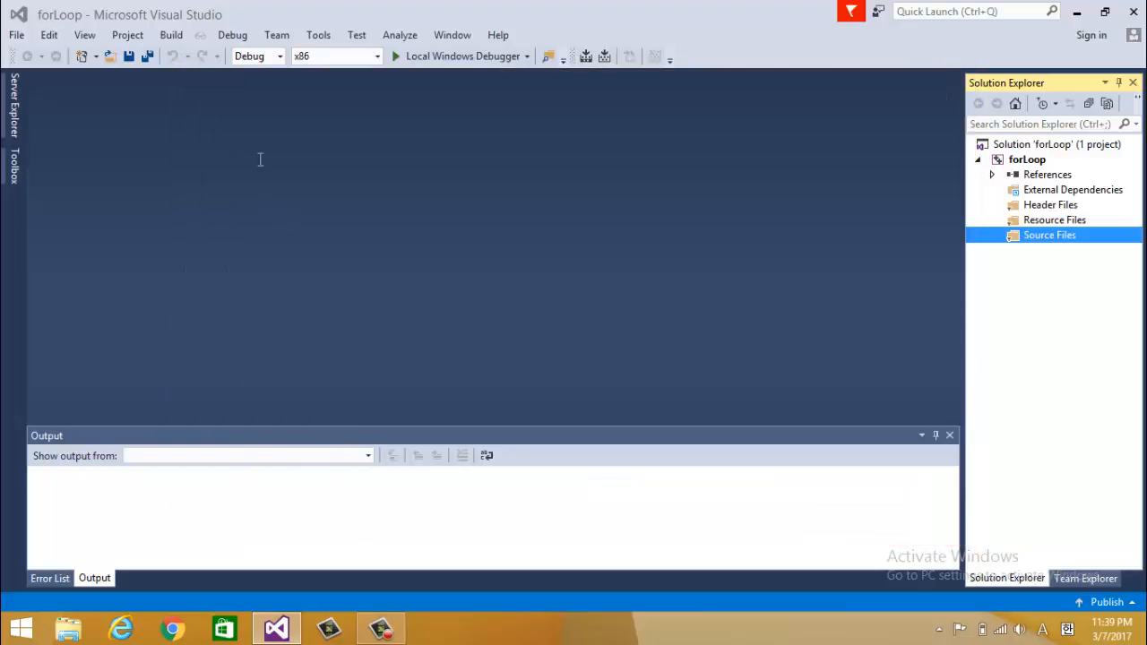
- Write int main(int argc, char* argv[]) returning 0 in the empty main.cpp
{"action": "double_click", "coordinate": [1049, 235]}
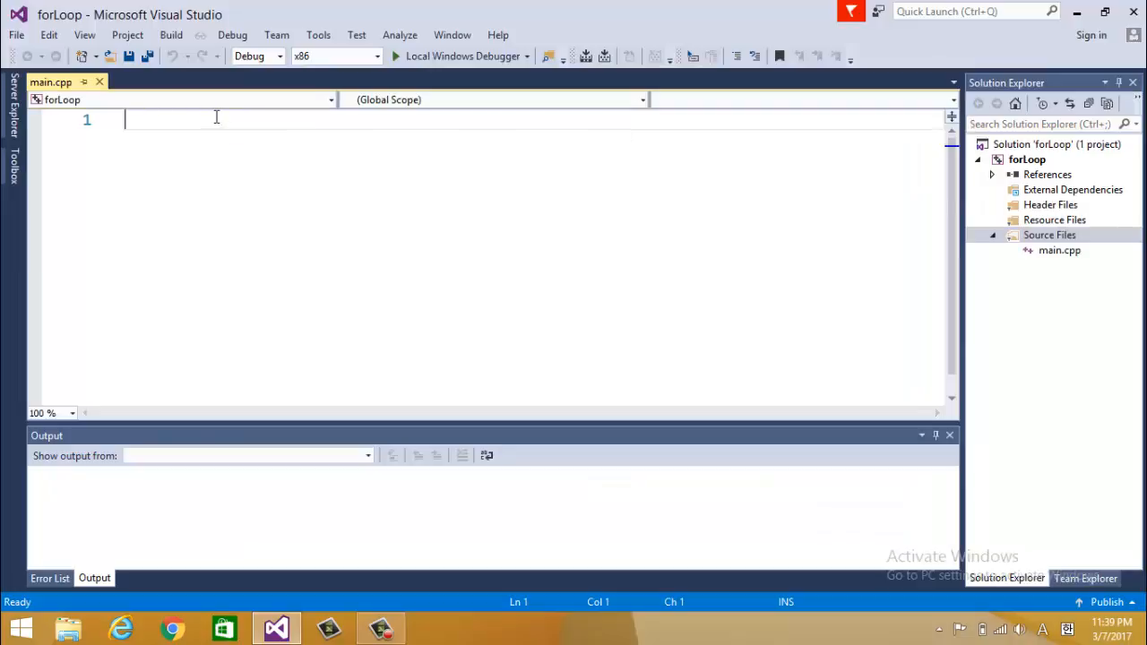
{"action": "type", "text": "int"}
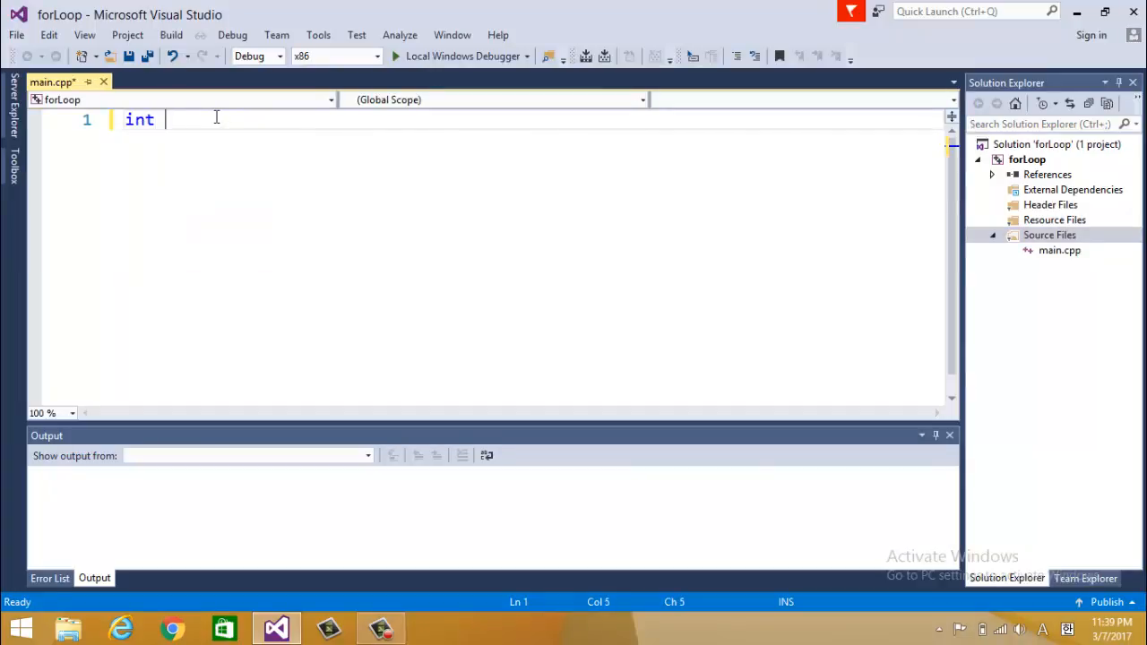
{"action": "type", "text": "main"}
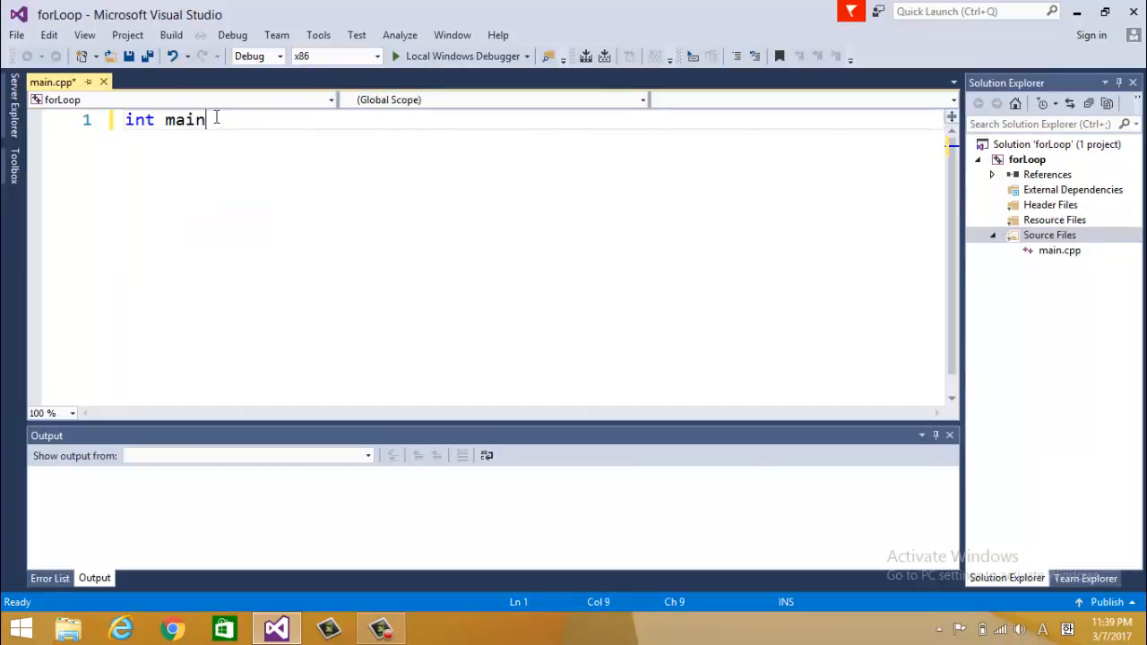
{"action": "type", "text": "(i"}
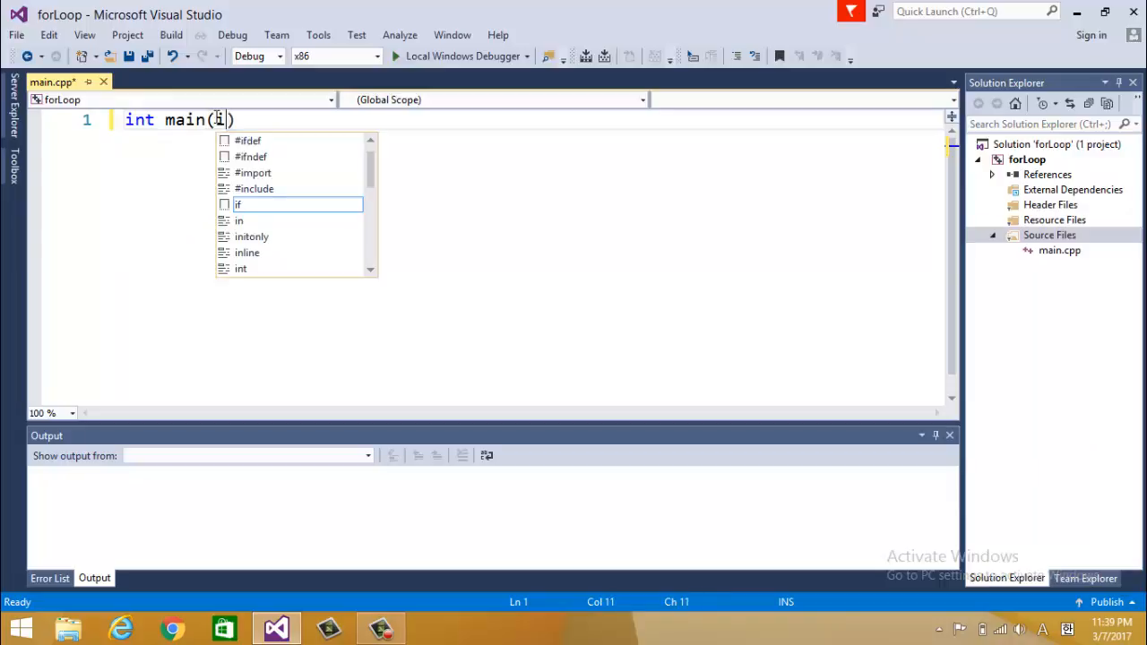
{"action": "type", "text": "nt argc)"}
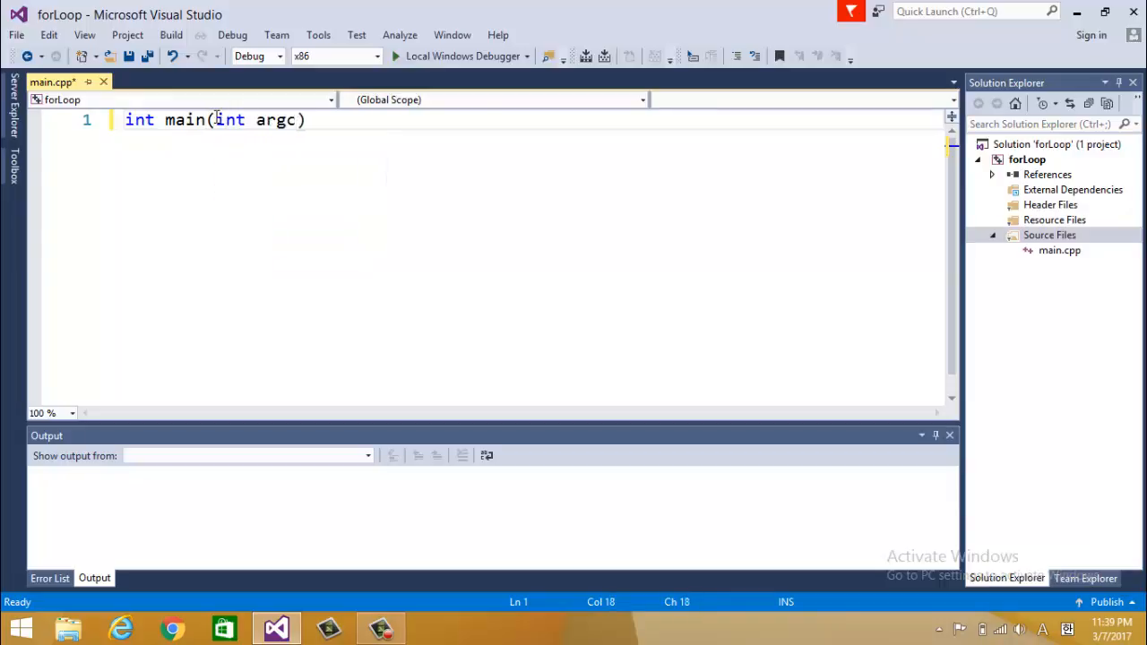
{"action": "type", "text": ", char*"}
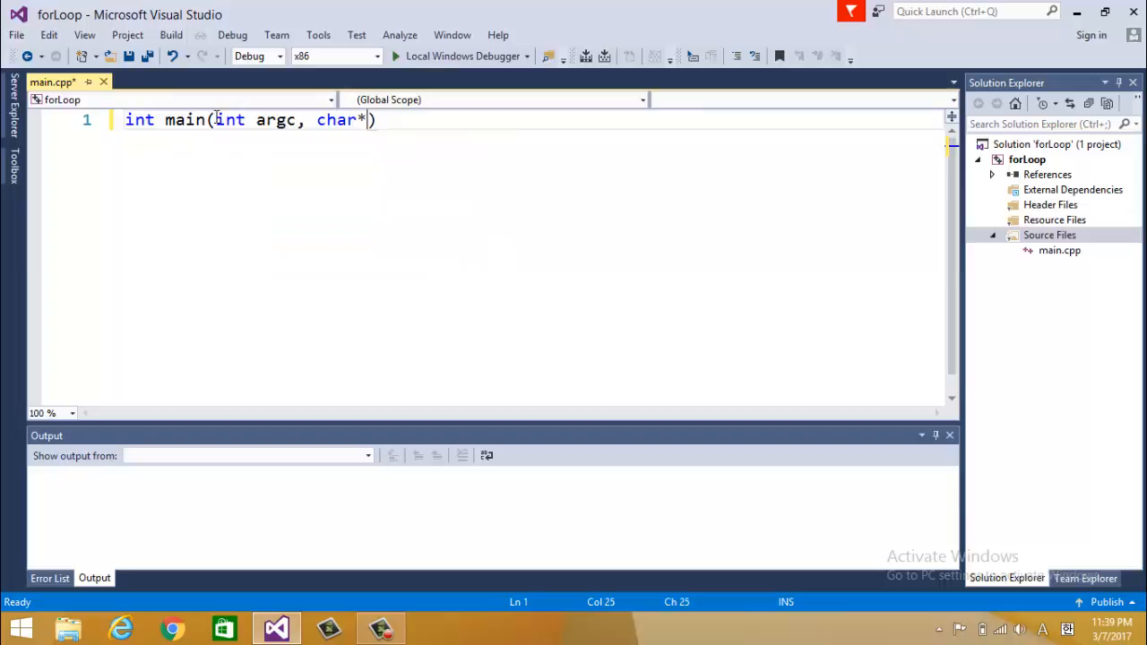
{"action": "type", "text": "ar"}
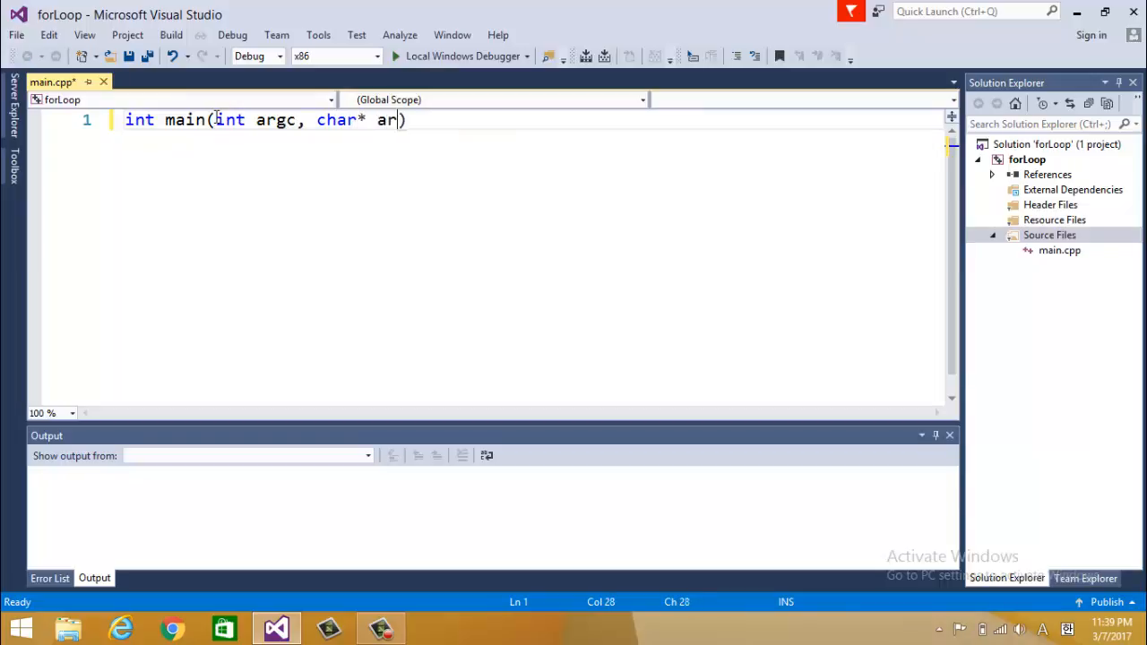
{"action": "type", "text": "gv[]"}
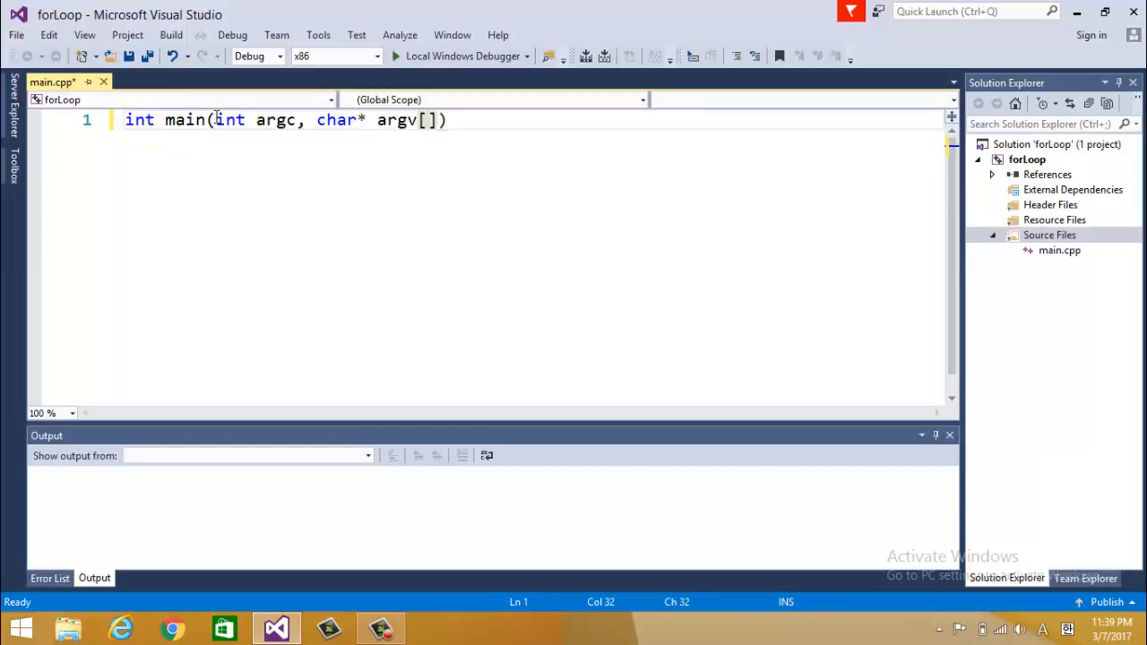
{"action": "type", "text": "r"}
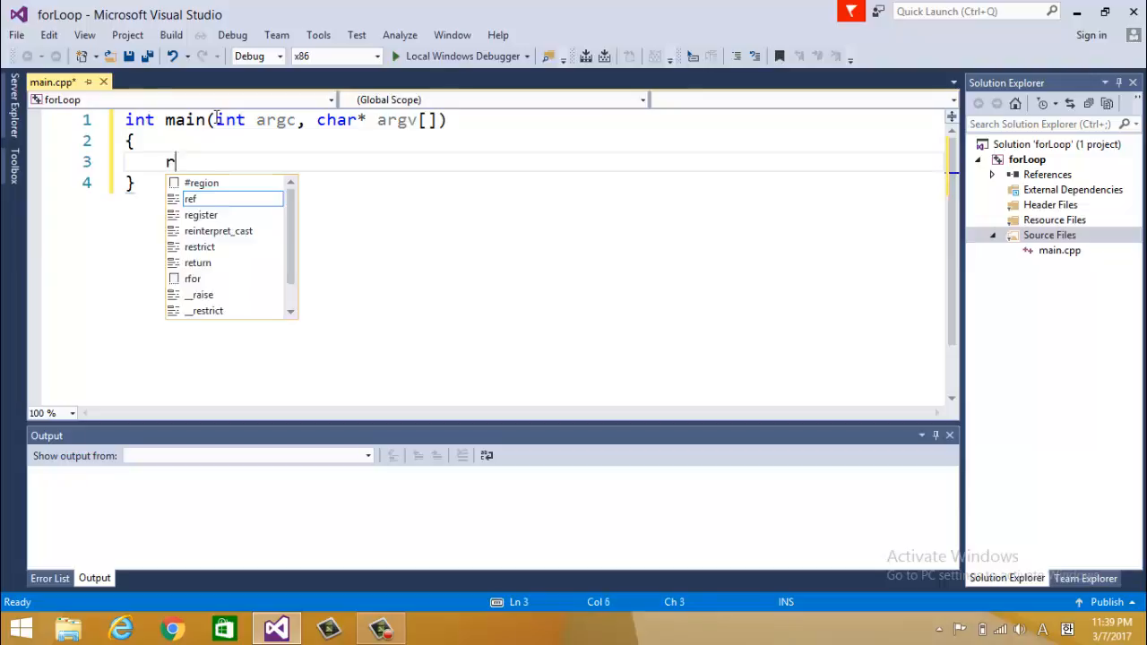
{"action": "type", "text": "eturn 0;"}
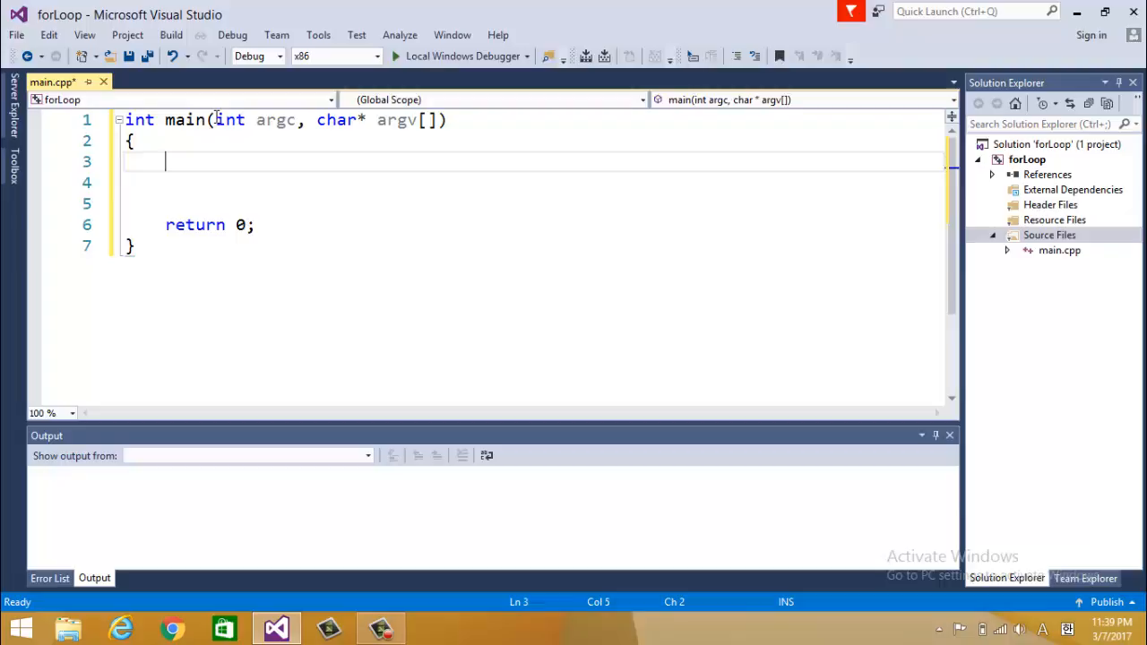
- Add a printf call printing "Cookies!!!", replacing the initially typed Hell text
{"action": "type", "text": "printf(\""}
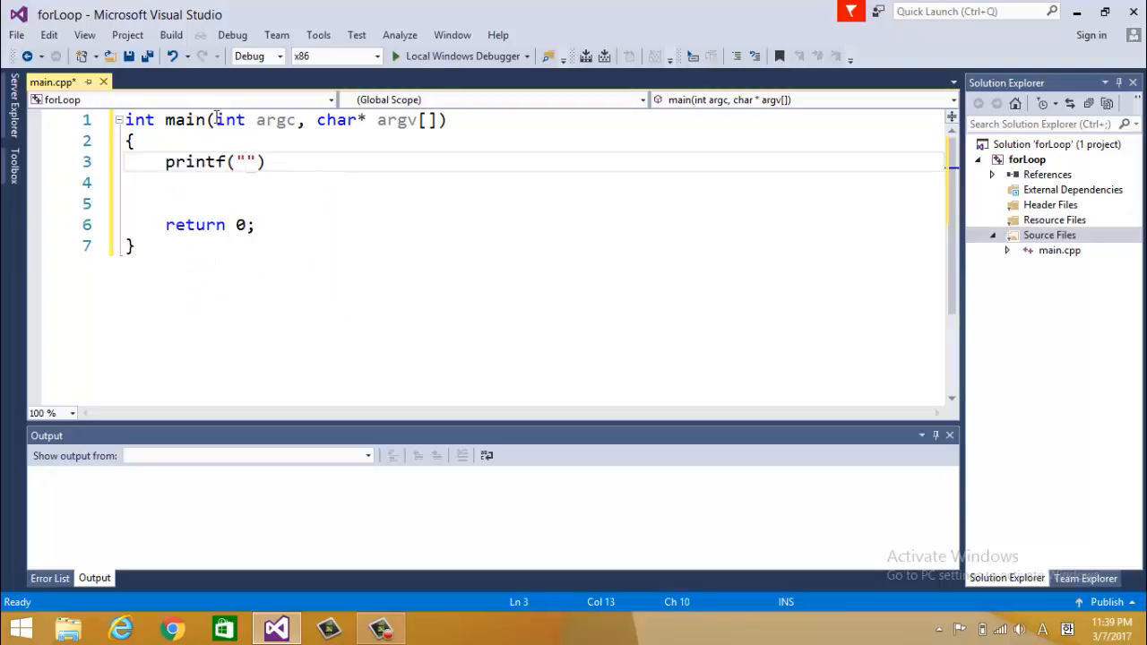
{"action": "type", "text": "Hell"}
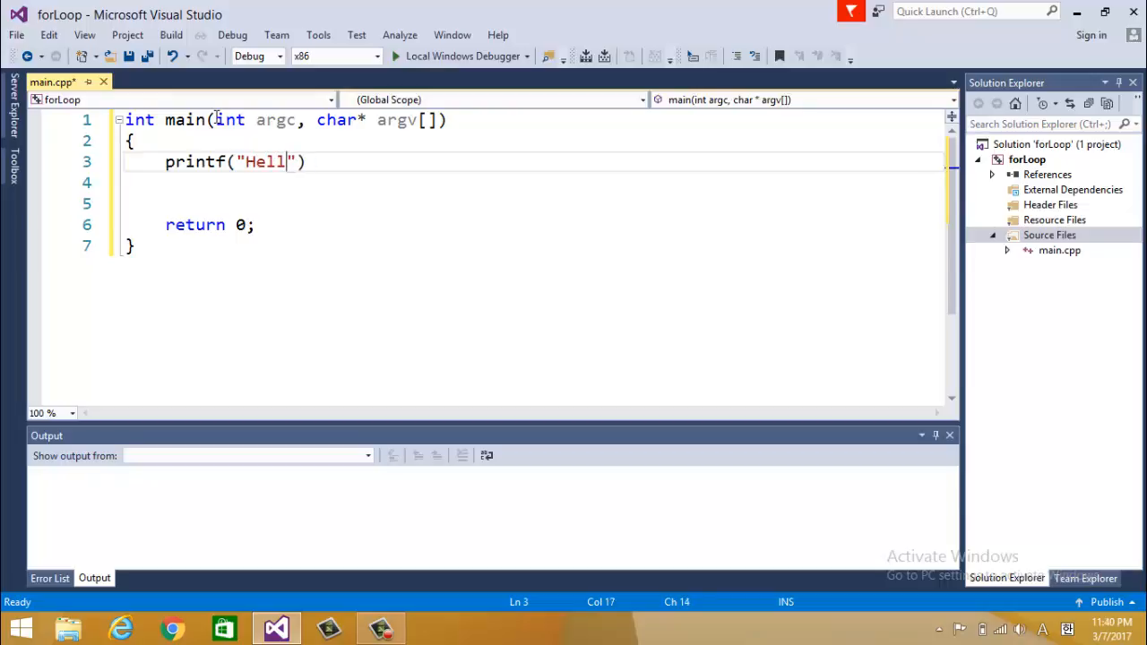
{"action": "key", "text": "BackSpace"}
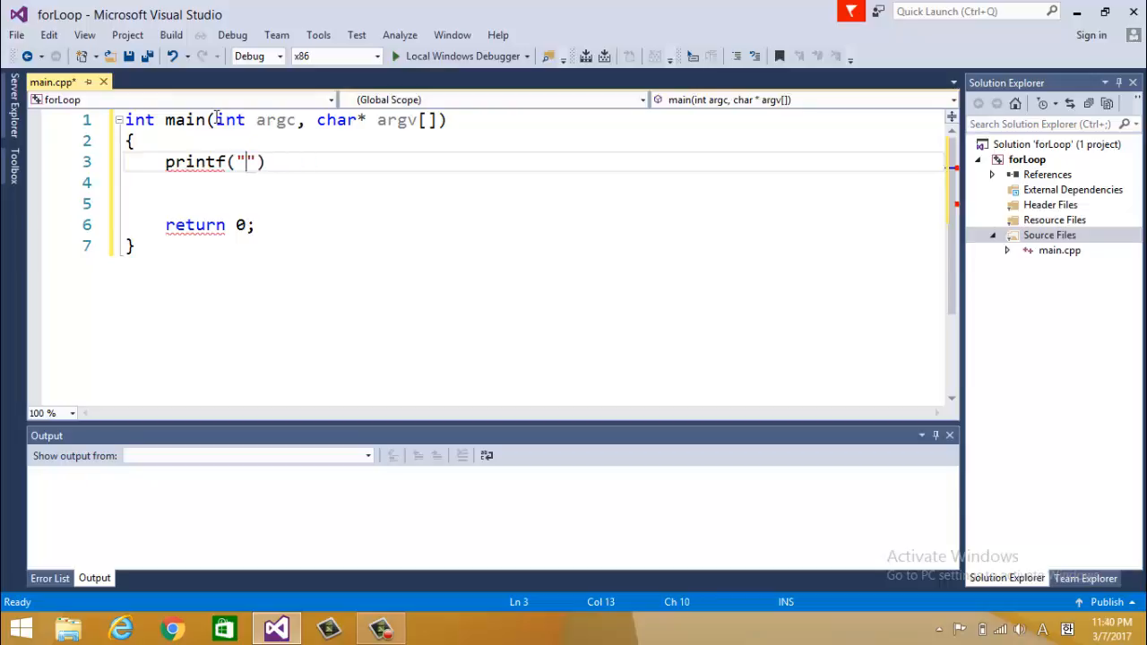
{"action": "type", "text": "Cook"}
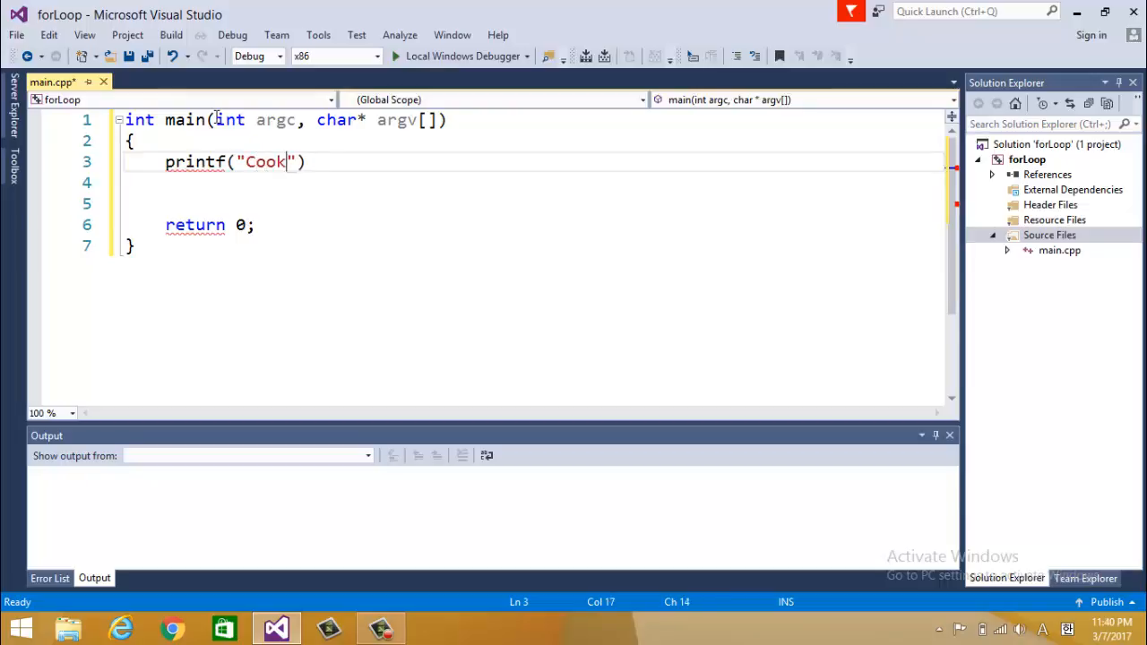
{"action": "type", "text": "ies!!!"}
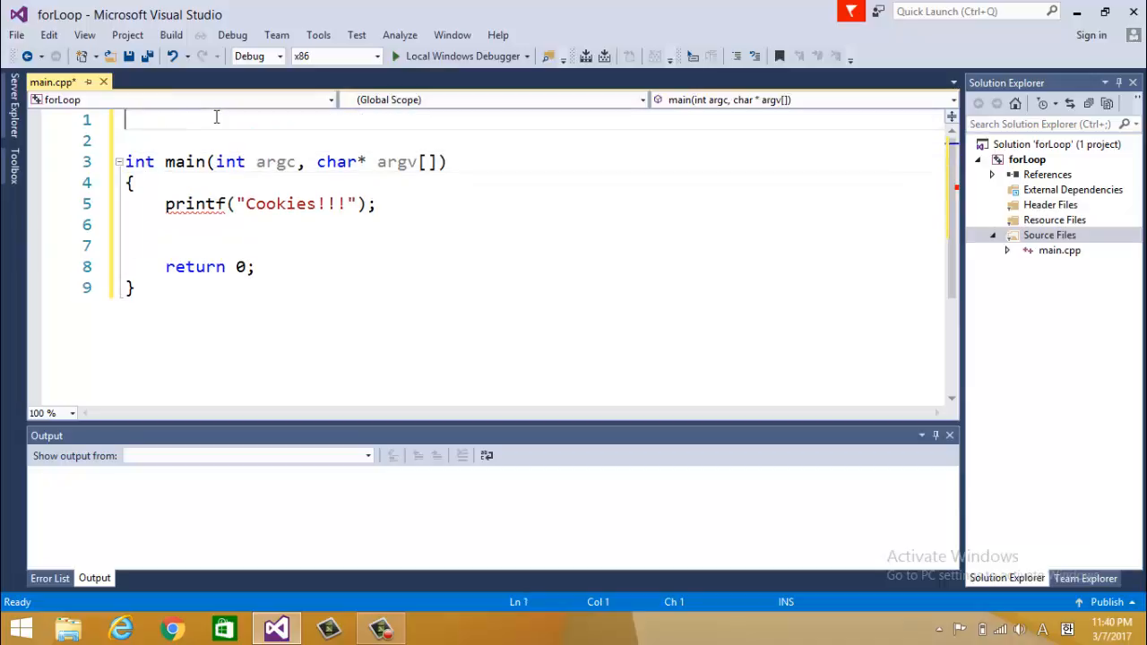
- Add #include <stdio.h> on line 1, after briefly trying the cstdio header
{"action": "type", "text": "#inc"}
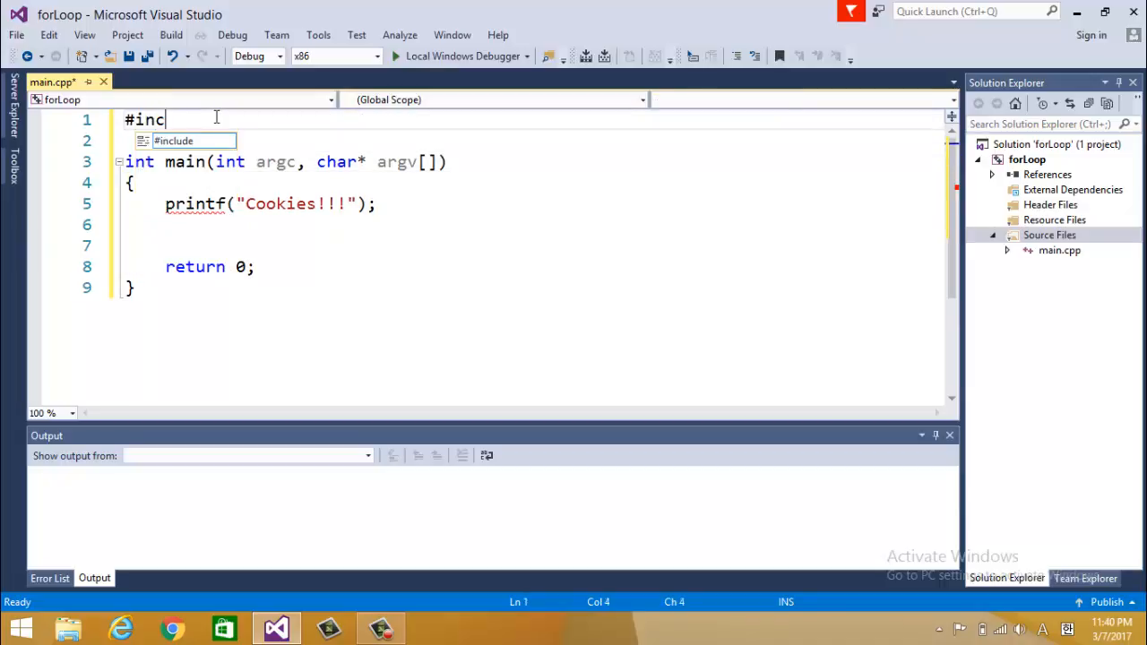
{"action": "type", "text": "lude"}
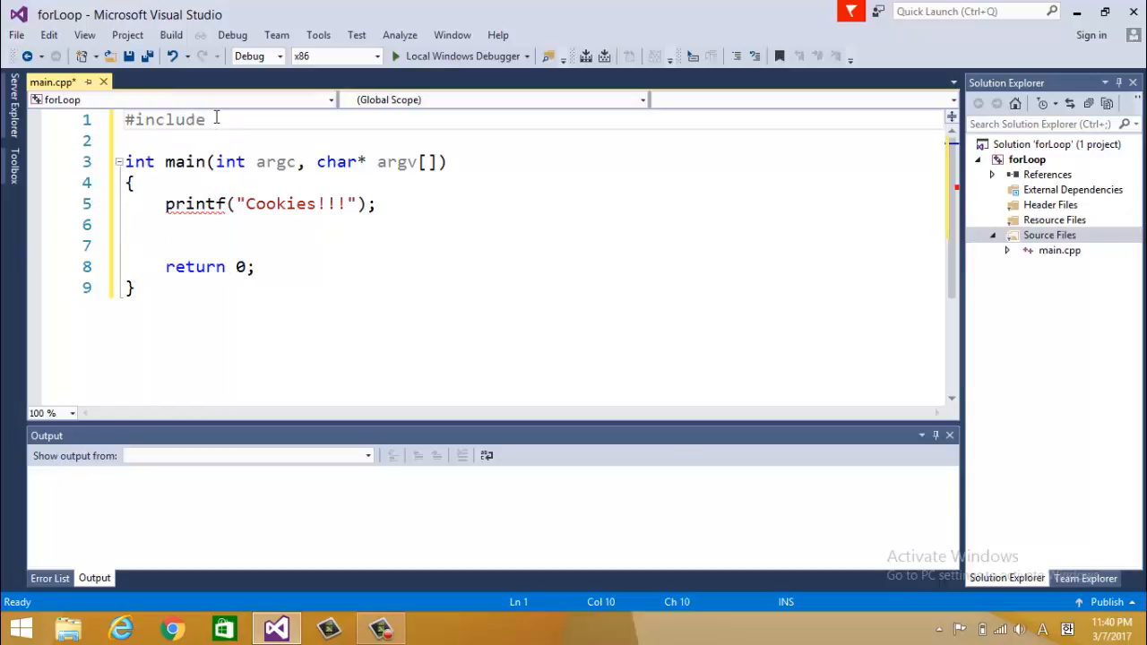
{"action": "type", "text": "<stdio.h>"}
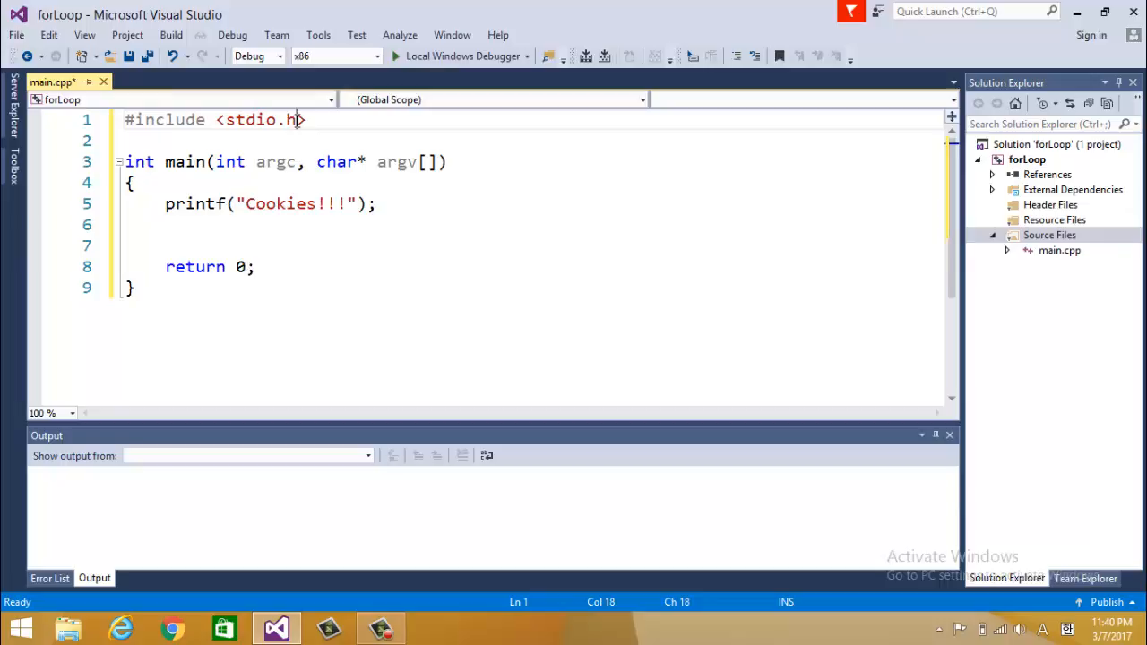
{"action": "key", "text": "BackSpace"}
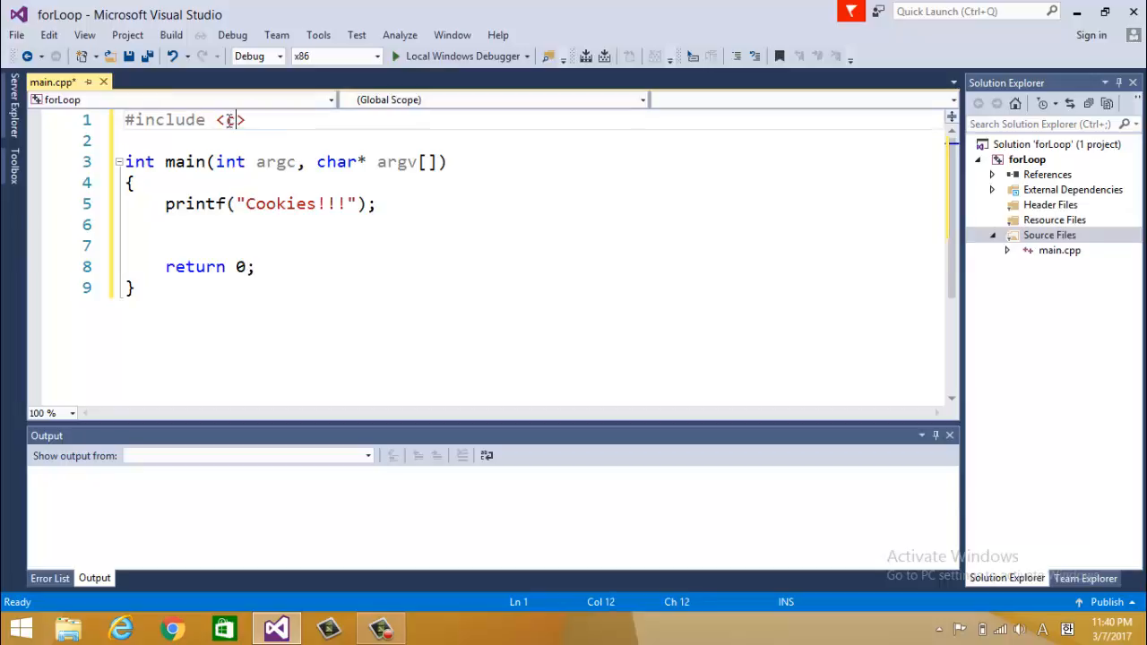
{"action": "type", "text": "stdio>"}
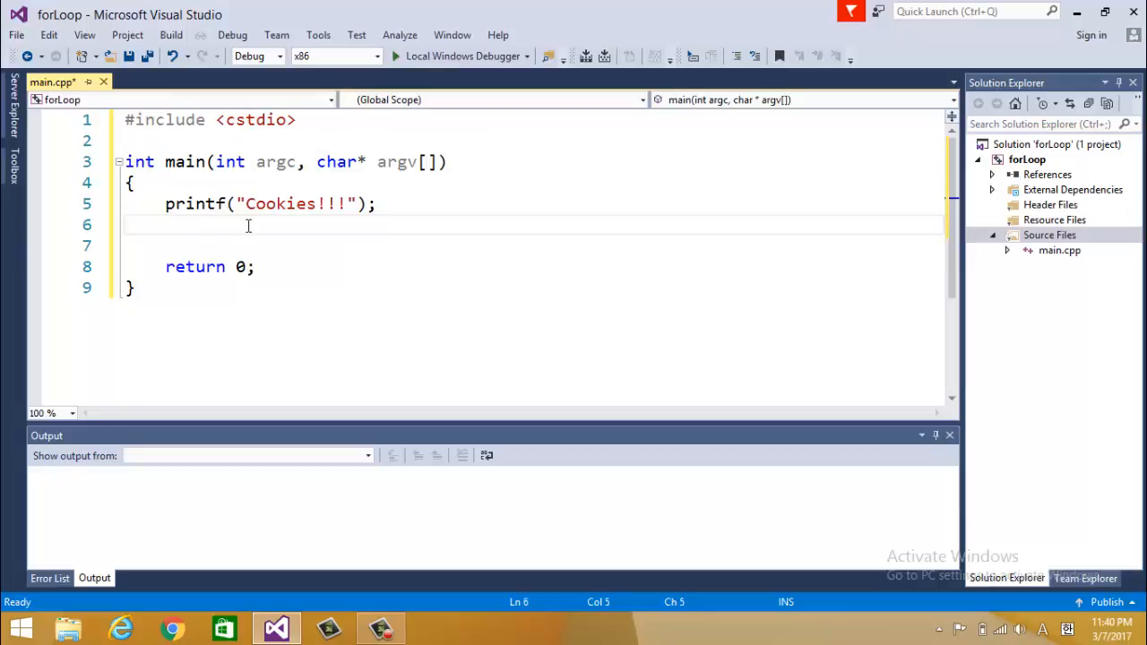
{"action": "double_click", "coordinate": [258, 119]}
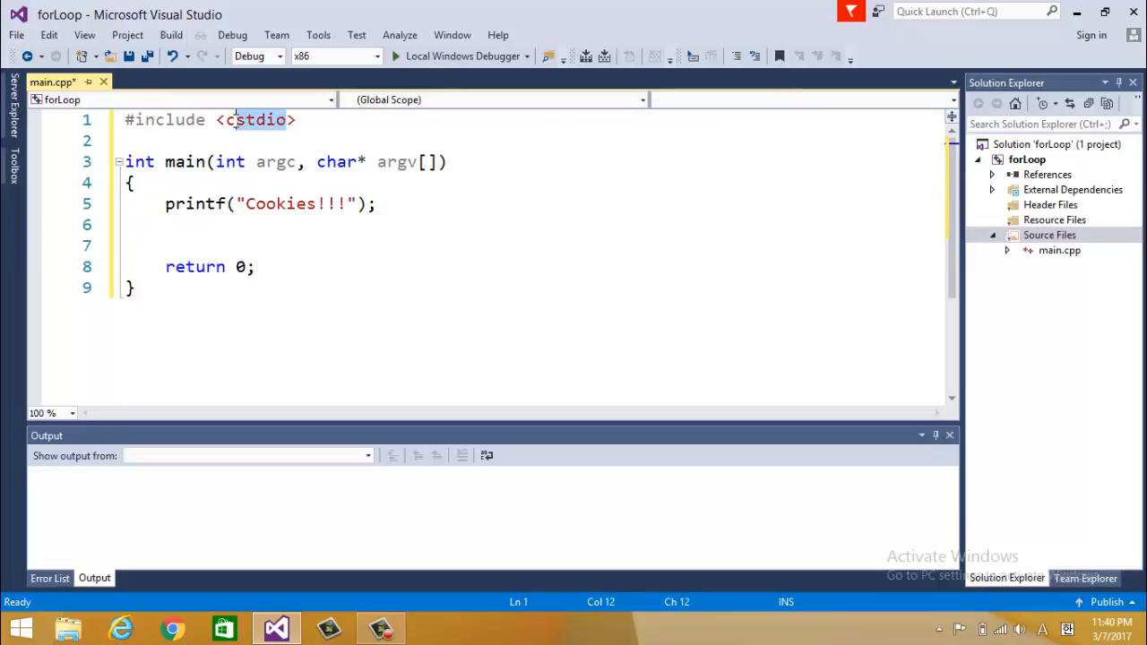
{"action": "type", "text": "std"}
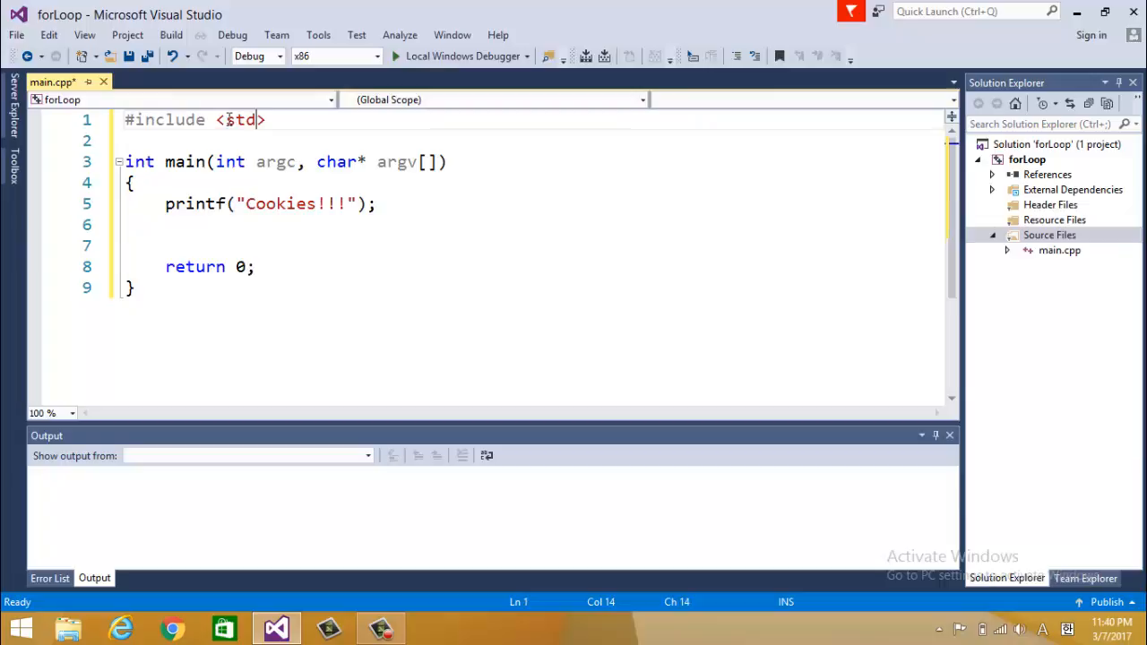
{"action": "type", "text": "io.h"}
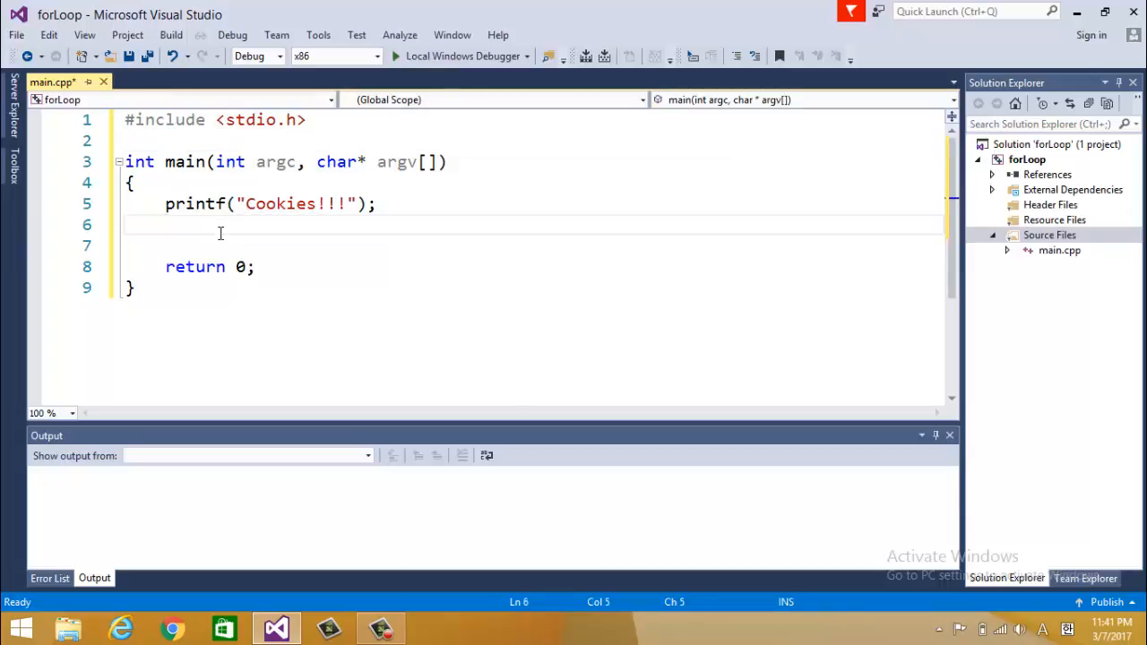
- Declare int numberOfCookies = 10 below the printf line and select the variable name
{"action": "type", "text": "in"}
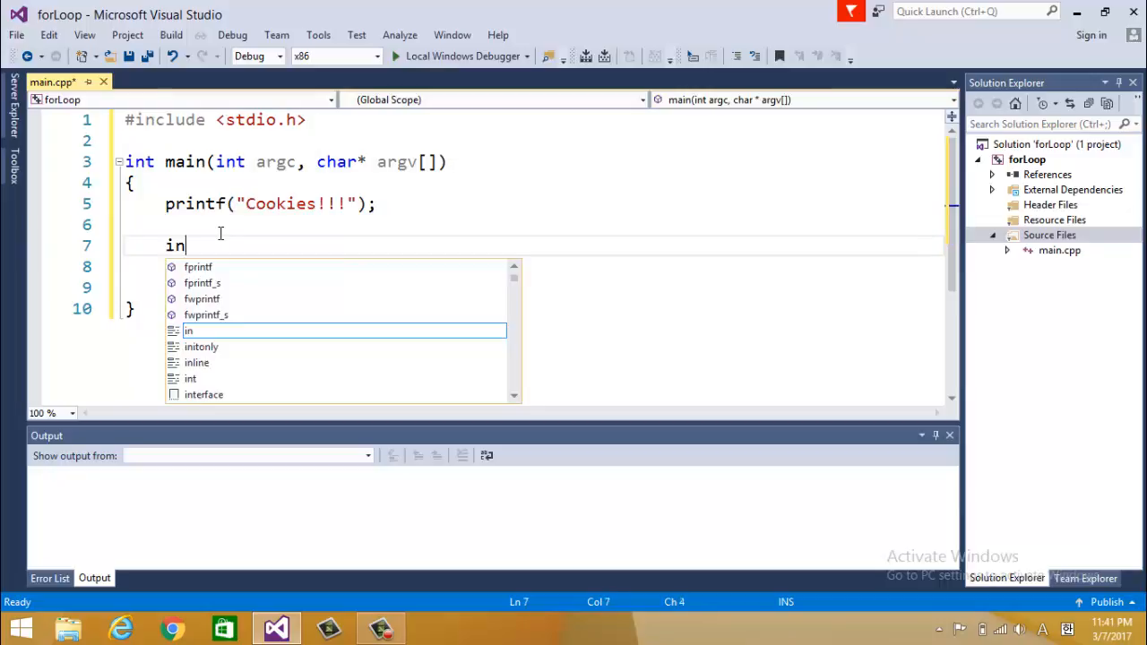
{"action": "type", "text": "t n"}
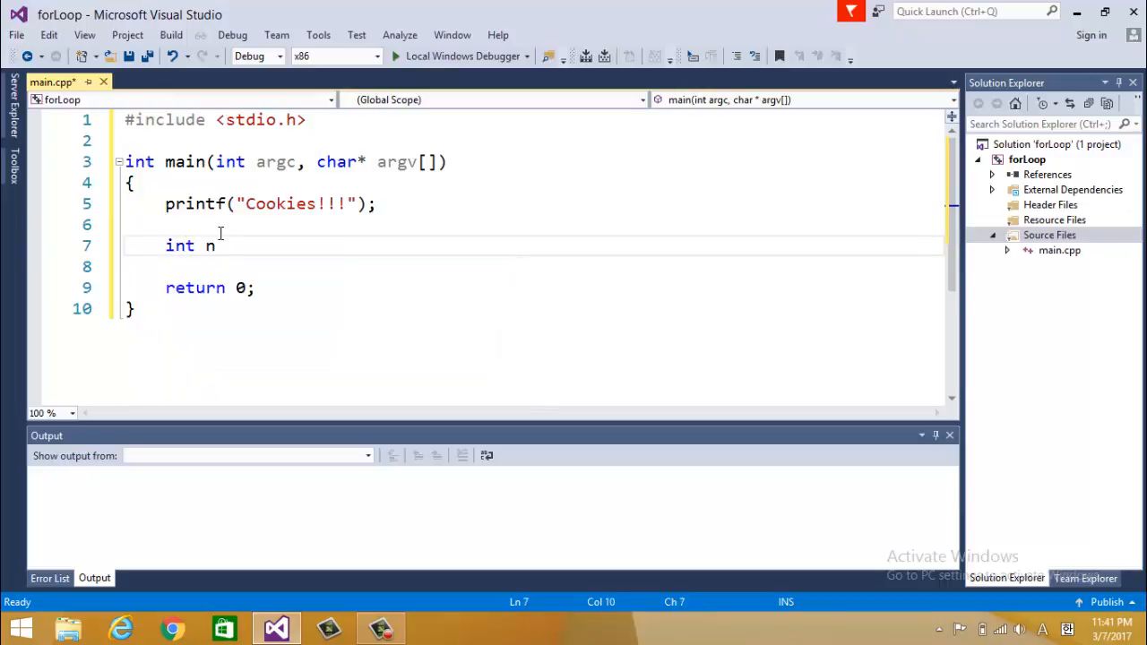
{"action": "type", "text": "um"}
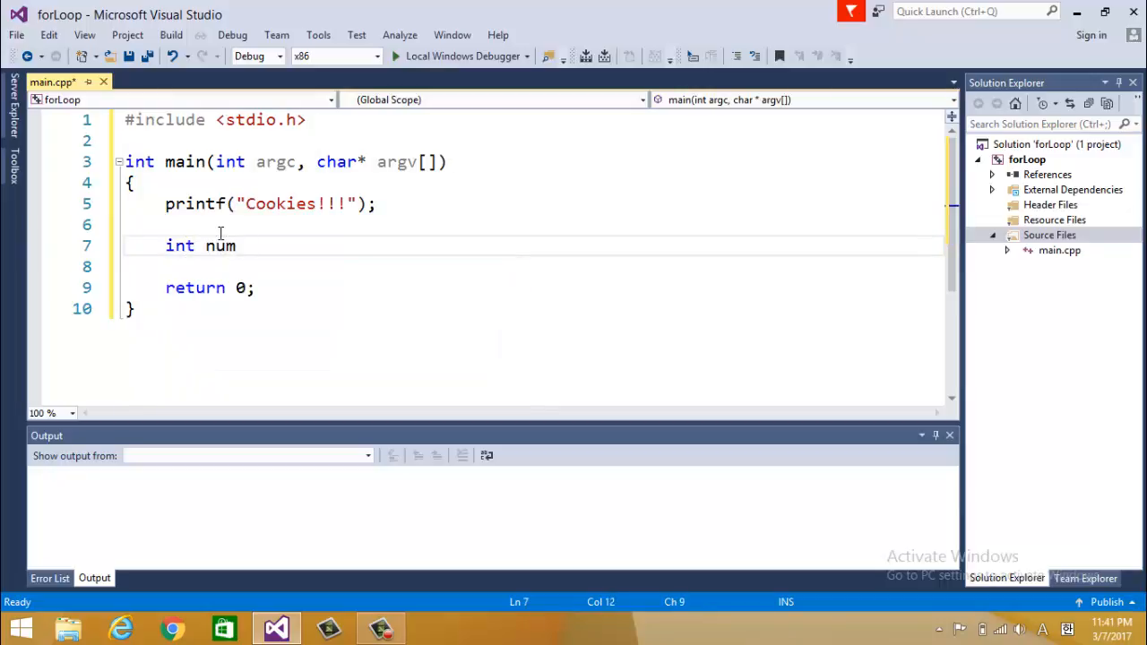
{"action": "type", "text": "berOfCook"}
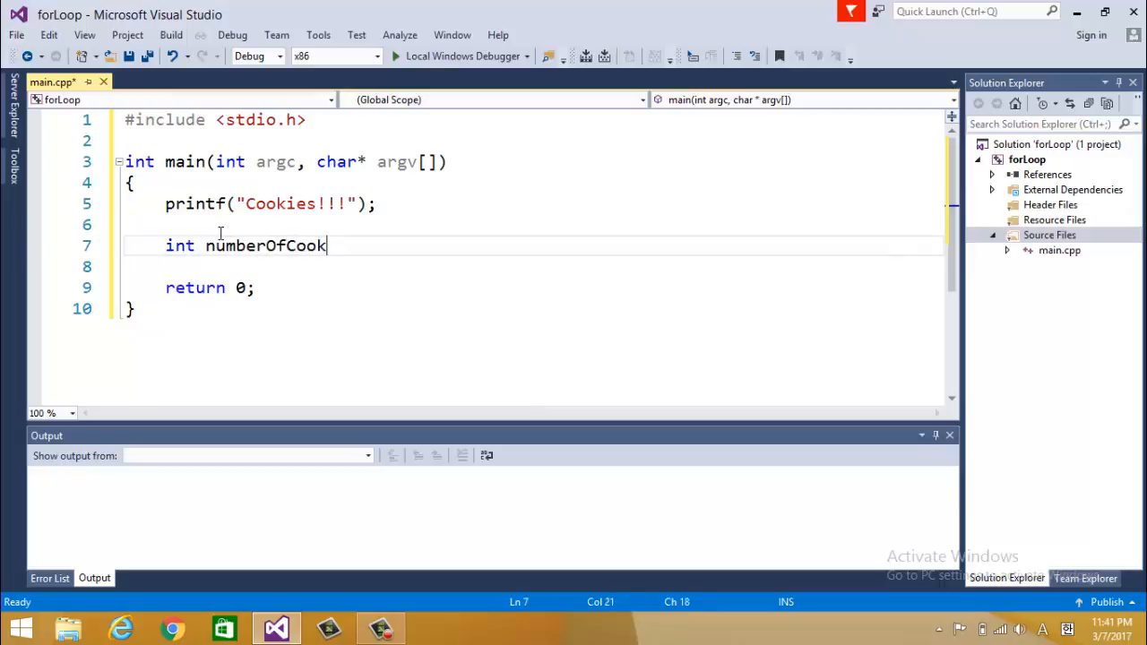
{"action": "type", "text": "ies ="}
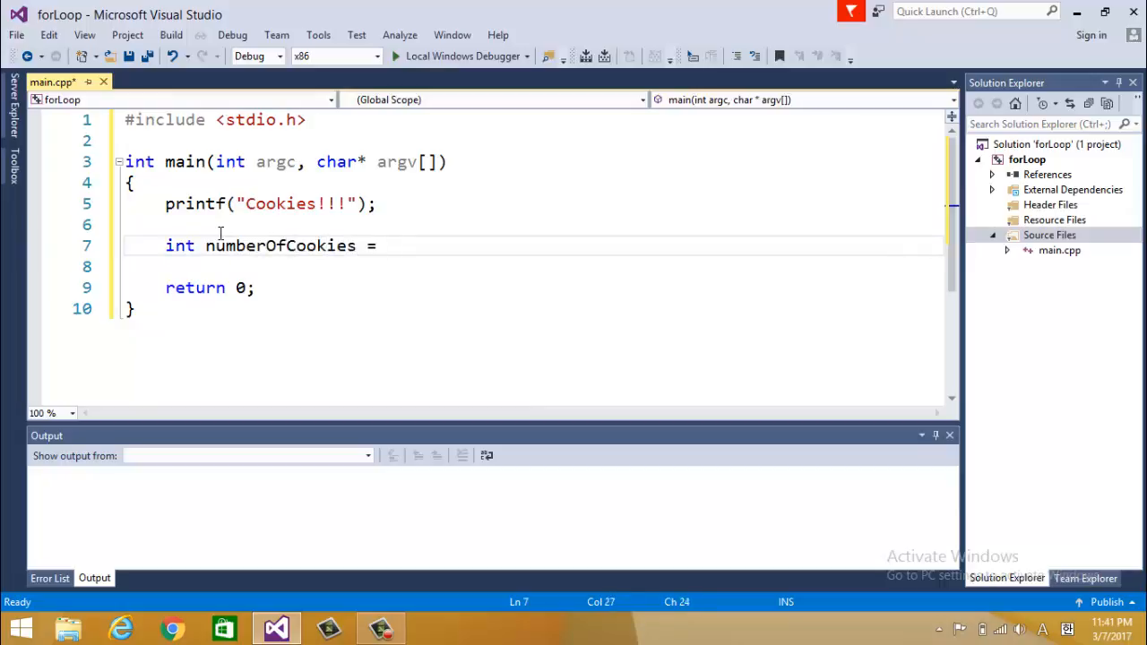
{"action": "type", "text": "10;"}
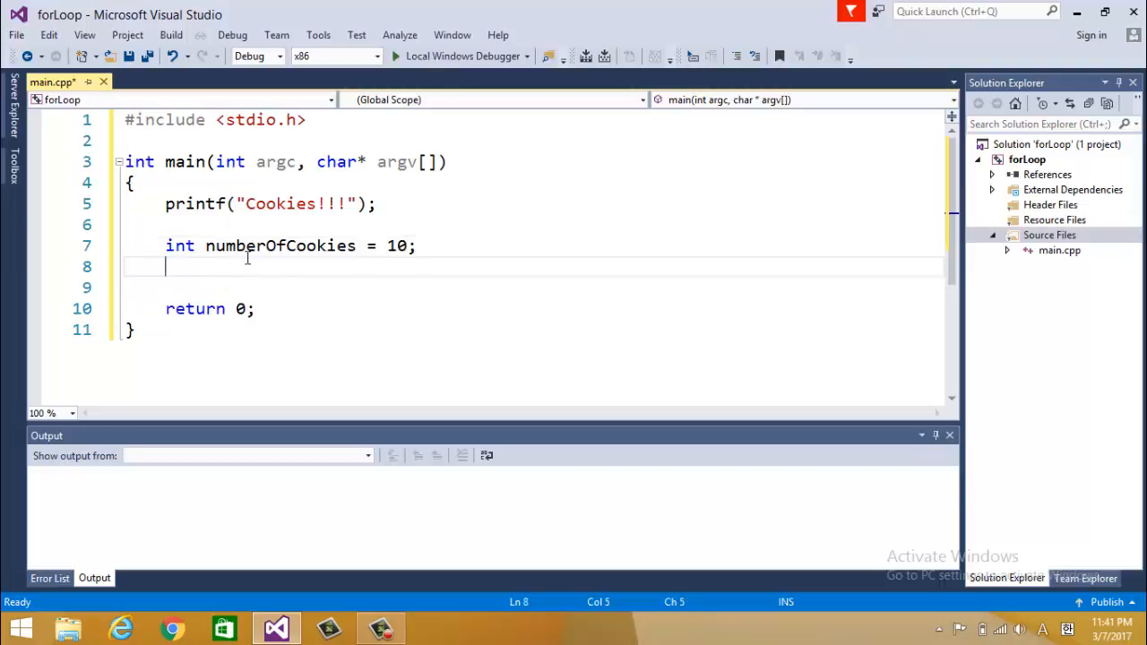
{"action": "double_click", "coordinate": [280, 246]}
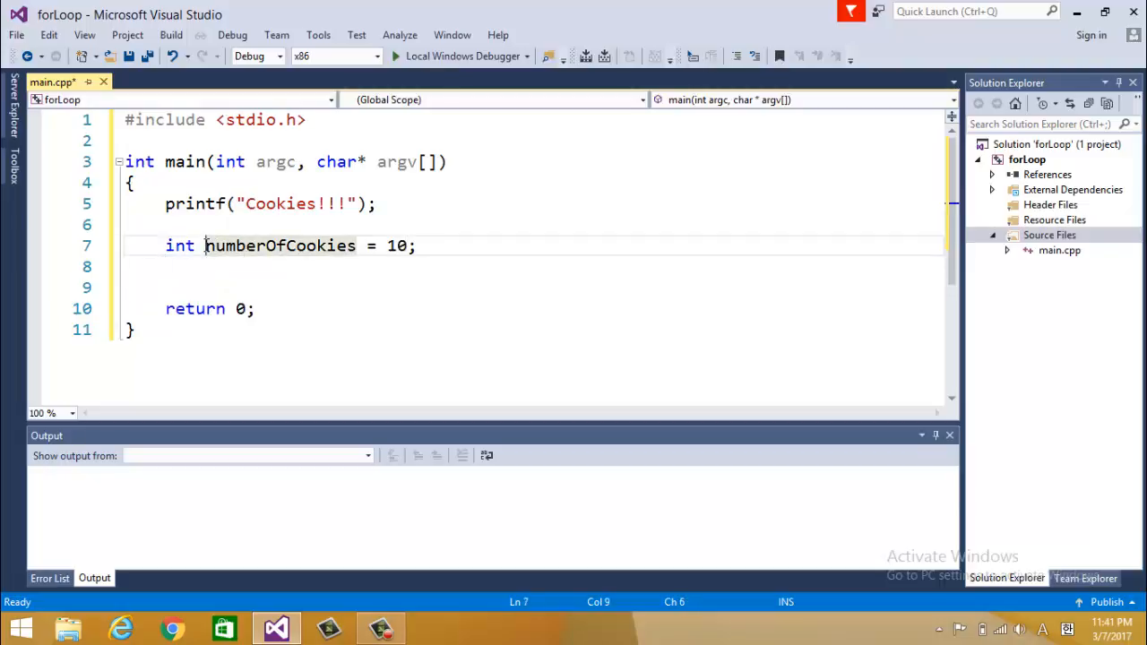
{"action": "double_click", "coordinate": [280, 246]}
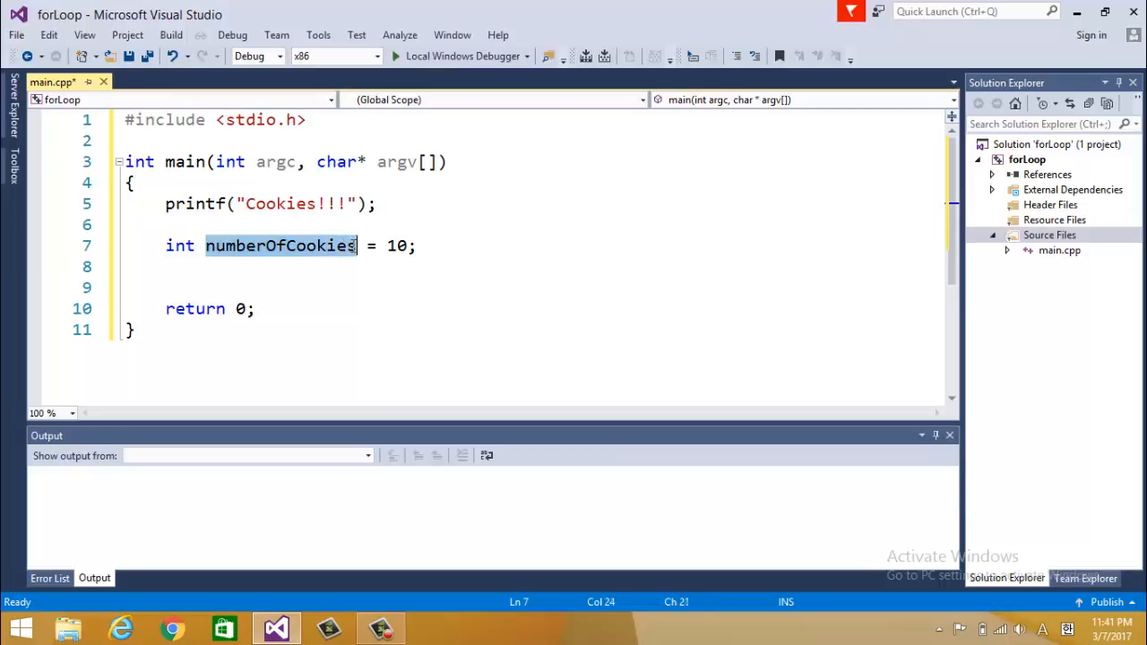
{"action": "mouse_move", "coordinate": [355, 251]}
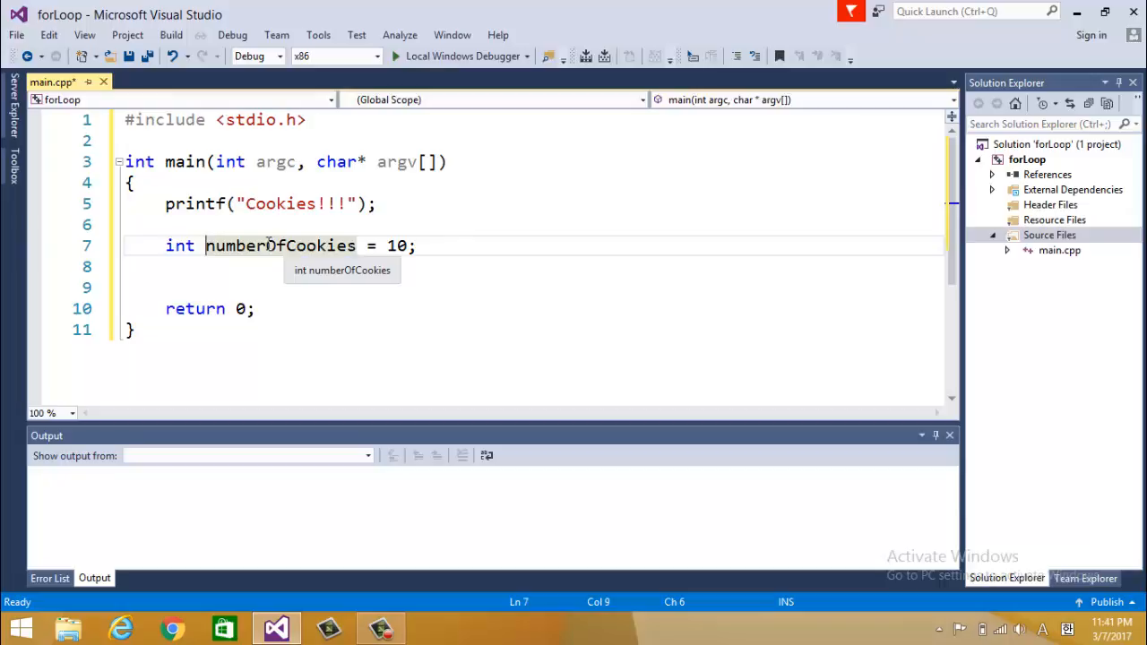
{"action": "mouse_move", "coordinate": [266, 244]}
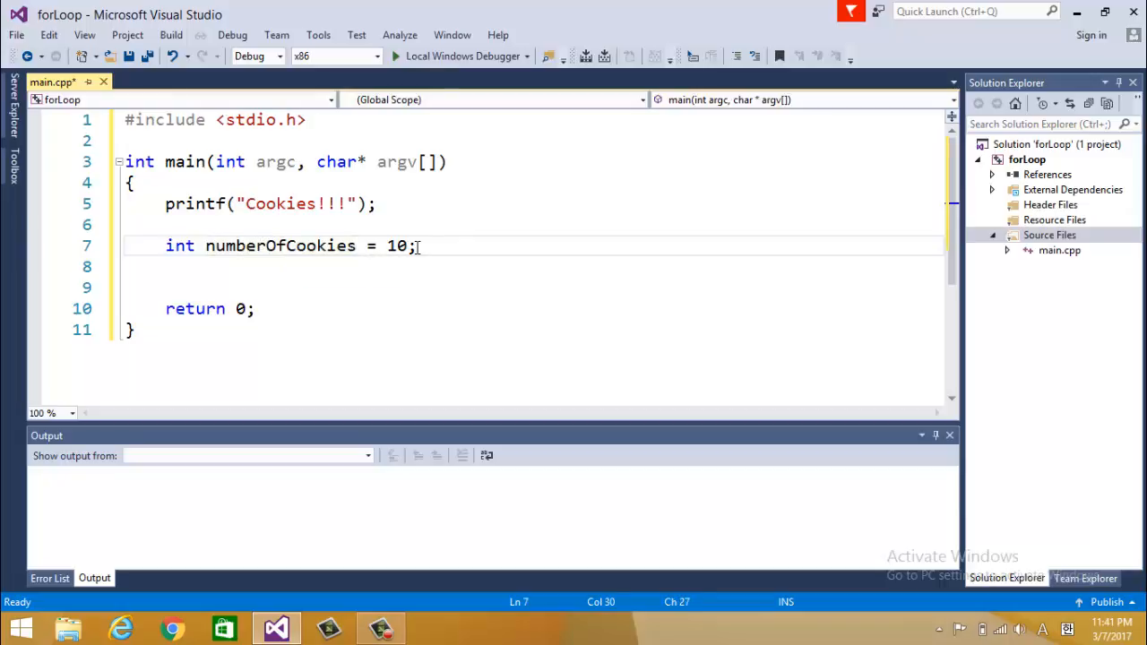
- Write a while (numberOfCookies > 0) loop with its opening brace
{"action": "type", "text": "while ("}
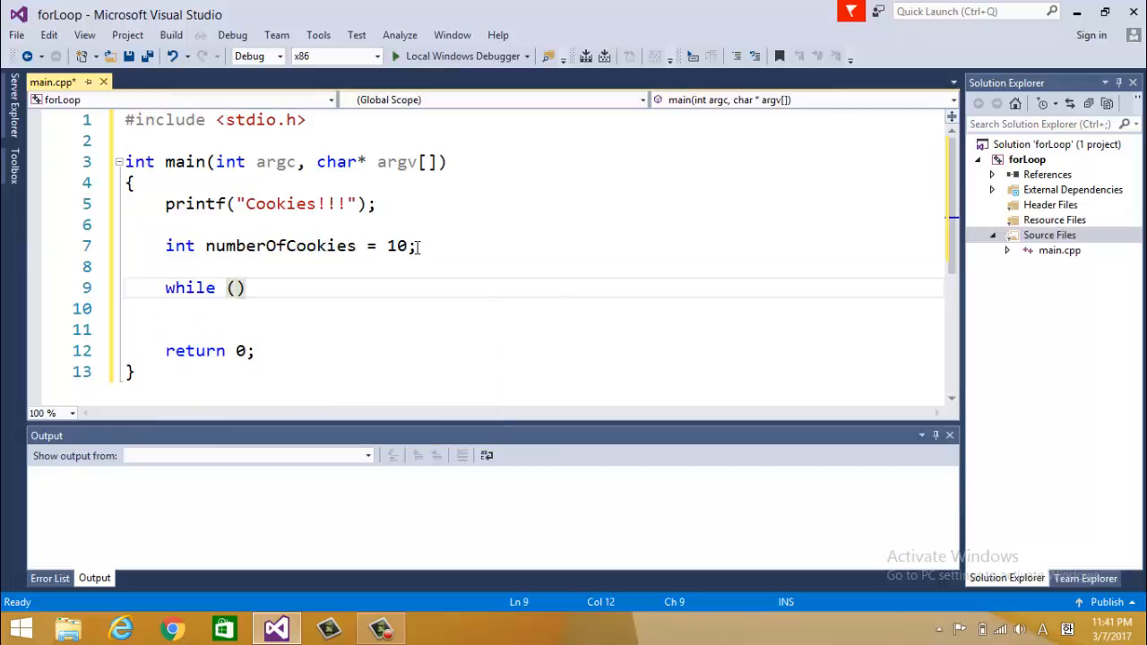
{"action": "type", "text": "number"}
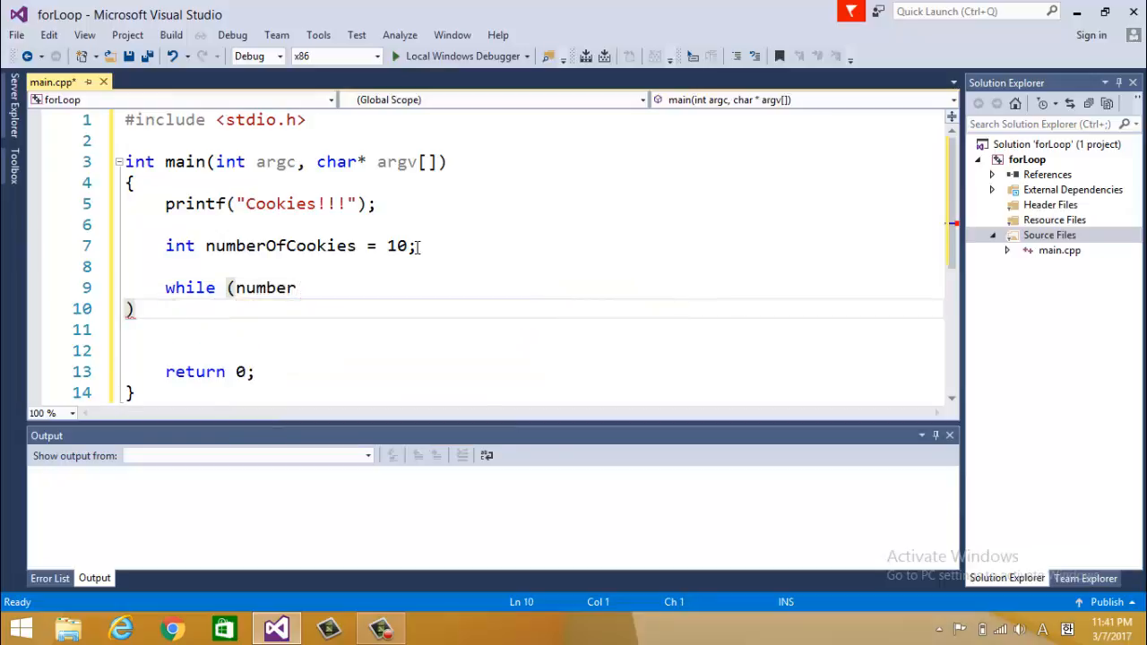
{"action": "type", "text": "OfC)"}
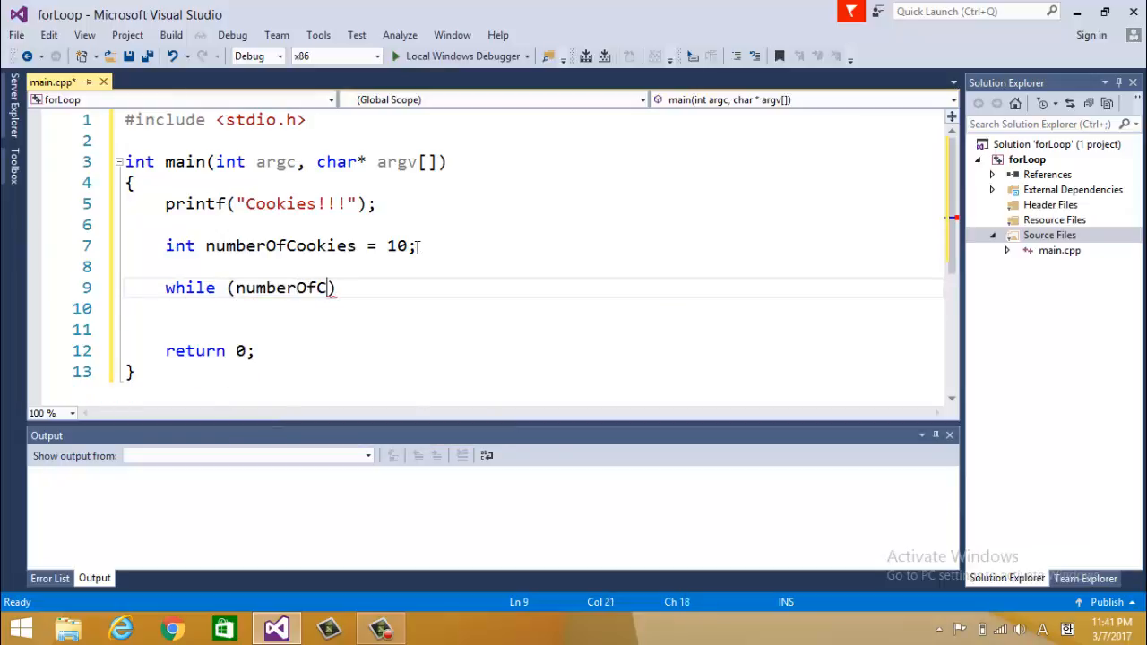
{"action": "type", "text": "ookies"}
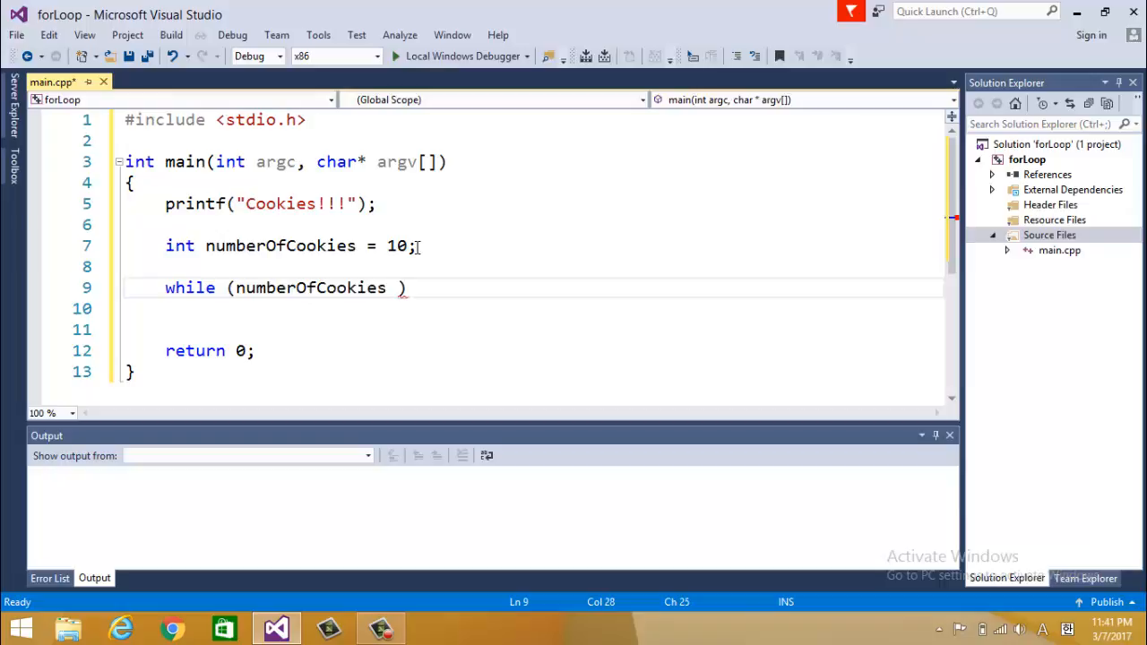
{"action": "type", "text": "> 0"}
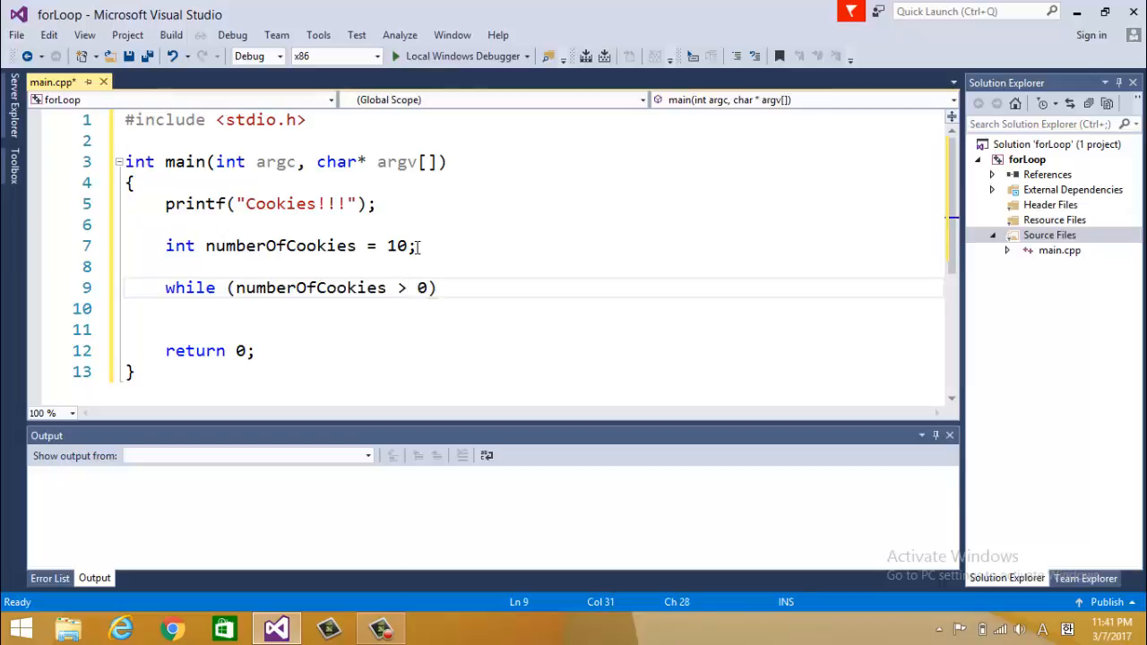
{"action": "type", "text": "{"}
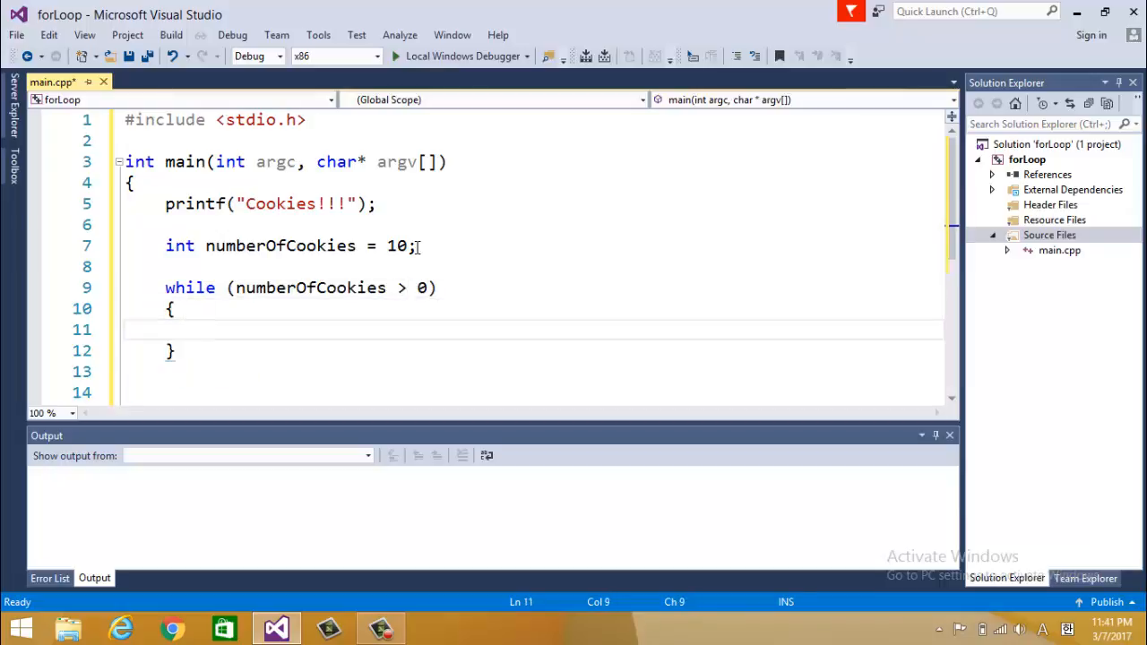
- Inside the loop, printf "Would you like %d cookies?" with numberOfCookies, then numberOfCookies -= 1
{"action": "type", "text": "printf"}
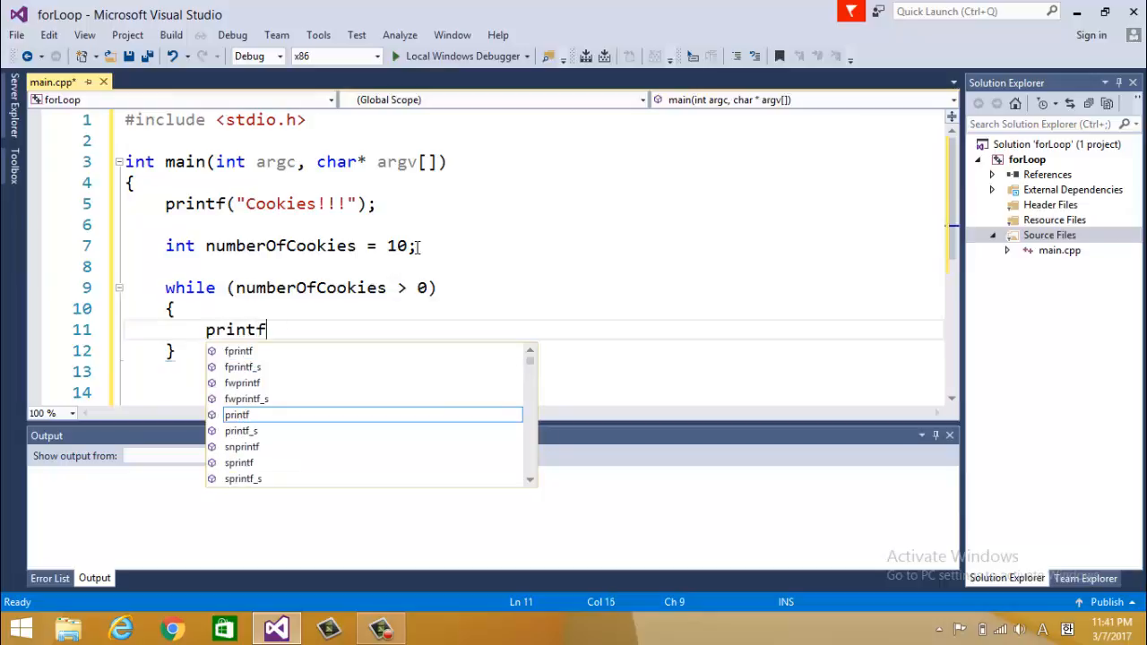
{"action": "type", "text": "(\"Wo\""}
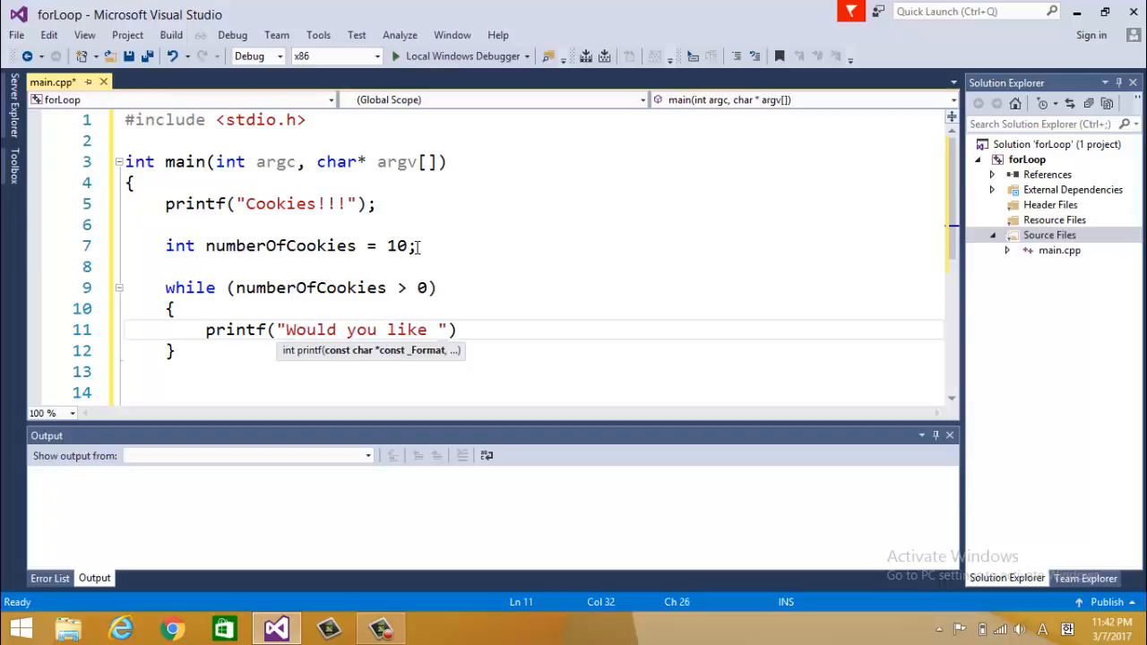
{"action": "type", "text": "%d coo"}
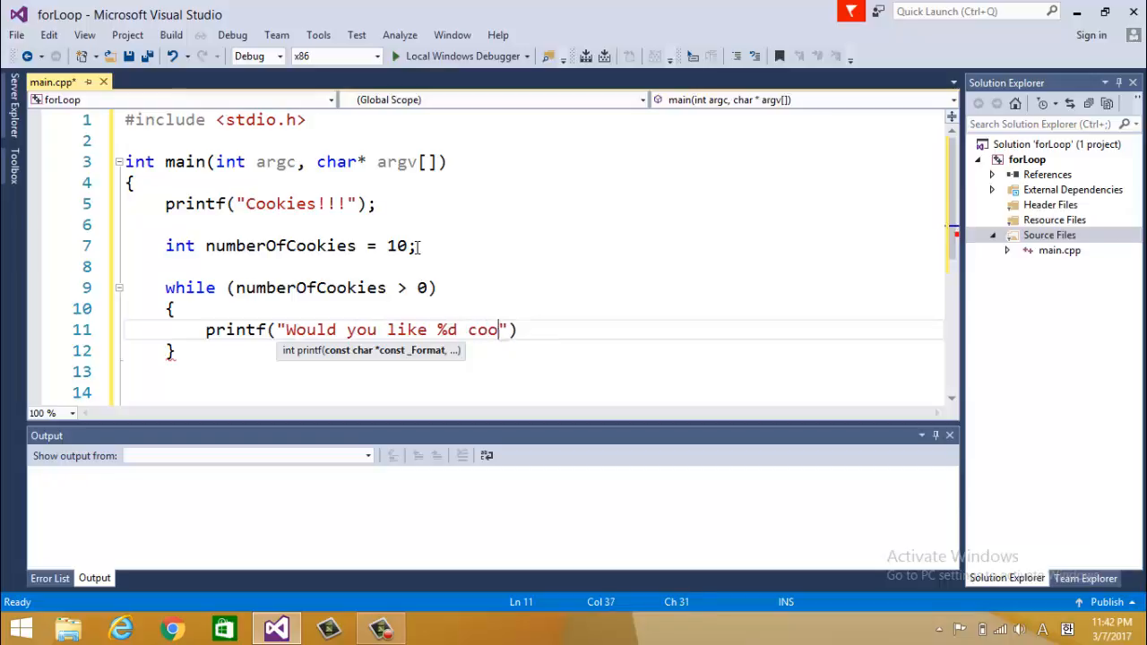
{"action": "type", "text": "kies?"}
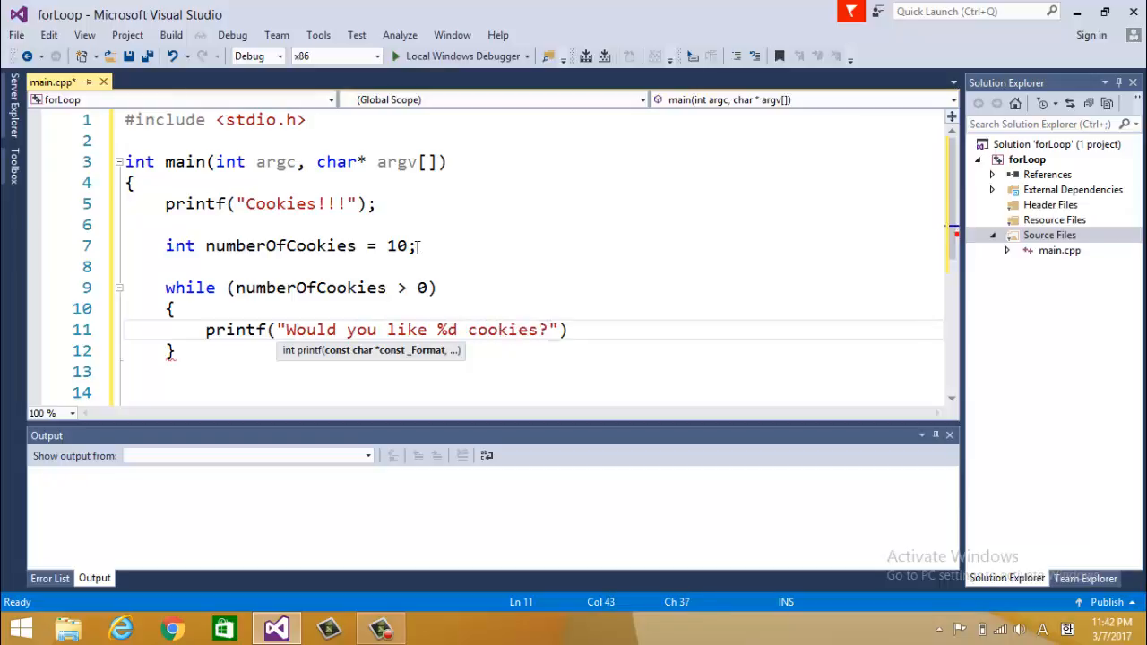
{"action": "type", "text": ","}
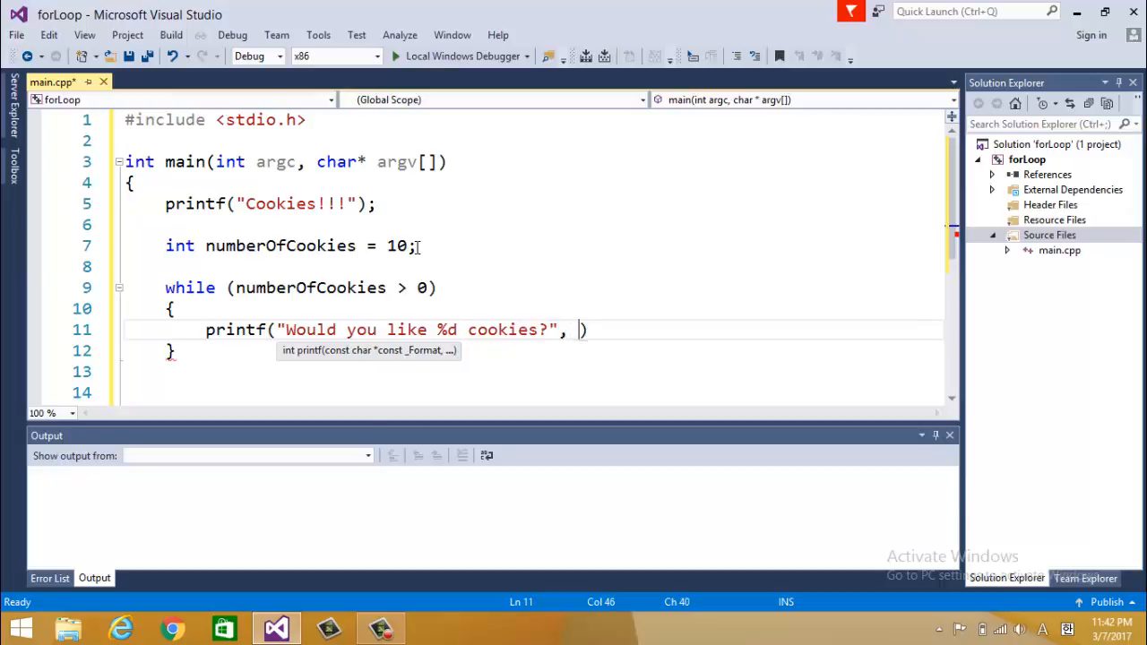
{"action": "type", "text": "numberOfCookies"}
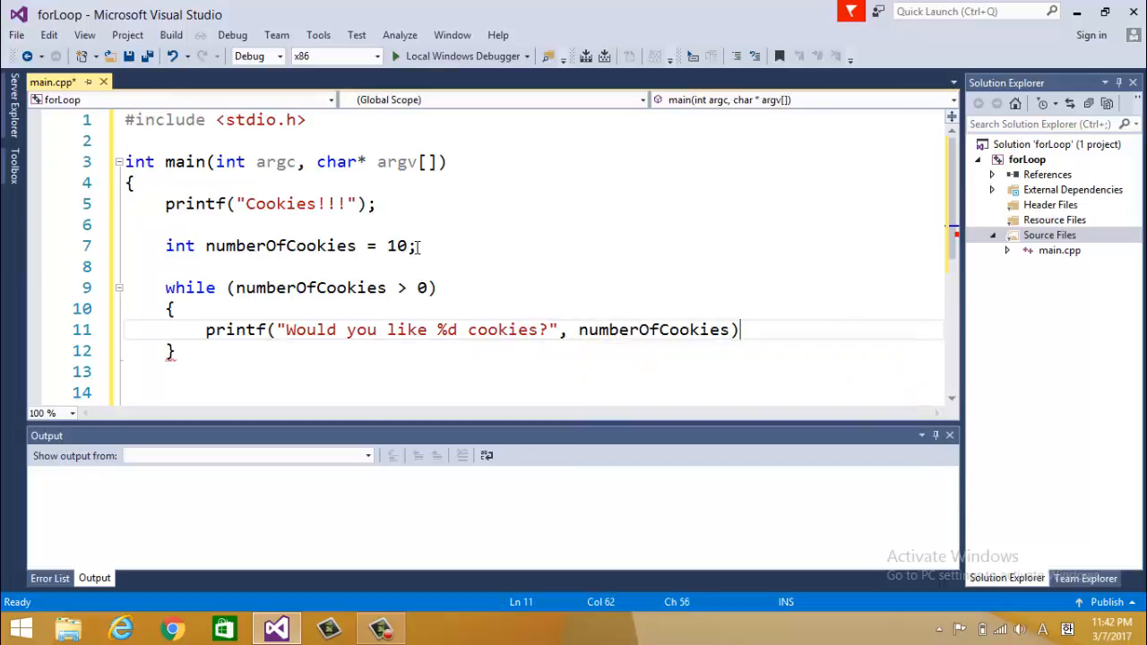
{"action": "type", "text": "n"}
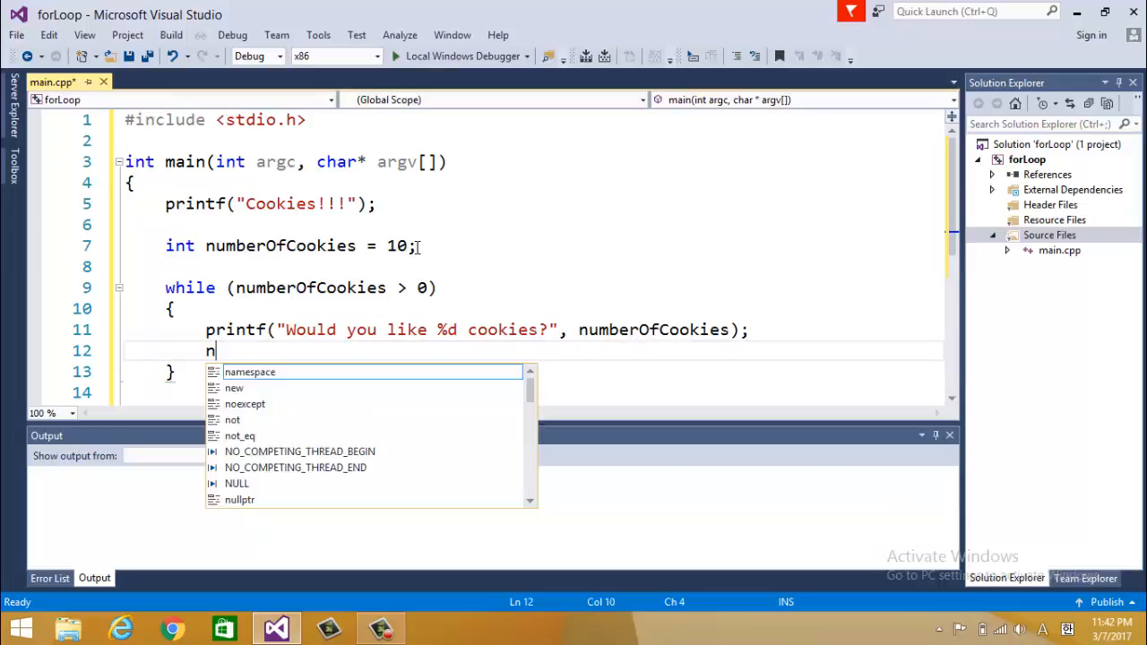
{"action": "type", "text": "umberOfCookies -"}
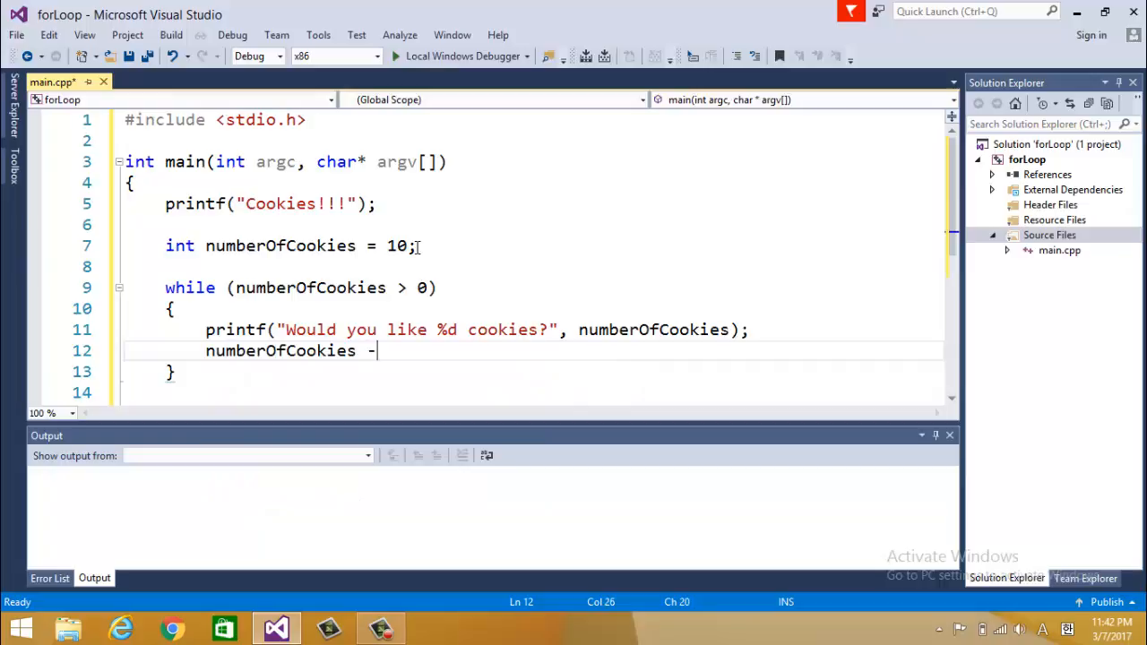
{"action": "type", "text": "="}
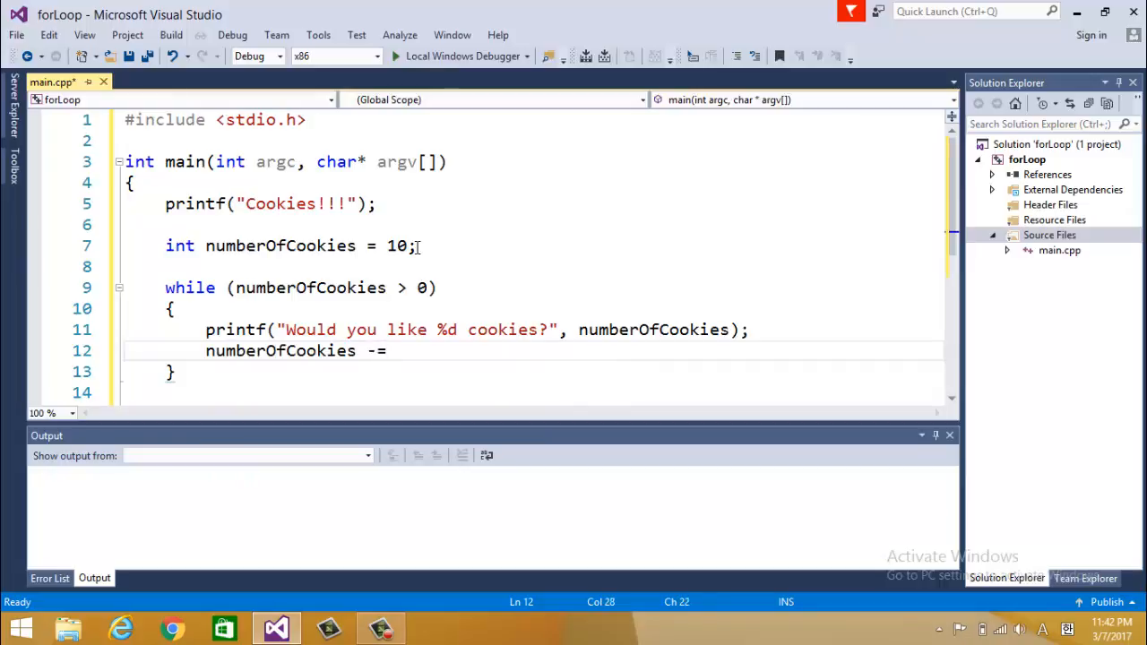
{"action": "type", "text": "1;"}
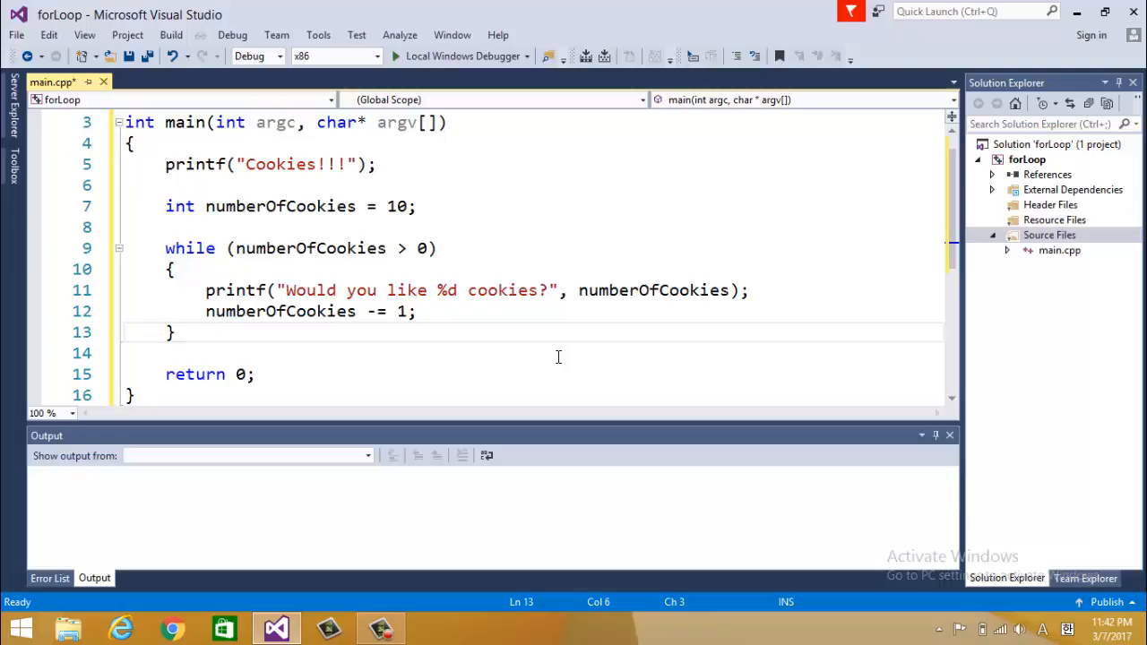
{"action": "mouse_move", "coordinate": [462, 55]}
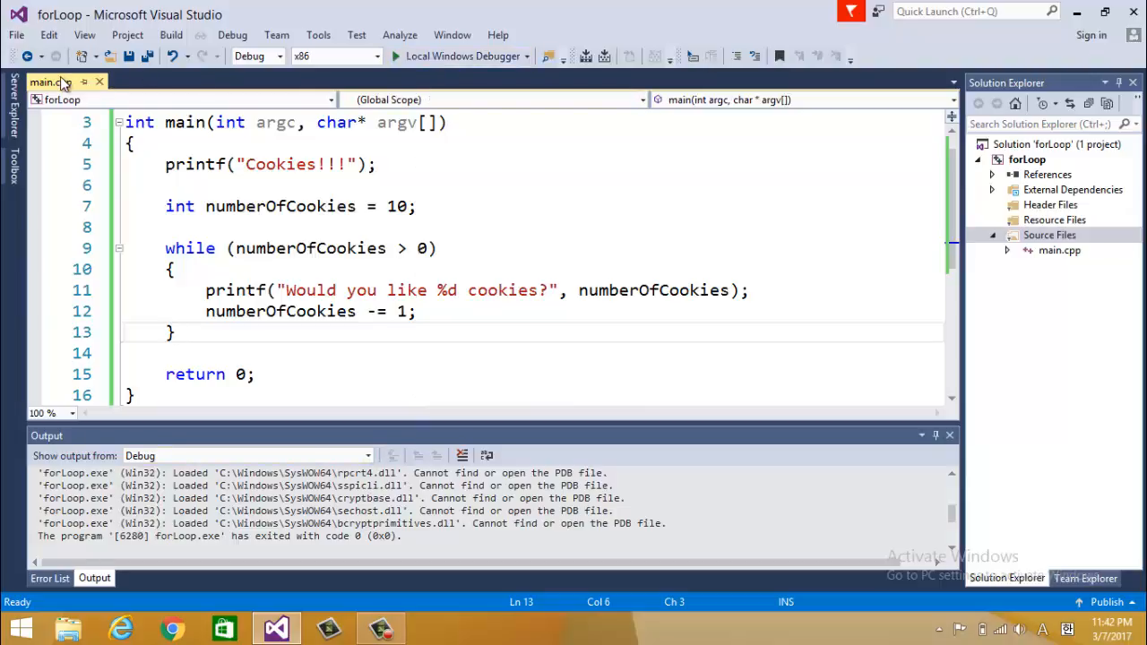
- Open main.cpp's containing folder in cmd, cd into Debug, list it and run forLoop.exe
{"action": "right_click", "coordinate": [50, 83]}
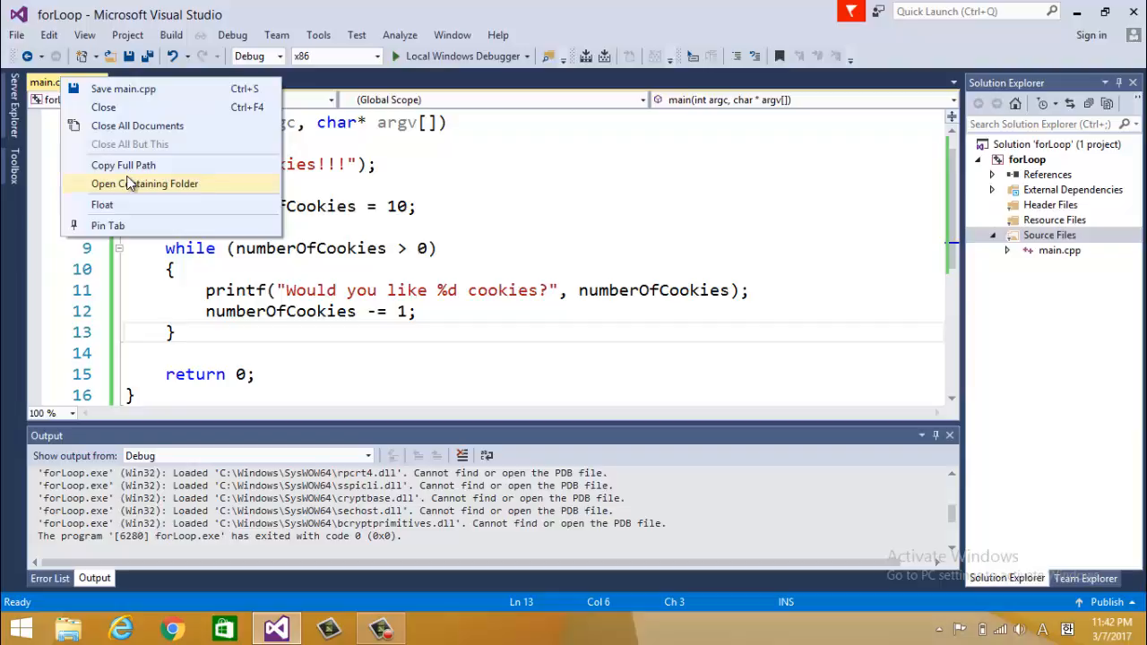
{"action": "left_click", "coordinate": [143, 183]}
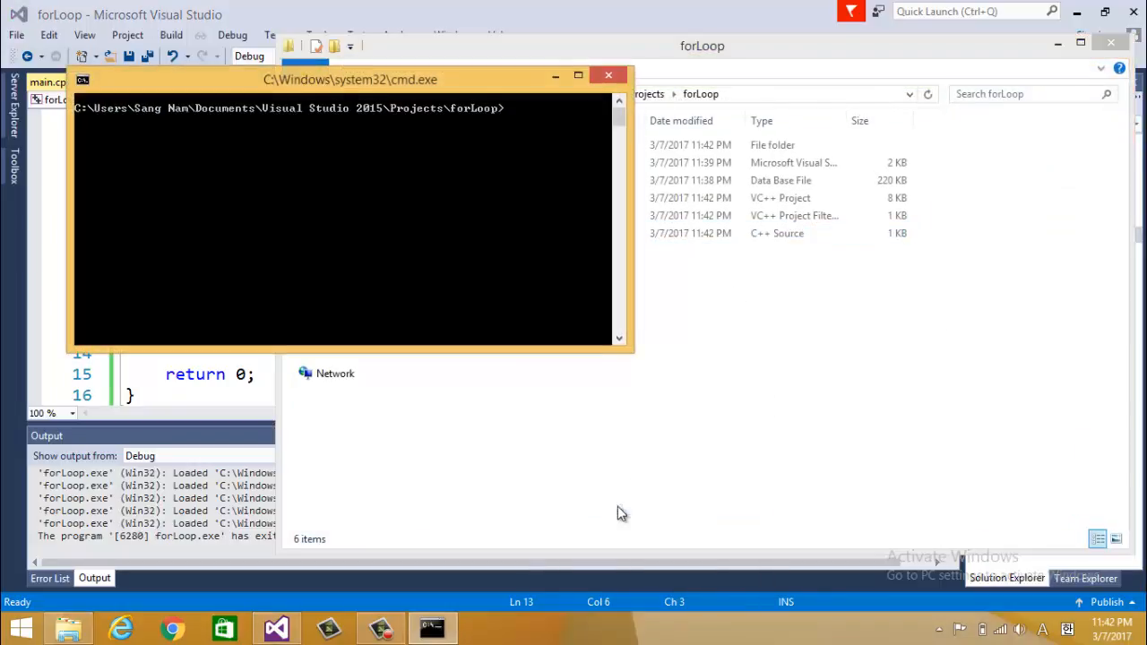
{"action": "type", "text": "cd"}
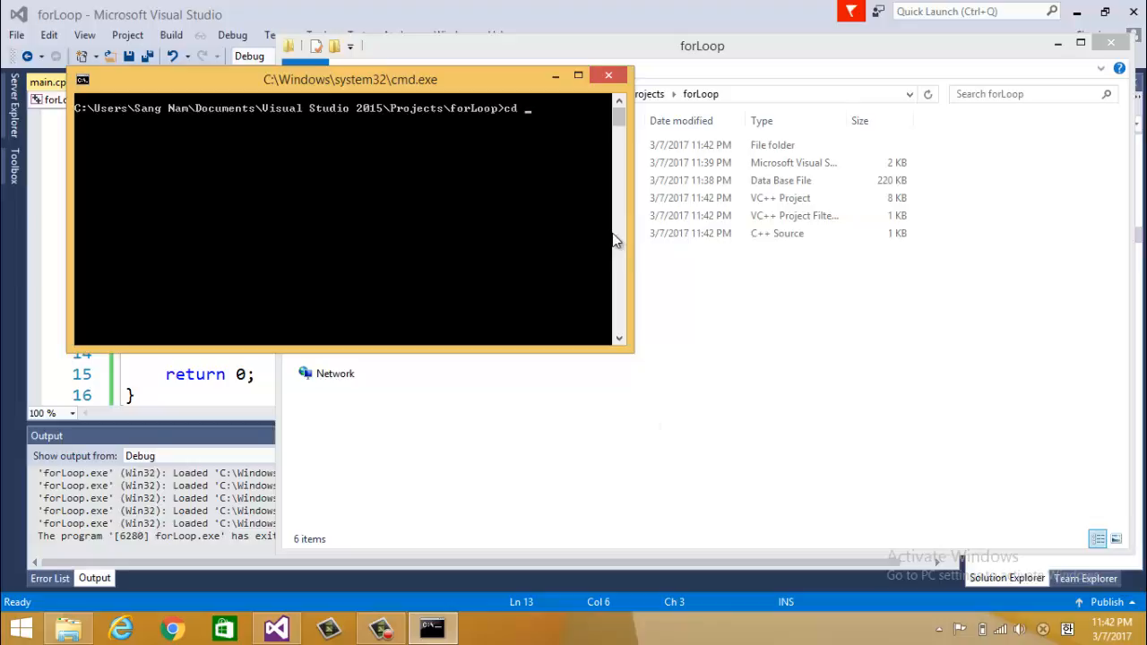
{"action": "type", "text": "Debu"}
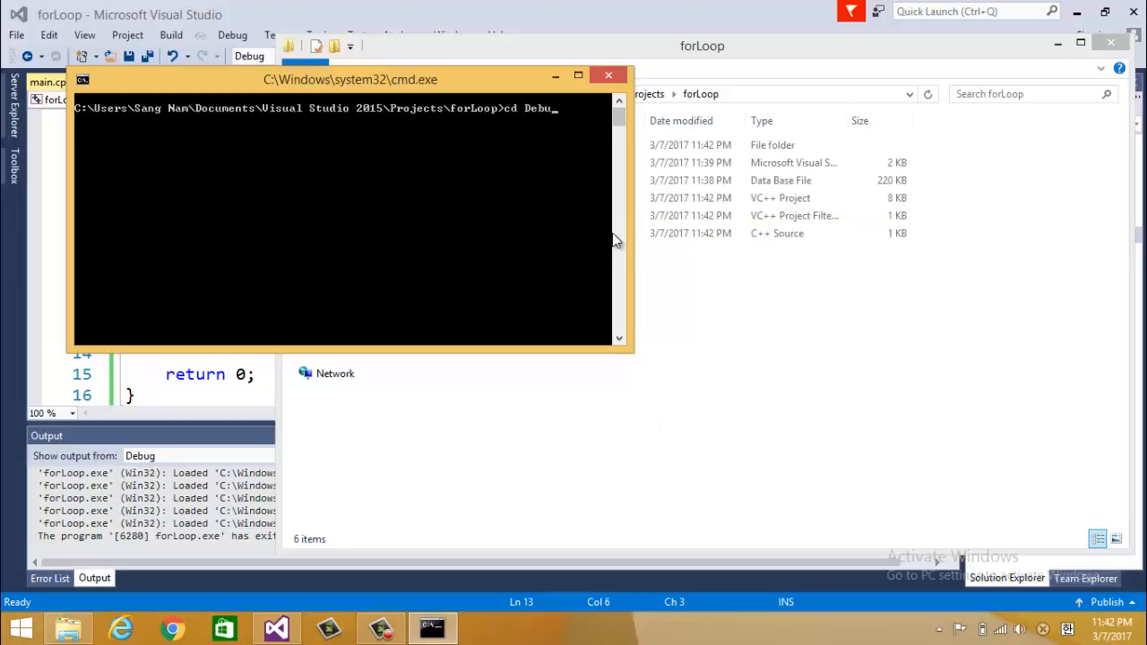
{"action": "type", "text": "di"}
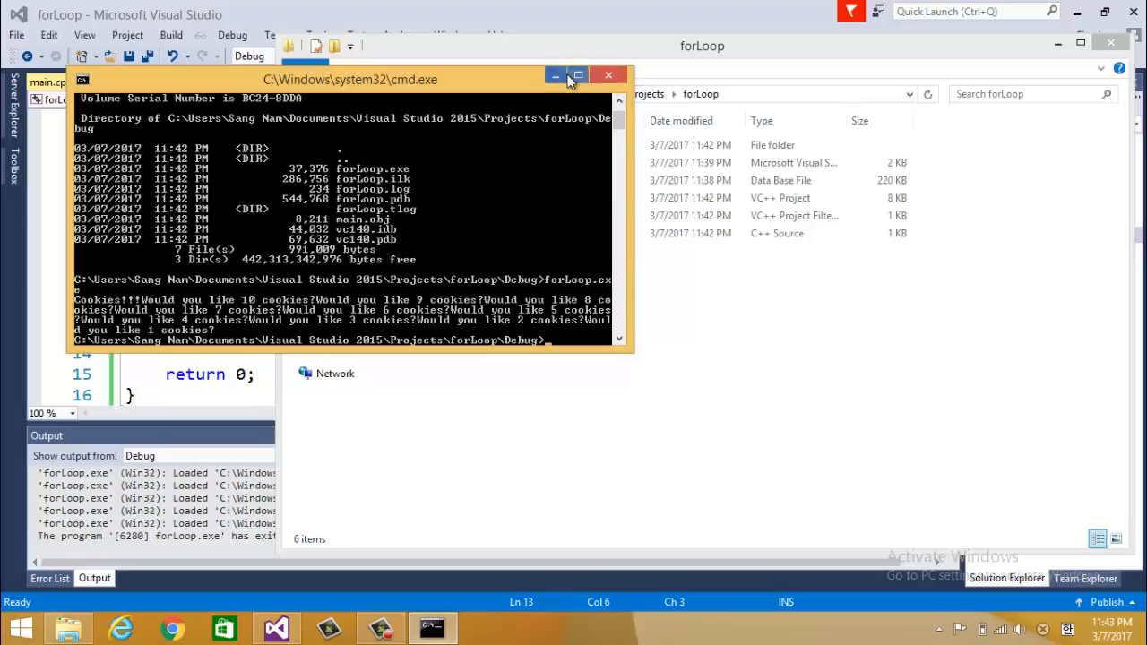
- Minimize the command window and close the Explorer folder to return to the code
{"action": "left_click", "coordinate": [609, 76]}
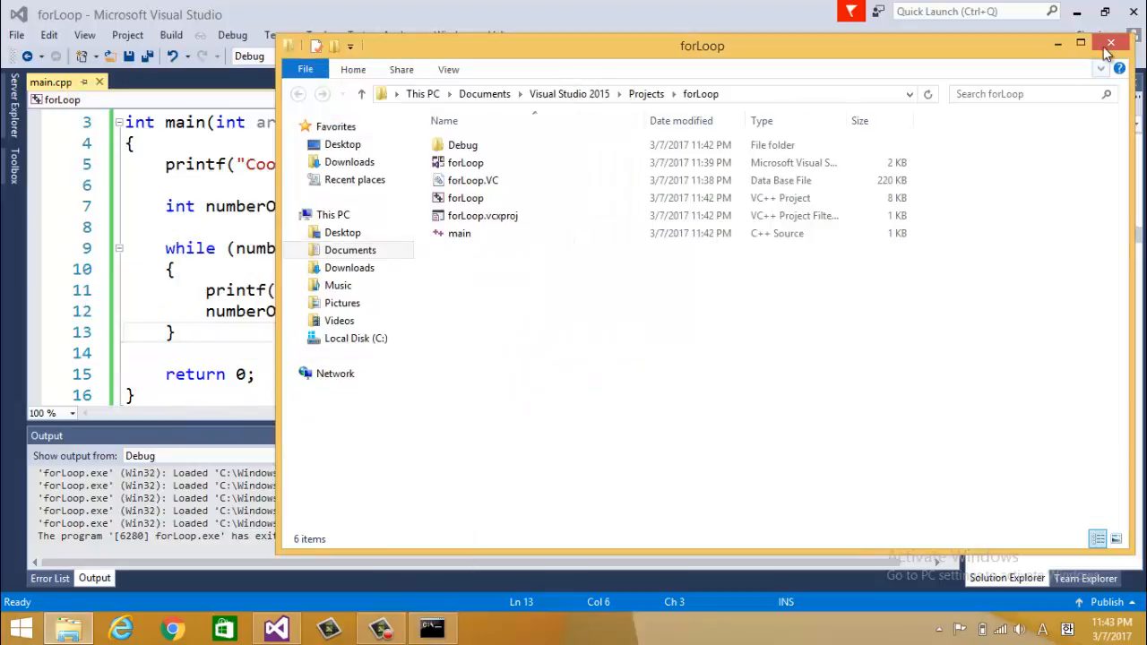
{"action": "left_click", "coordinate": [1112, 43]}
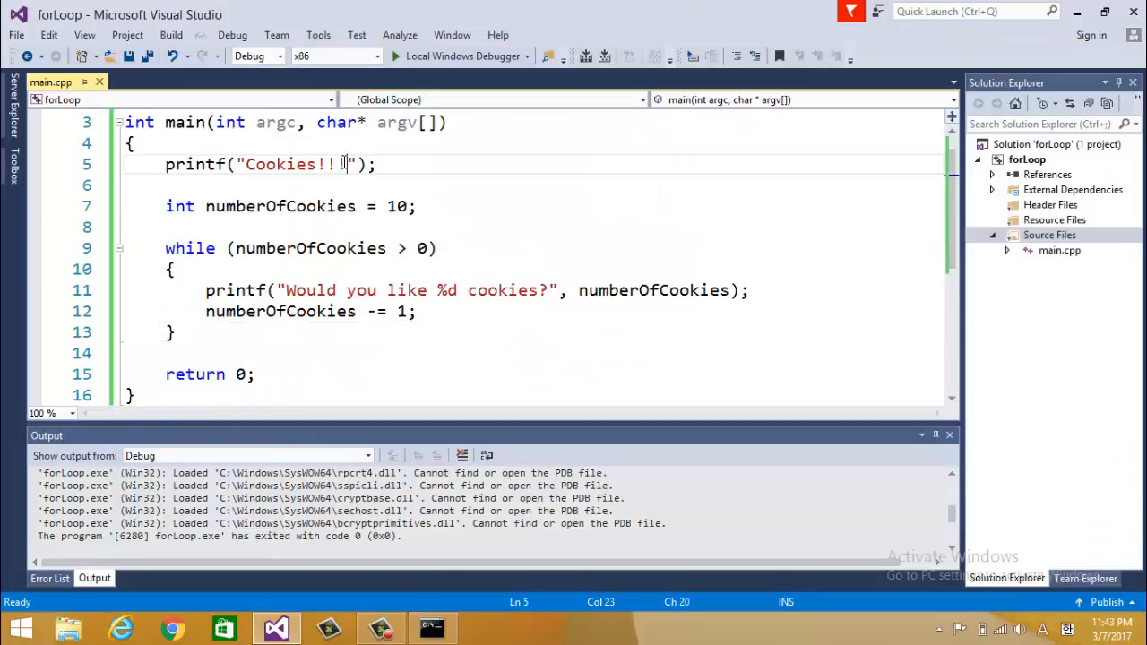
- End both printf strings with \n and add printf("\n"); before return 0
{"action": "type", "text": "\\n"}
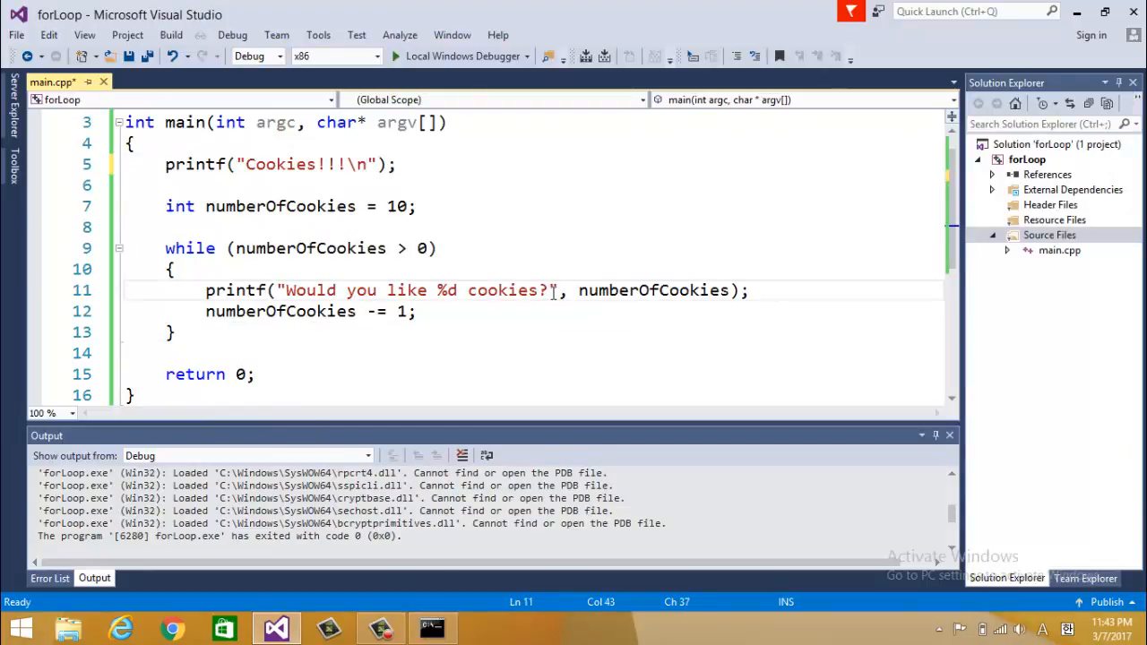
{"action": "type", "text": "\\n"}
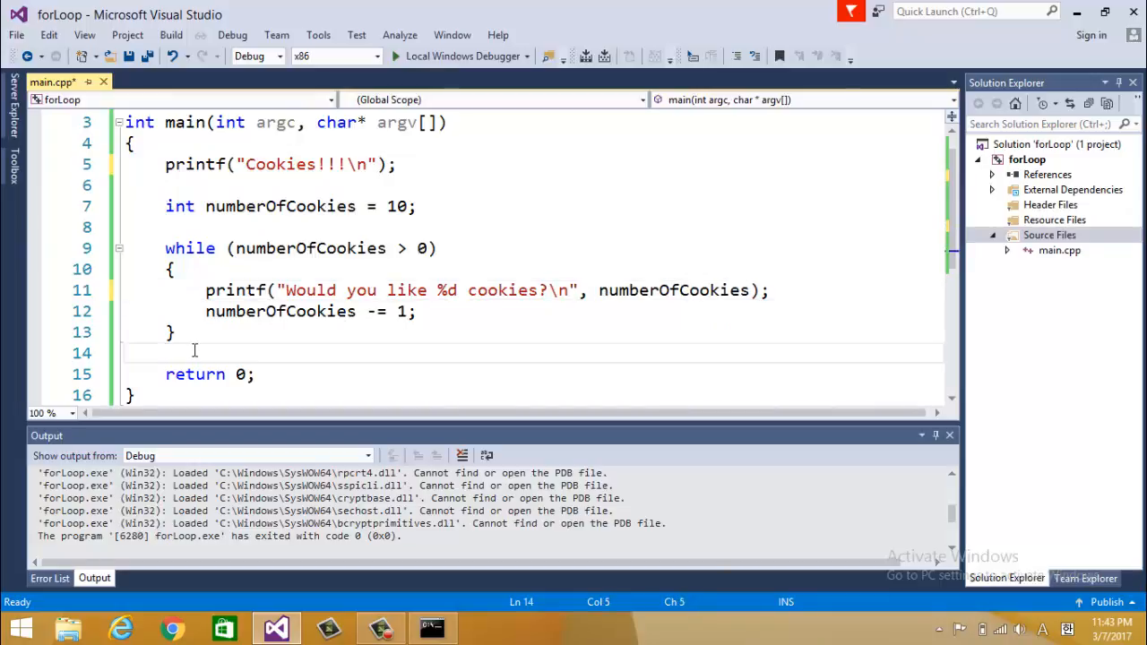
{"action": "type", "text": "printf(\"\\"}
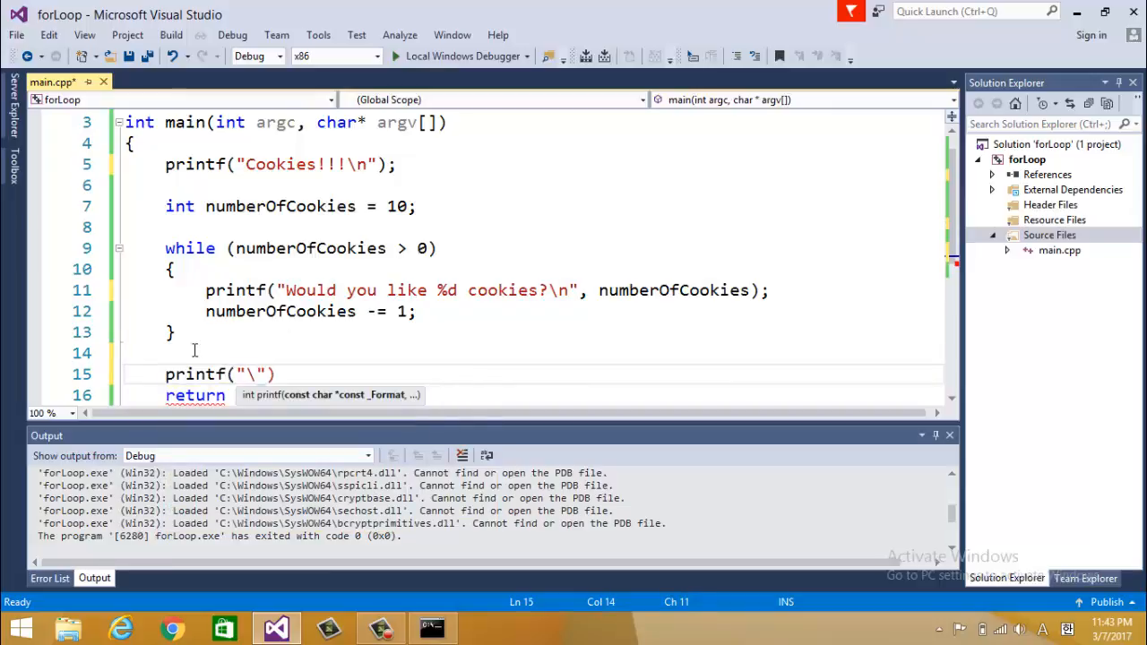
{"action": "type", "text": "n"}
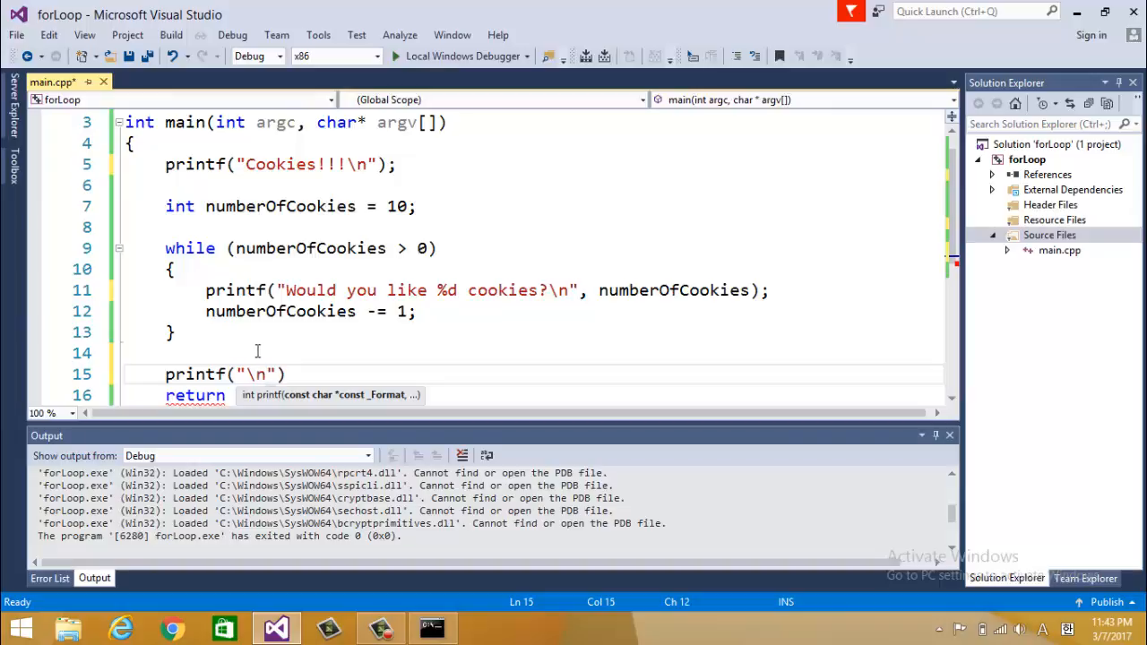
{"action": "type", "text": ";"}
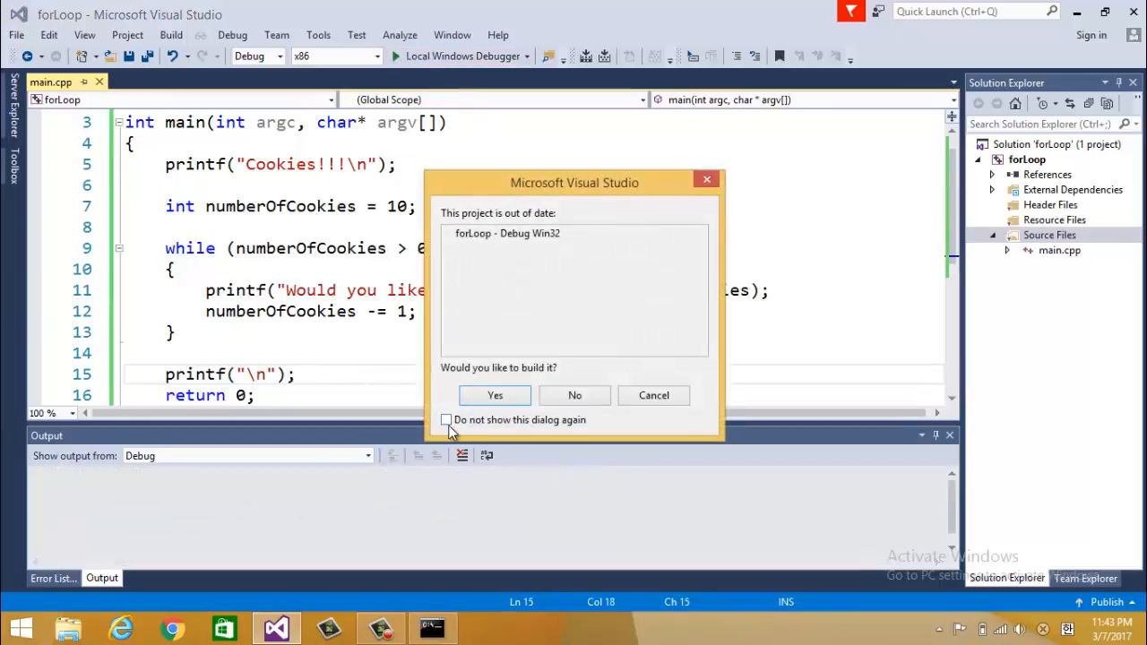
- Accept the build prompt, rerun forLoop.exe in cmd with output on separate lines, then minimize cmd
{"action": "left_click", "coordinate": [495, 396]}
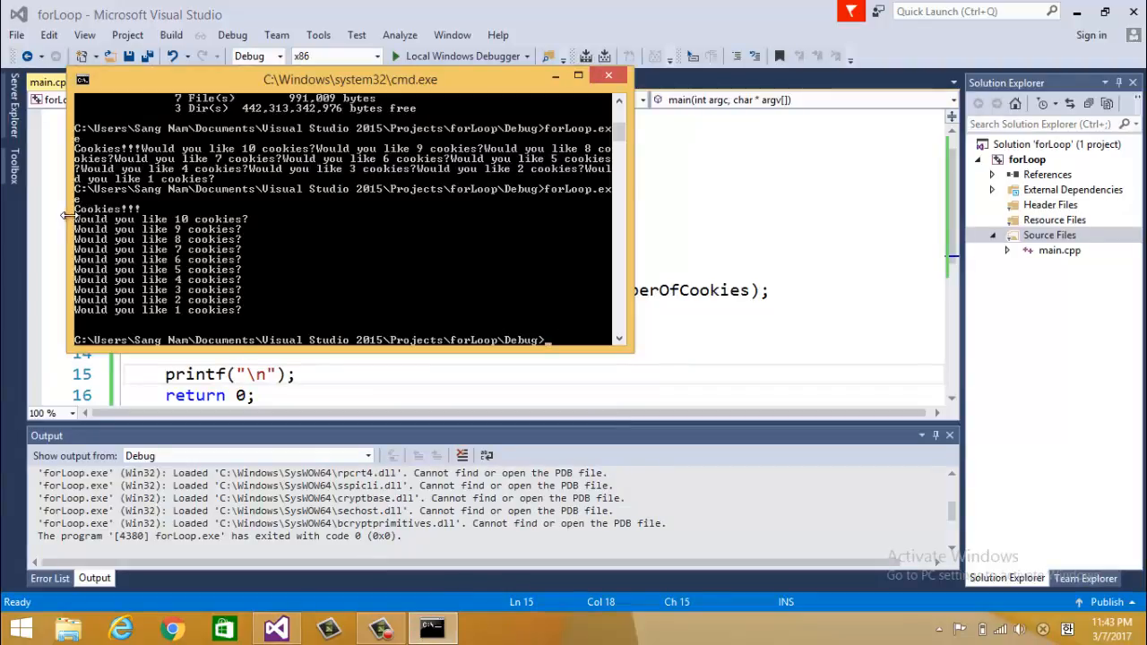
{"action": "mouse_move", "coordinate": [188, 244]}
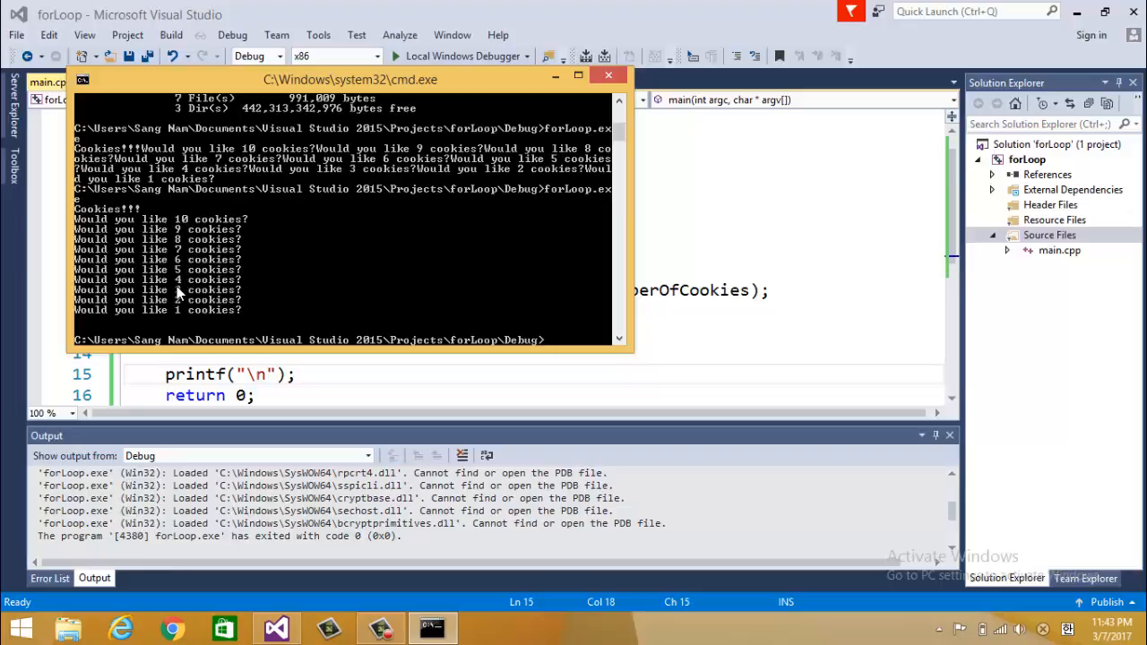
{"action": "left_click", "coordinate": [610, 76]}
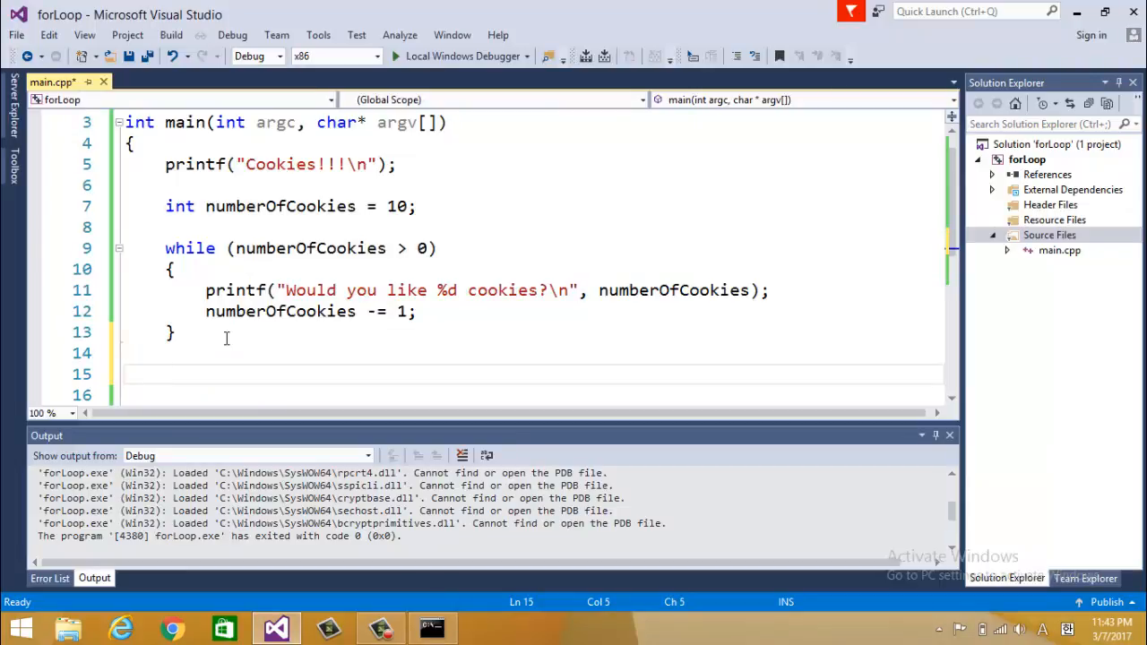
- Begin a for loop whose initialiser declares int numberOfCookies = 10, replacing the first-typed int = 0
{"action": "type", "text": "for"}
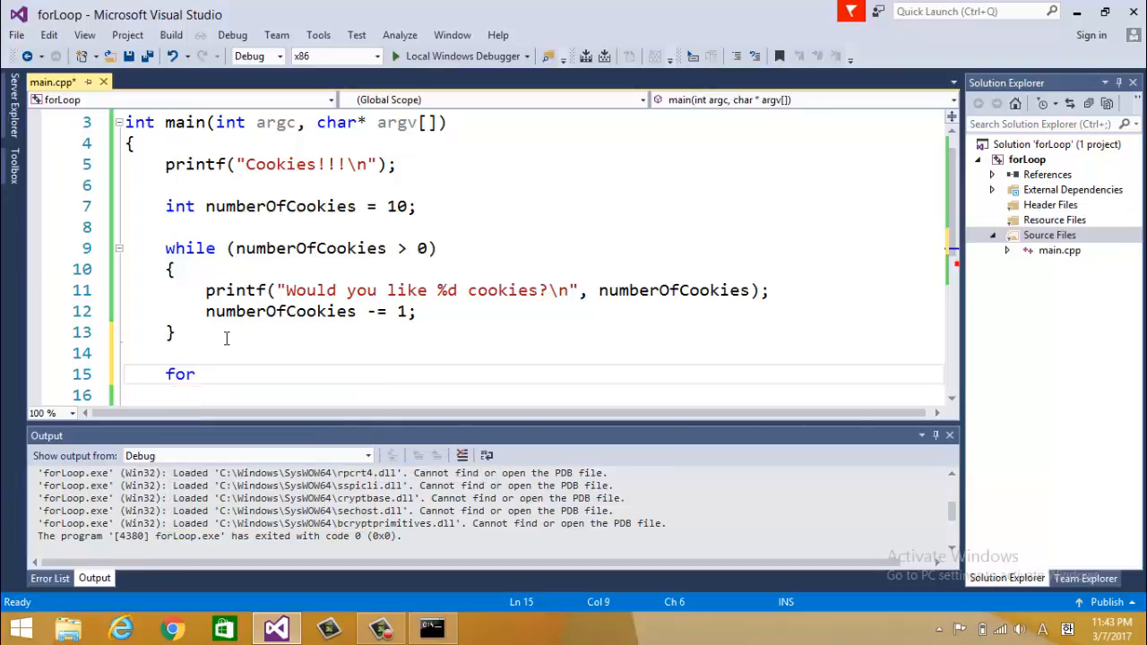
{"action": "mouse_move", "coordinate": [238, 258]}
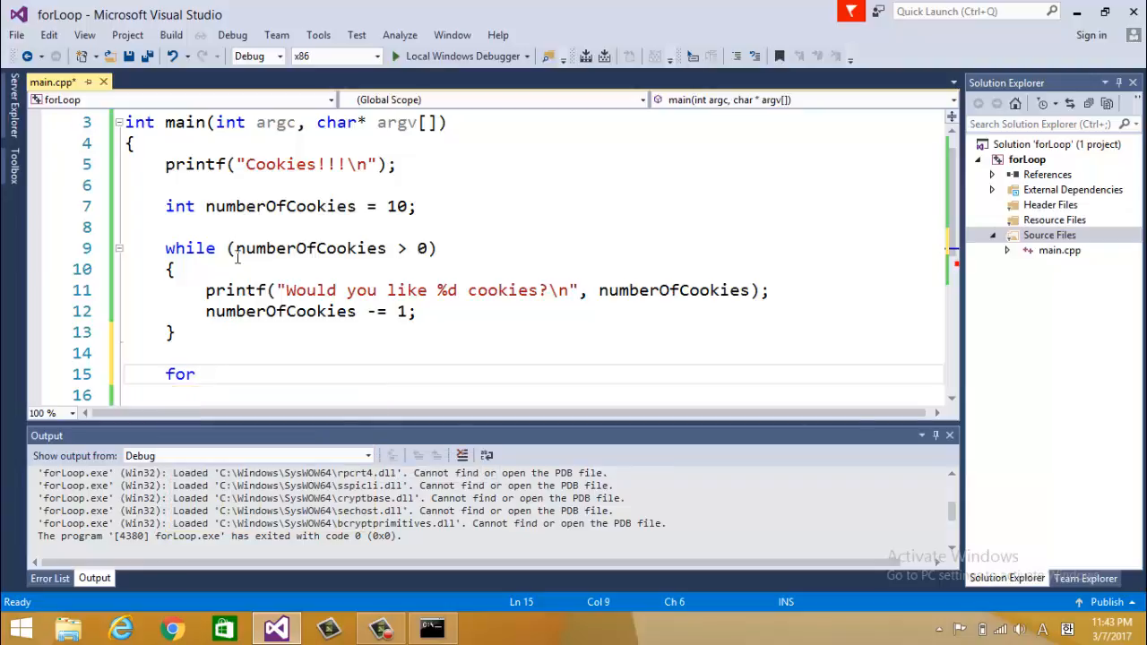
{"action": "left_click_drag", "start_coordinate": [234, 247], "coordinate": [430, 247]}
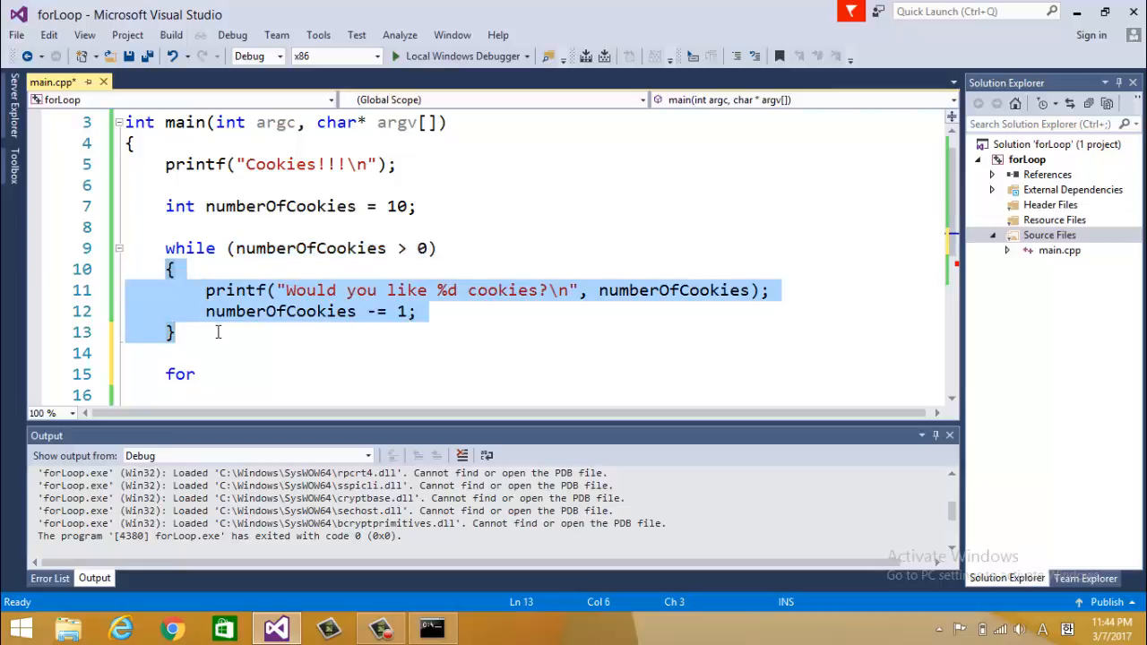
{"action": "left_click", "coordinate": [206, 374]}
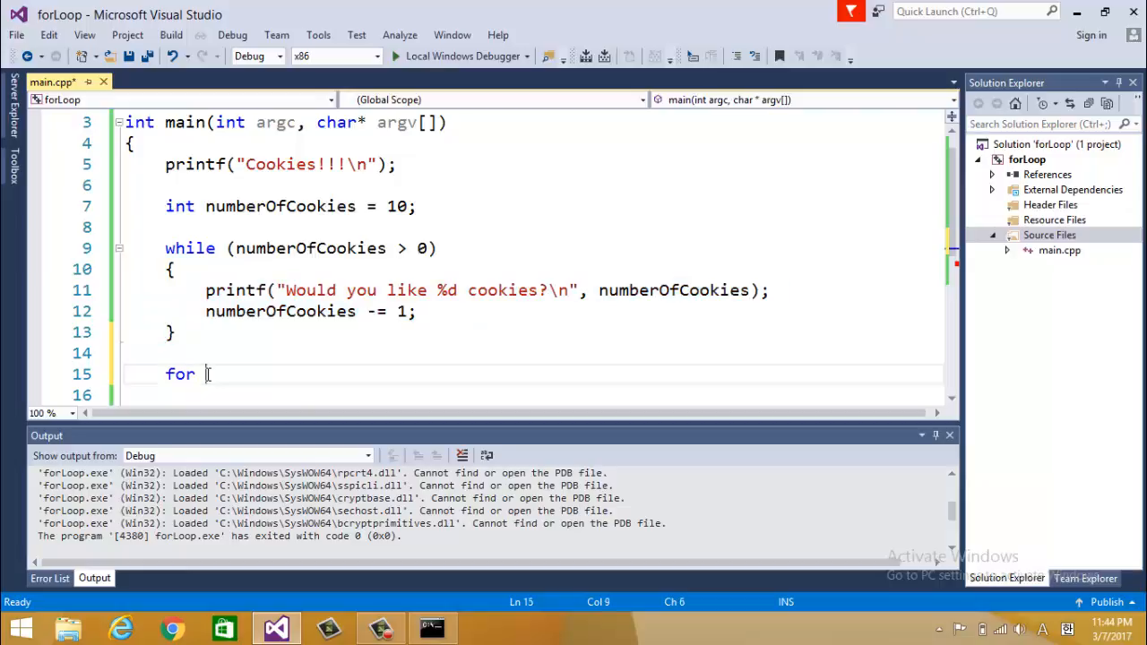
{"action": "type", "text": "("}
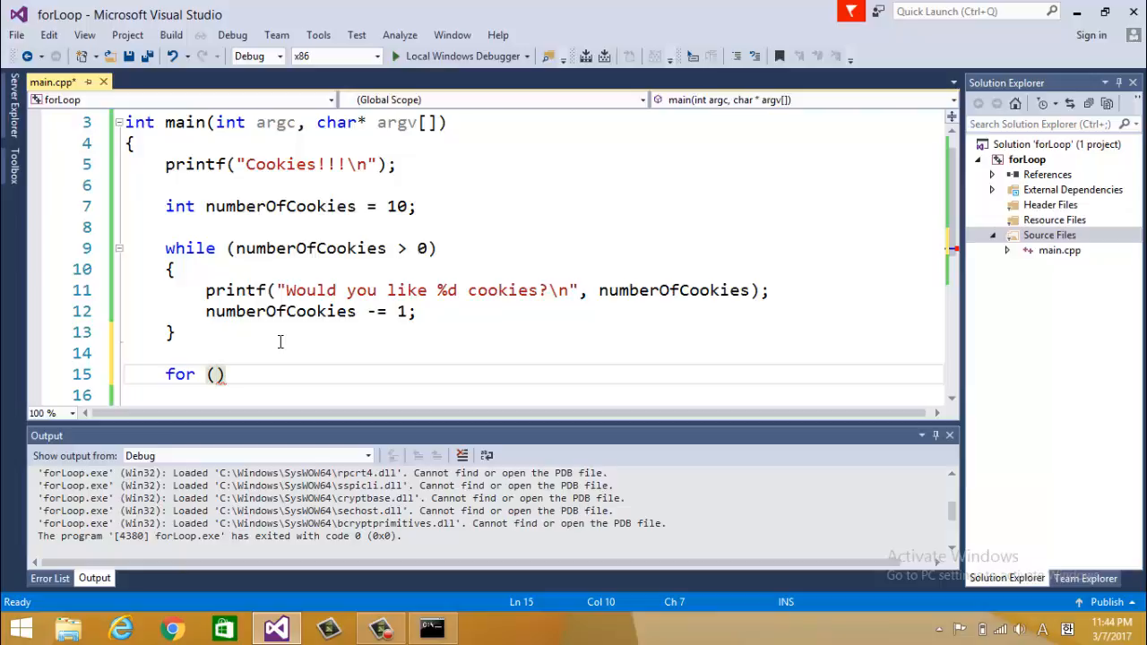
{"action": "mouse_move", "coordinate": [203, 291]}
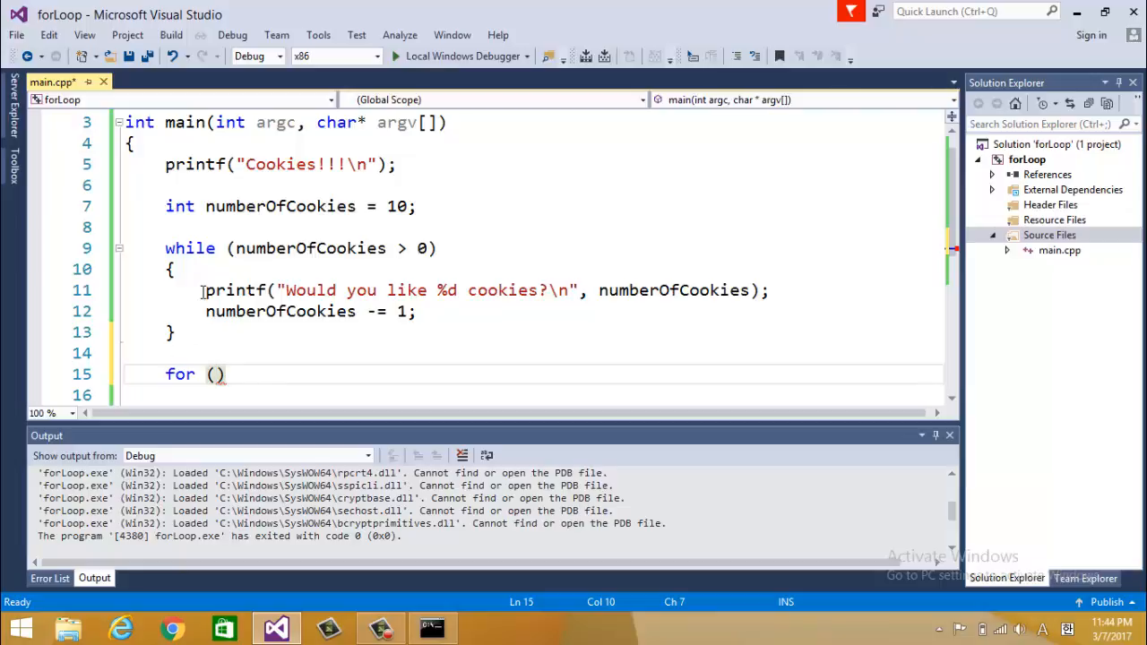
{"action": "type", "text": "i"}
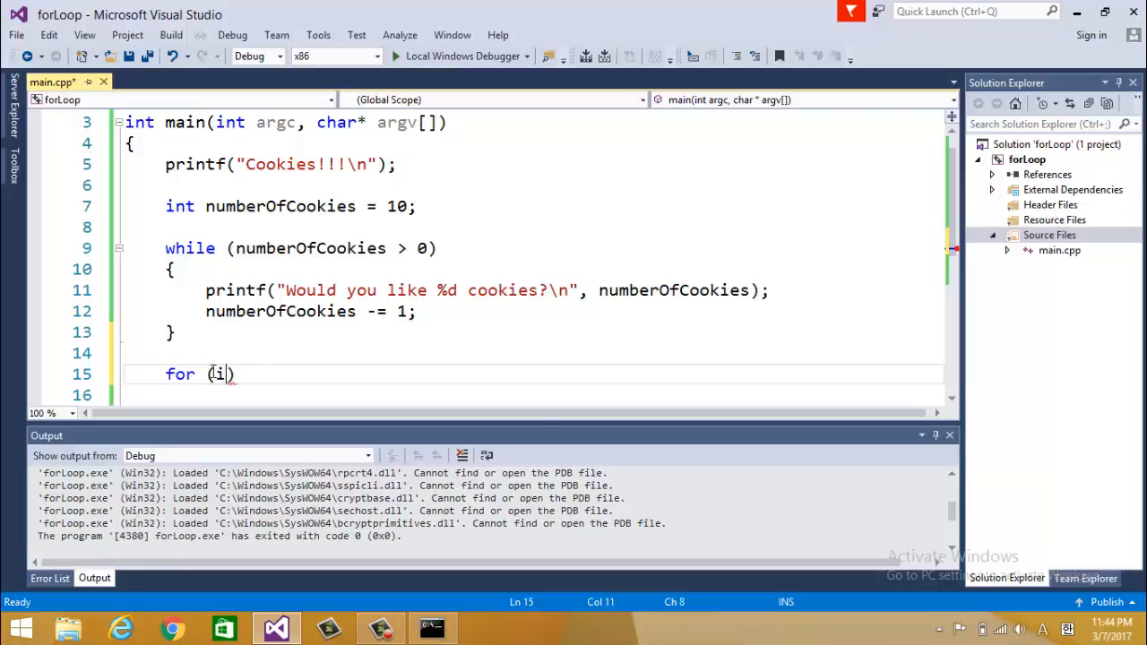
{"action": "type", "text": "nt i"}
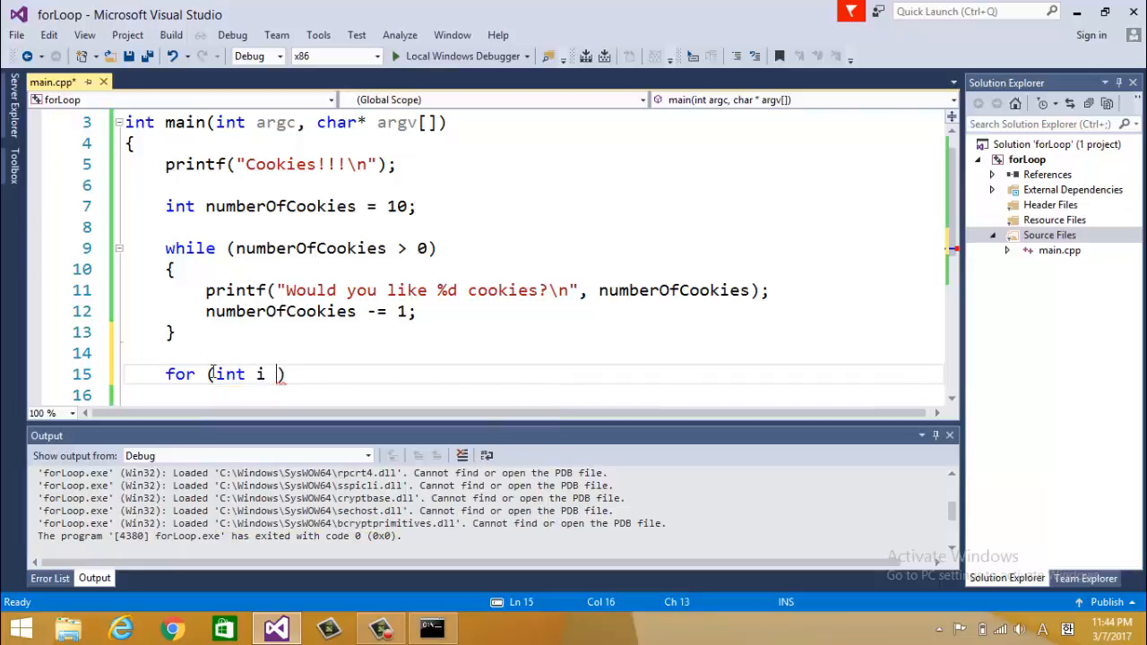
{"action": "type", "text": "= 0;"}
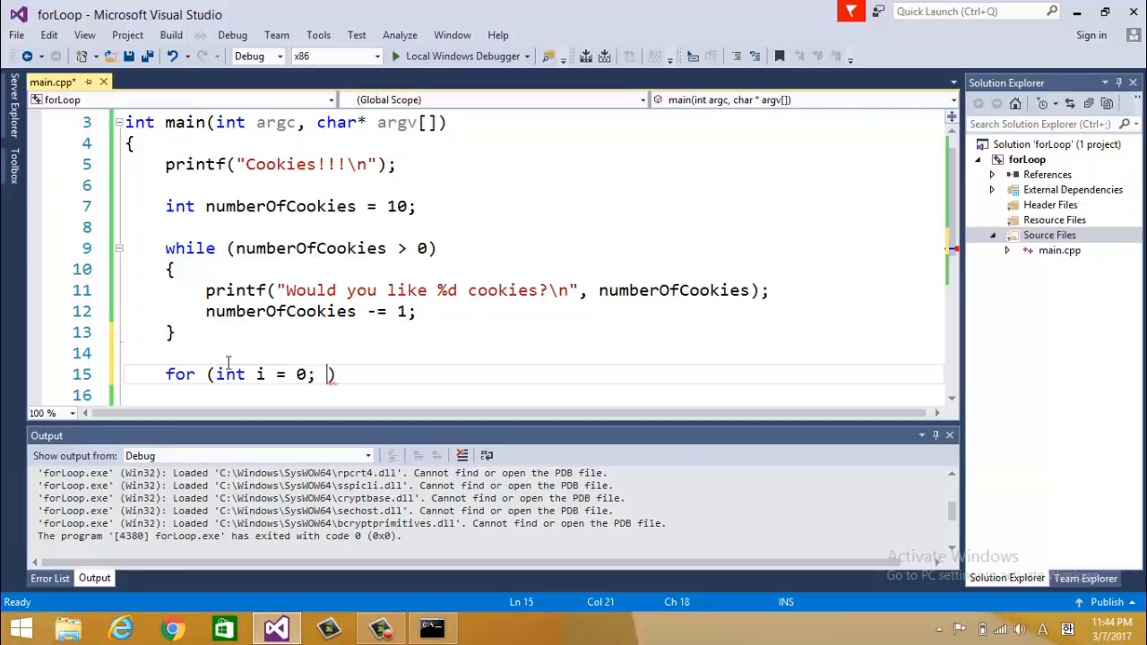
{"action": "mouse_move", "coordinate": [326, 375]}
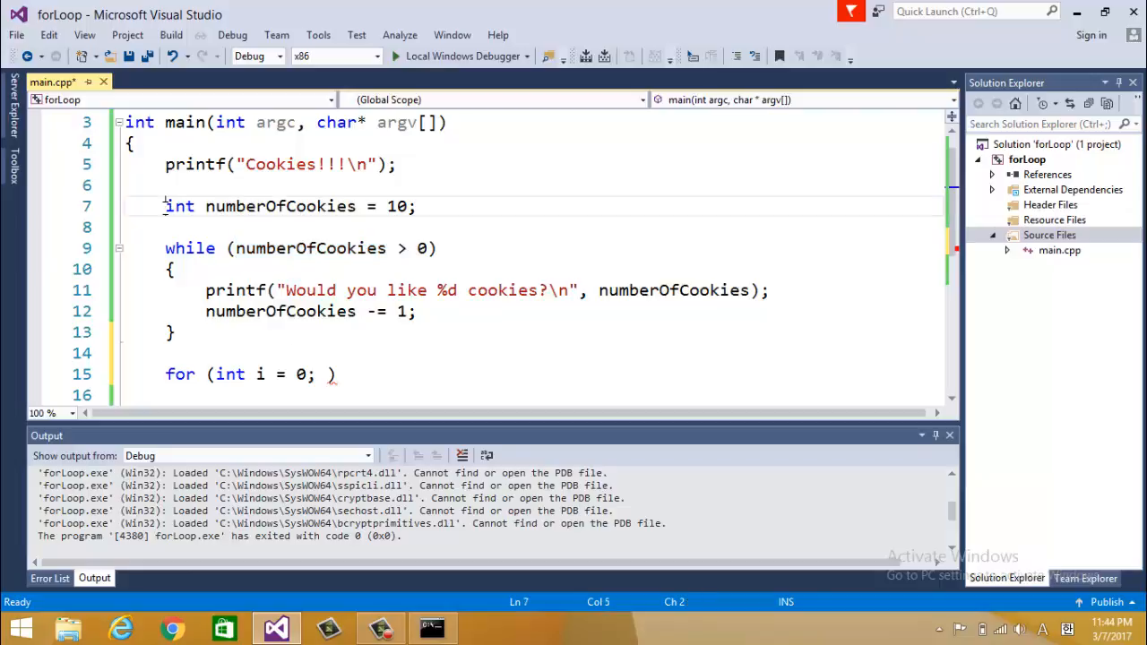
{"action": "left_click_drag", "start_coordinate": [165, 206], "coordinate": [416, 206]}
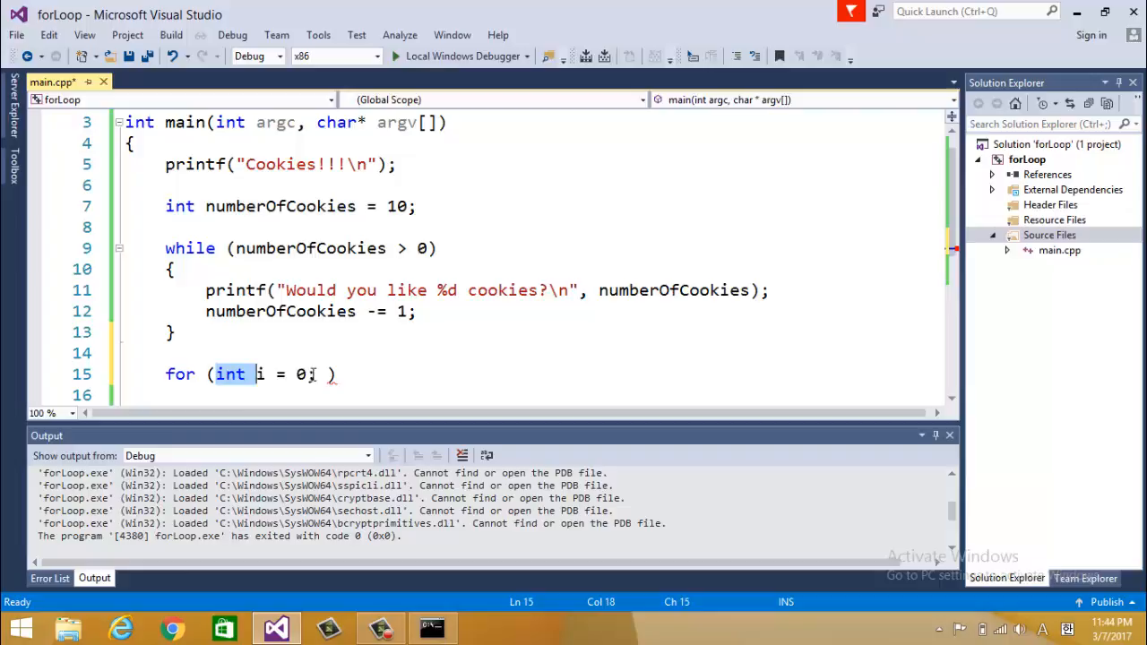
{"action": "type", "text": "numberOfCookies = 10;"}
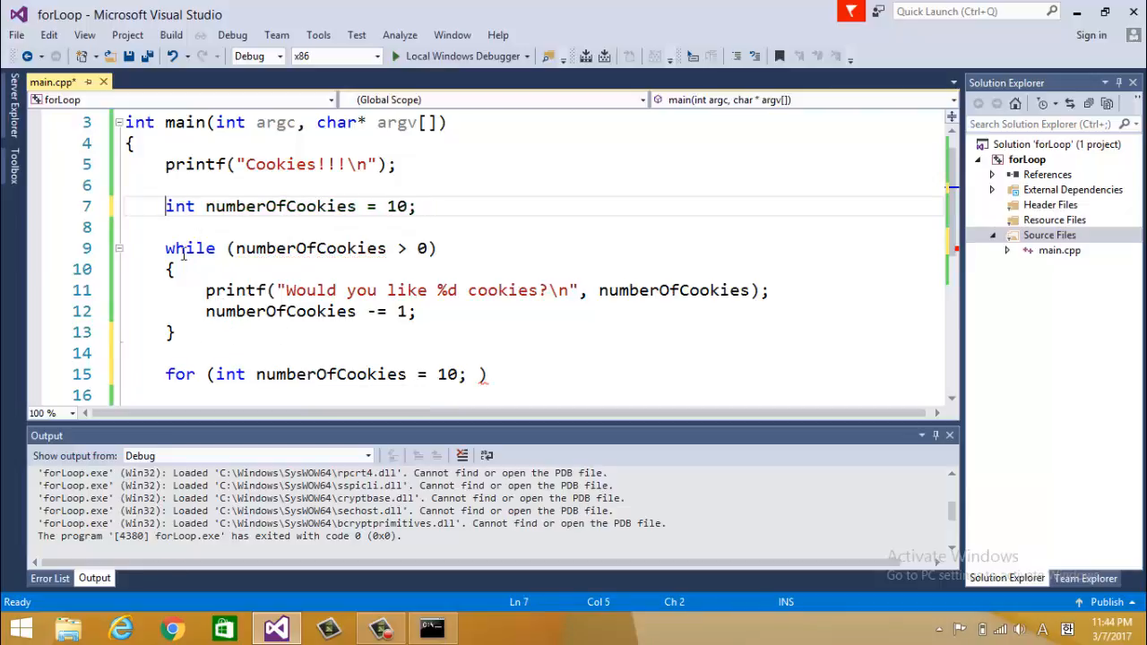
- Wrap the numberOfCookies declaration and the whole while loop in a /* */ block comment
{"action": "left_click_drag", "start_coordinate": [165, 206], "coordinate": [165, 353]}
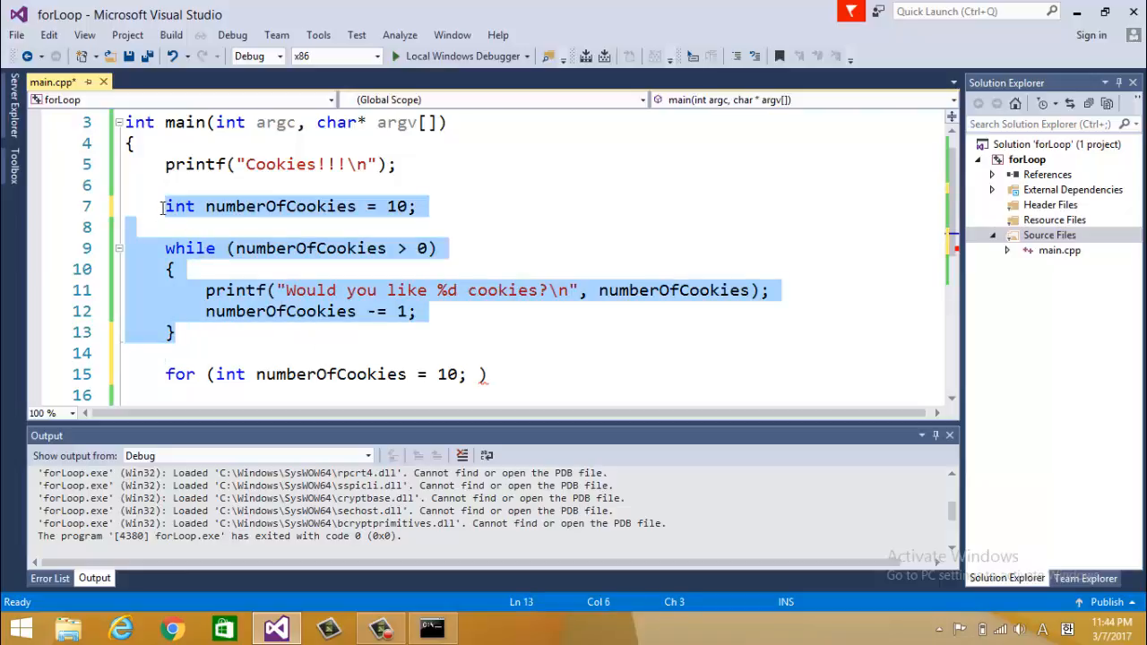
{"action": "left_click", "coordinate": [161, 206]}
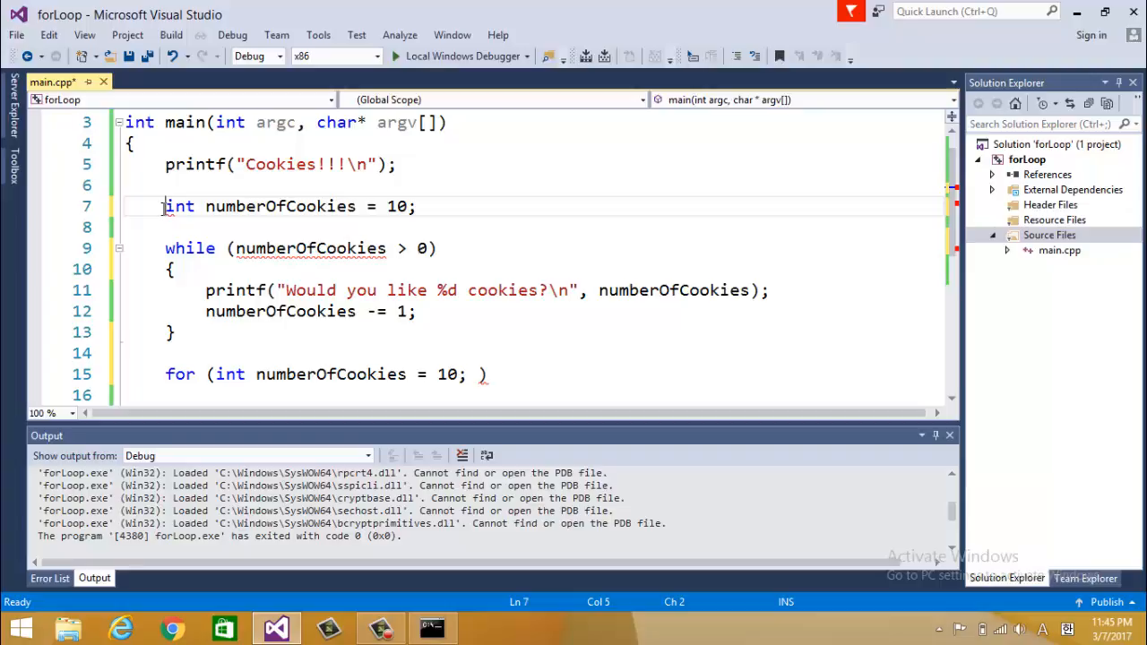
{"action": "type", "text": "/"}
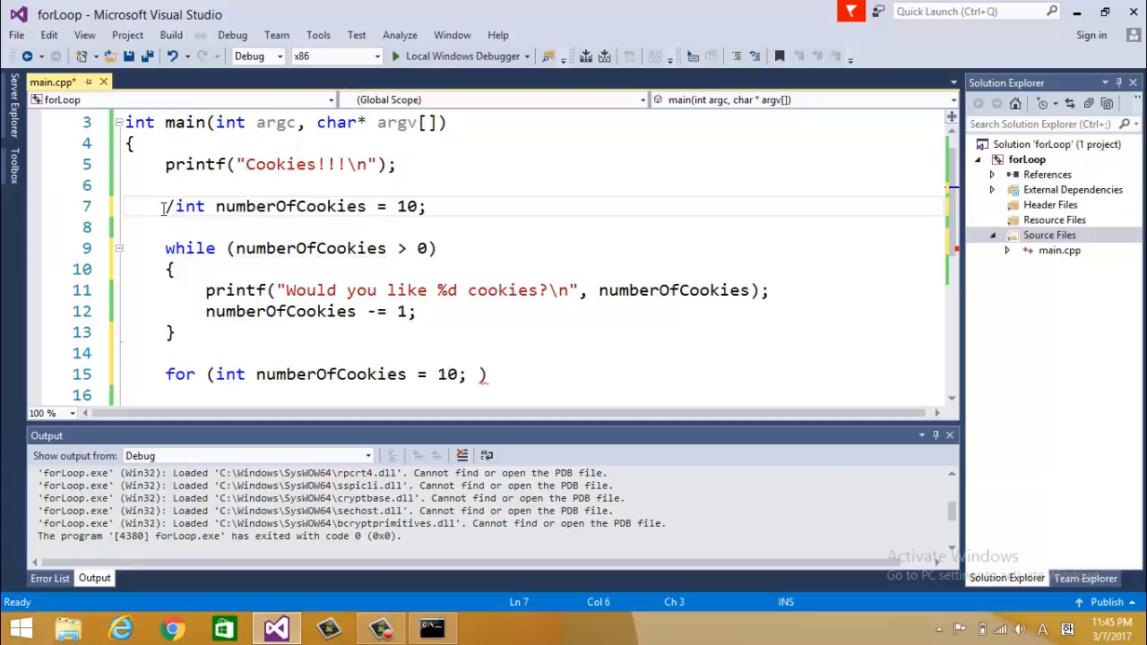
{"action": "type", "text": "*"}
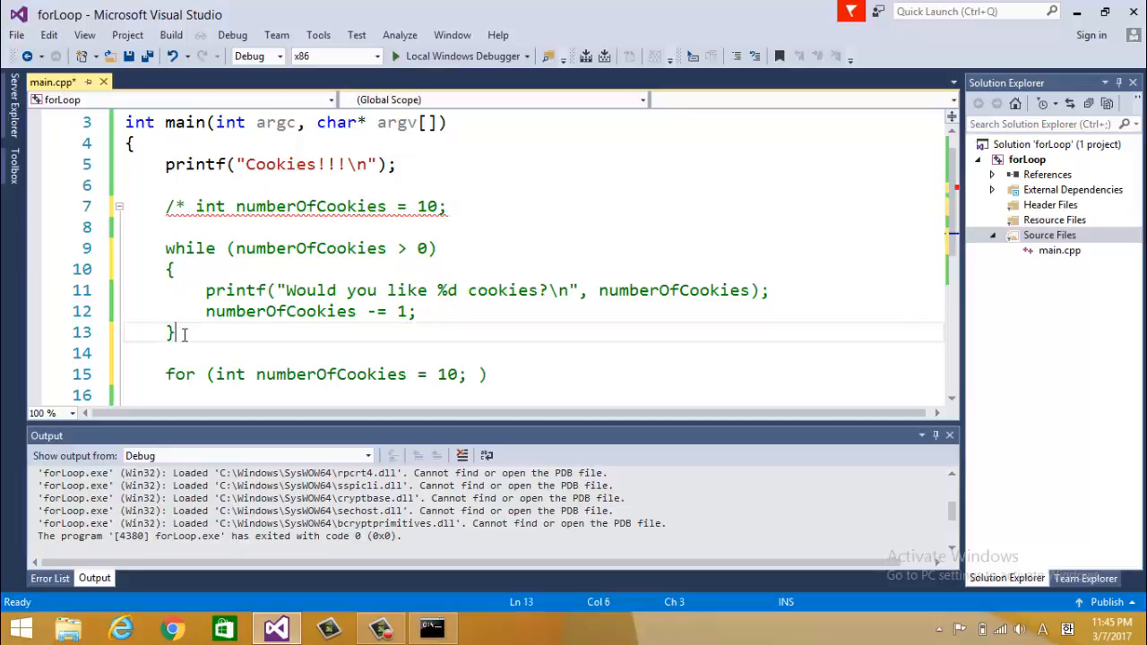
{"action": "type", "text": "*/"}
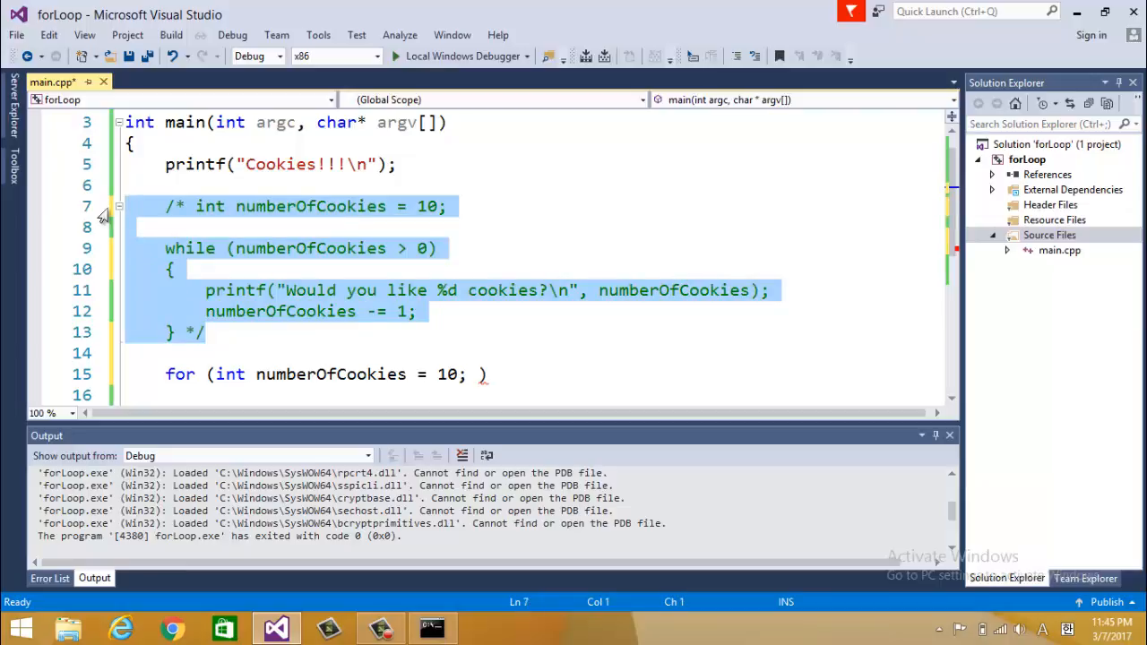
- Finish the for header with condition numberOfCookies > 0 and step numberOfCookies -= 1
{"action": "left_click", "coordinate": [204, 332]}
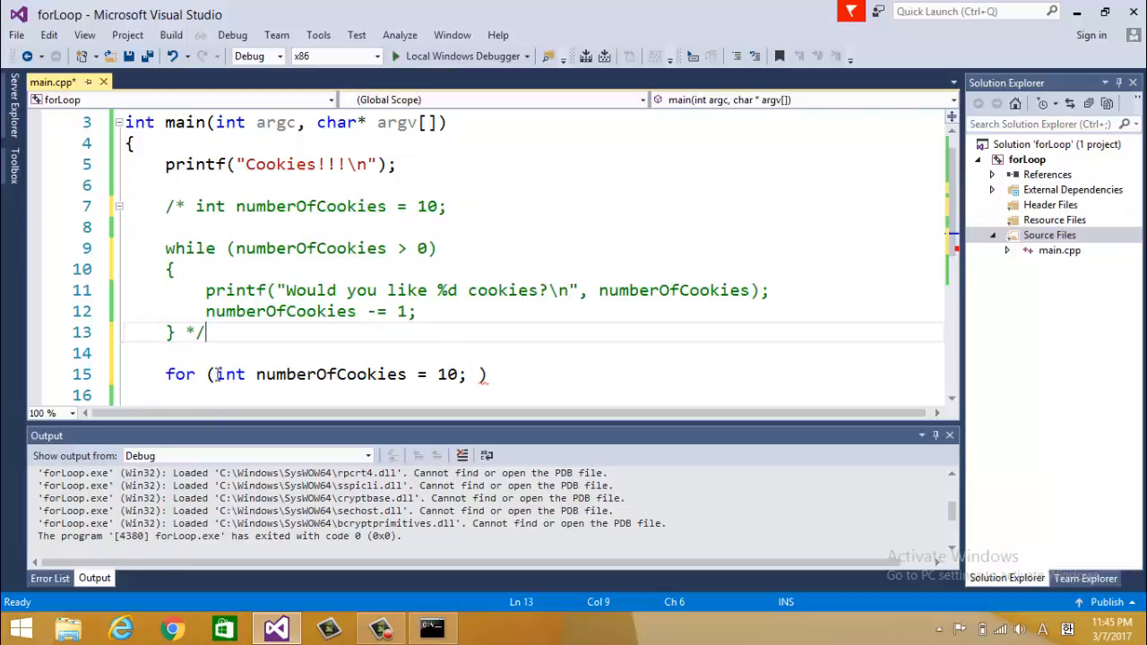
{"action": "left_click_drag", "start_coordinate": [215, 375], "coordinate": [456, 375]}
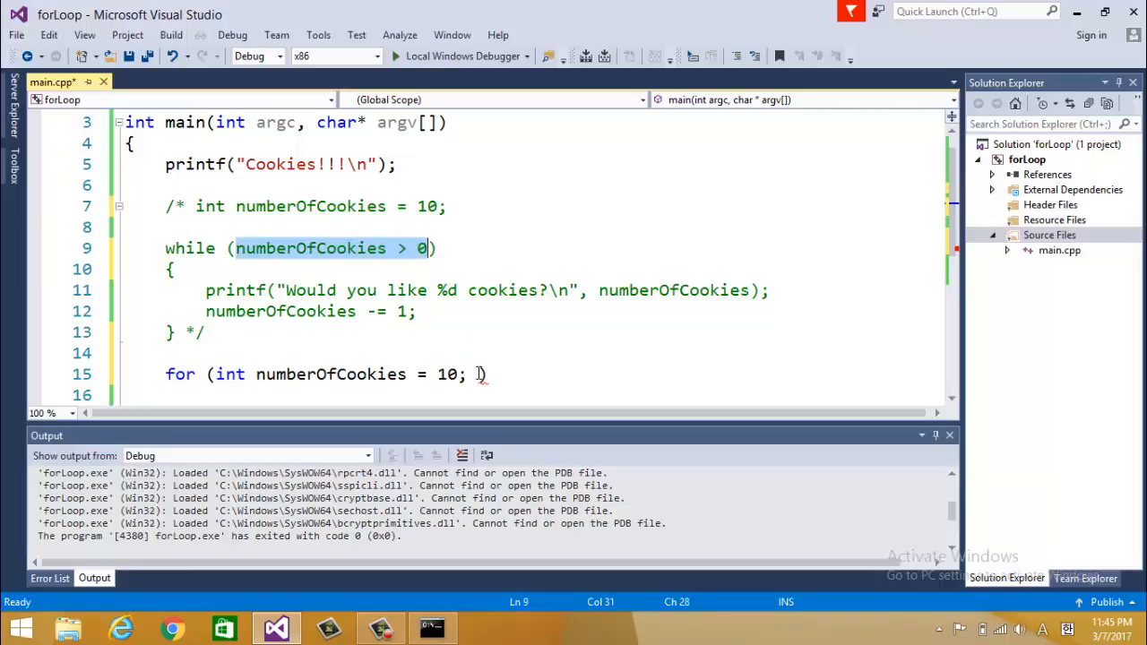
{"action": "type", "text": "numberOfCookies > 0;"}
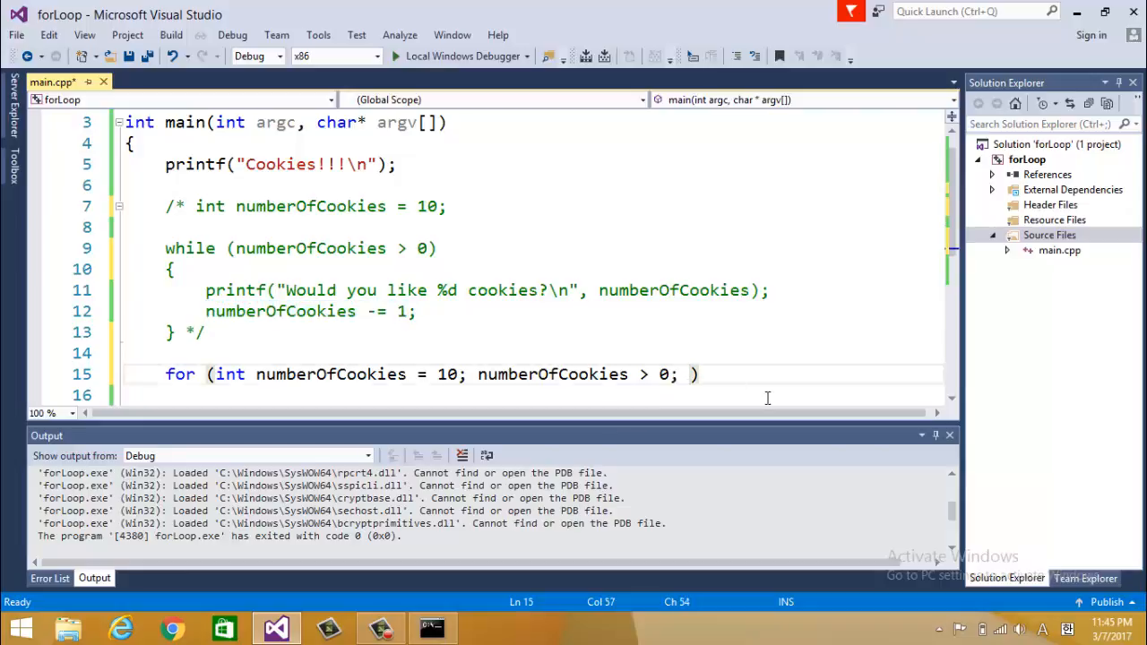
{"action": "type", "text": "numberOfCookies -= 1)"}
{"action": "left_click", "coordinate": [529, 396]}
{"action": "type", "text": "{"}
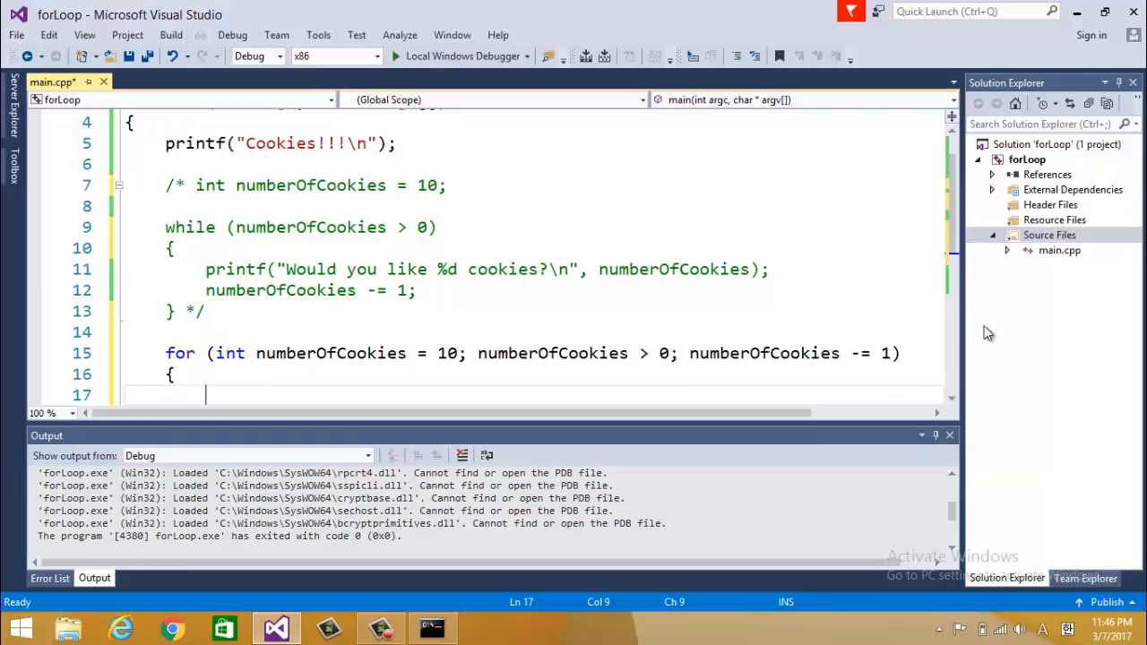
- Review the new loop's printf body against the old while loop's decrement statement
{"action": "scroll", "scroll_direction": "down", "scroll_amount": 3}
{"action": "type", "text": "printf(\"Would you like %d cookies?\\n\", numberOfCookies);"}
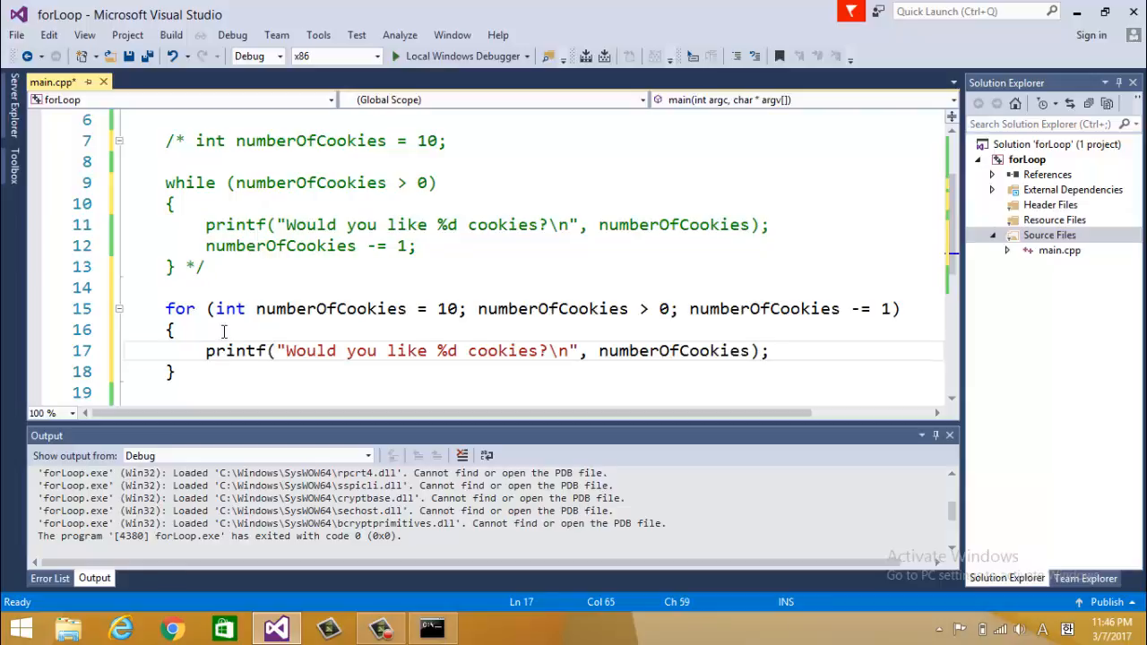
{"action": "left_click_drag", "start_coordinate": [215, 309], "coordinate": [308, 308]}
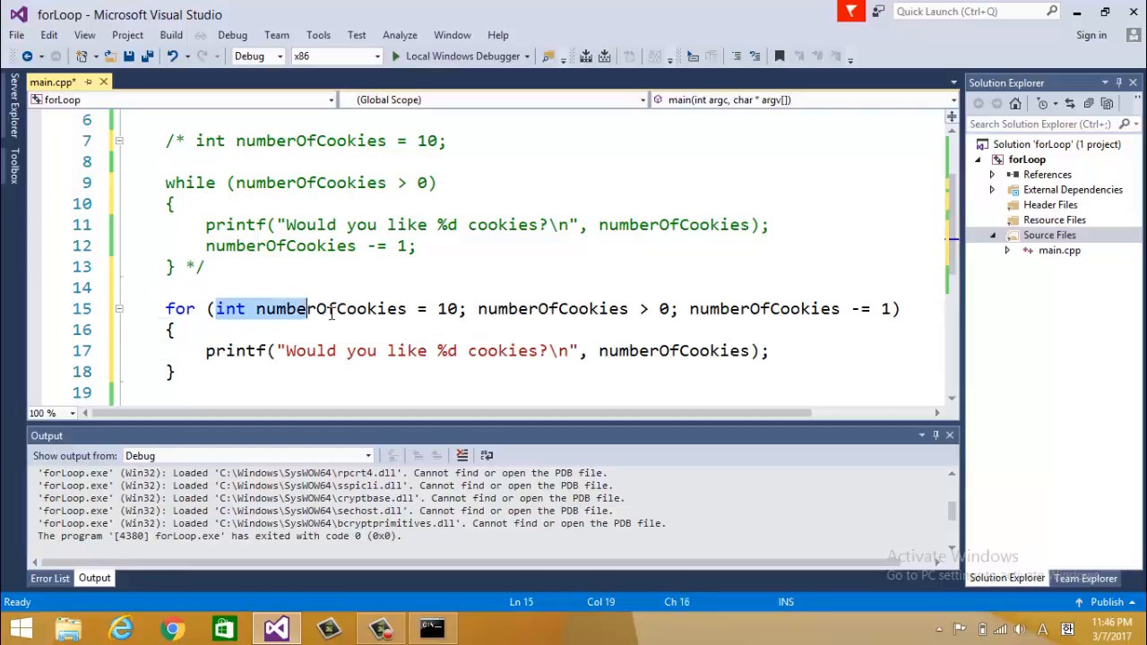
{"action": "left_click_drag", "start_coordinate": [308, 308], "coordinate": [457, 308]}
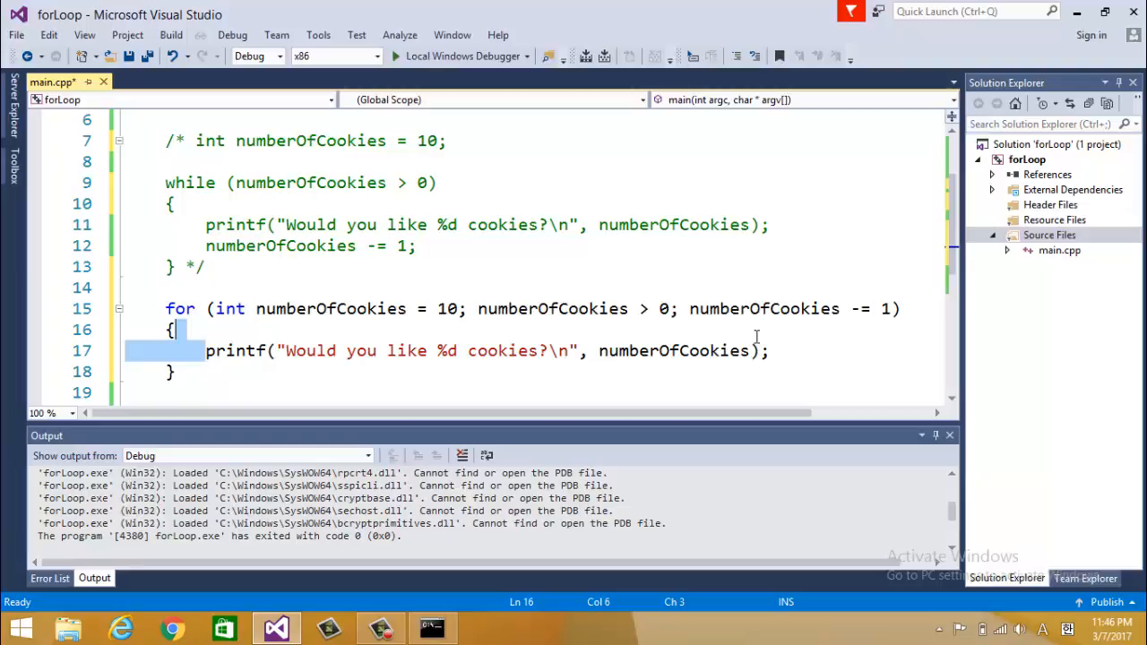
{"action": "double_click", "coordinate": [762, 308]}
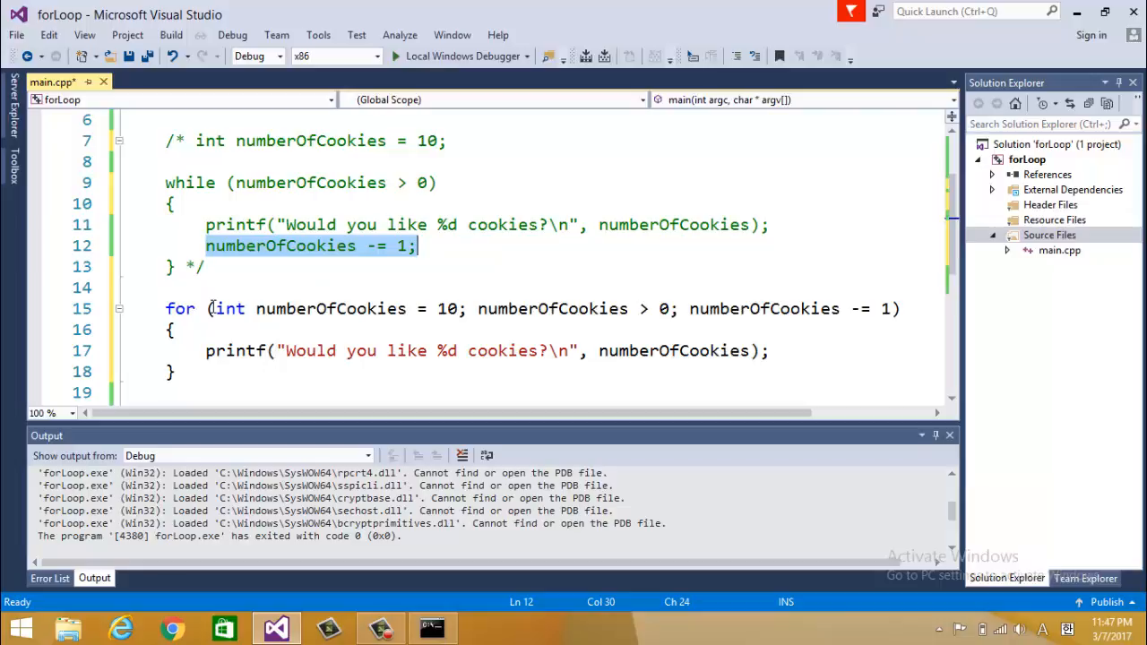
{"action": "mouse_move", "coordinate": [581, 81]}
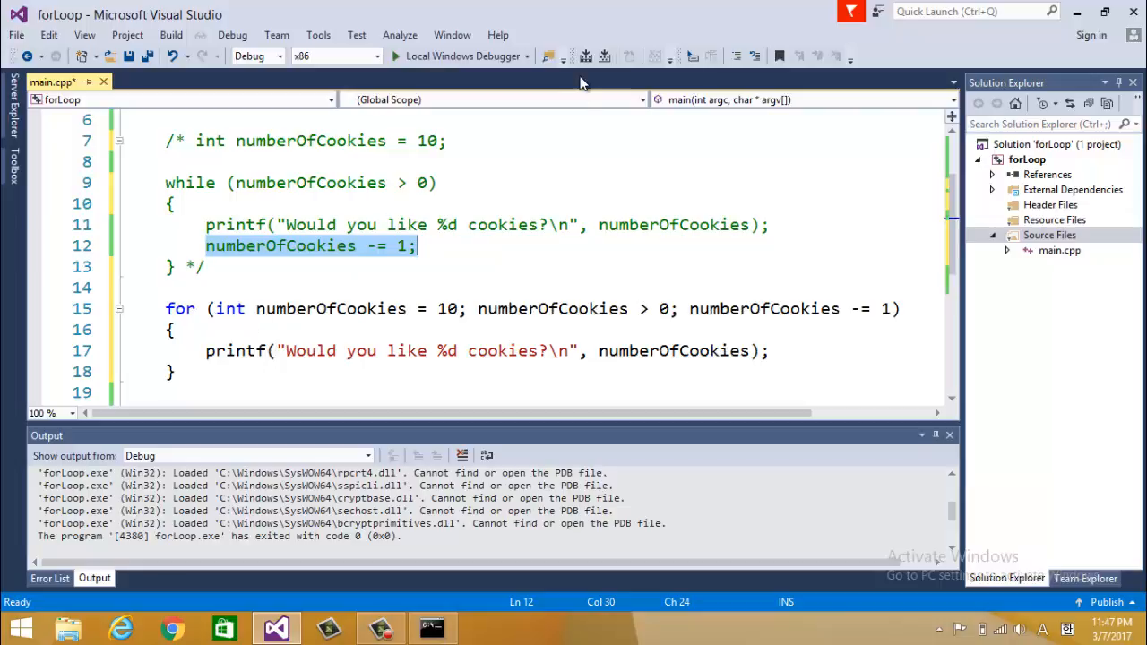
- Build and run the for-loop version, view the cookie offers 10 down to 1 in cmd, and return to the editor
{"action": "left_click", "coordinate": [395, 56]}
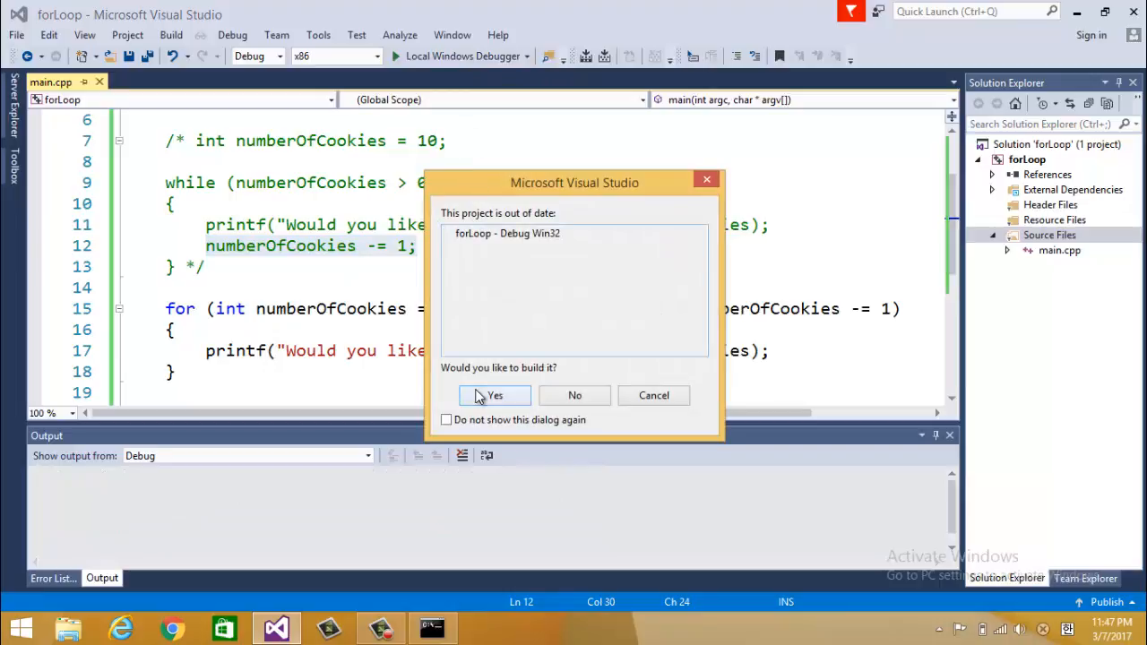
{"action": "left_click", "coordinate": [494, 396]}
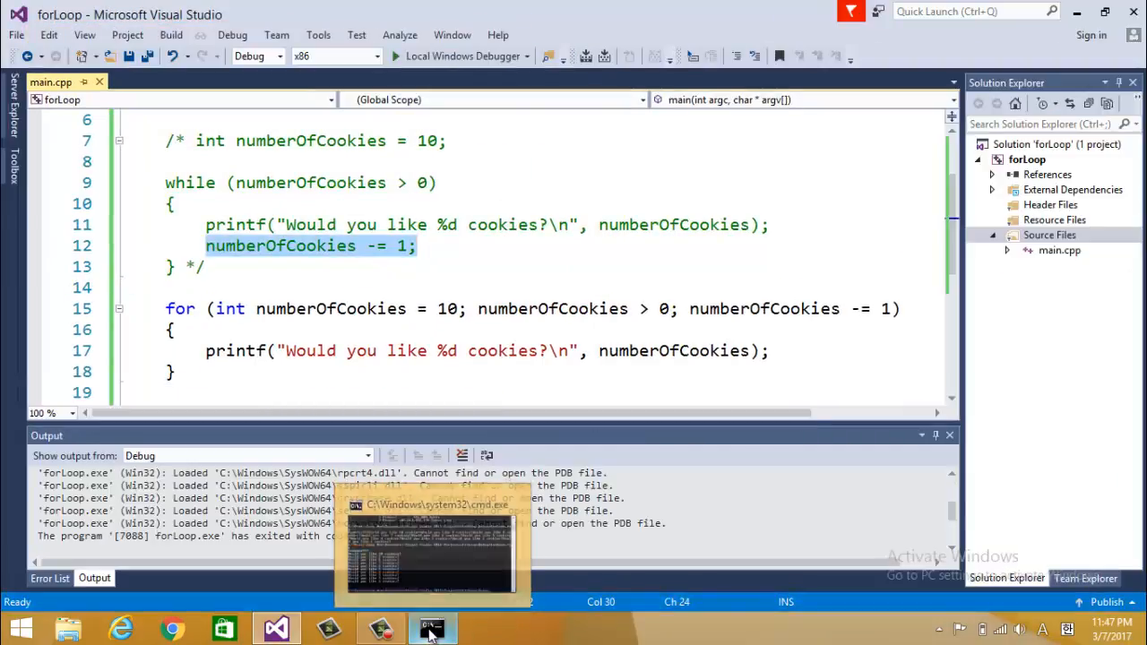
{"action": "left_click", "coordinate": [432, 628]}
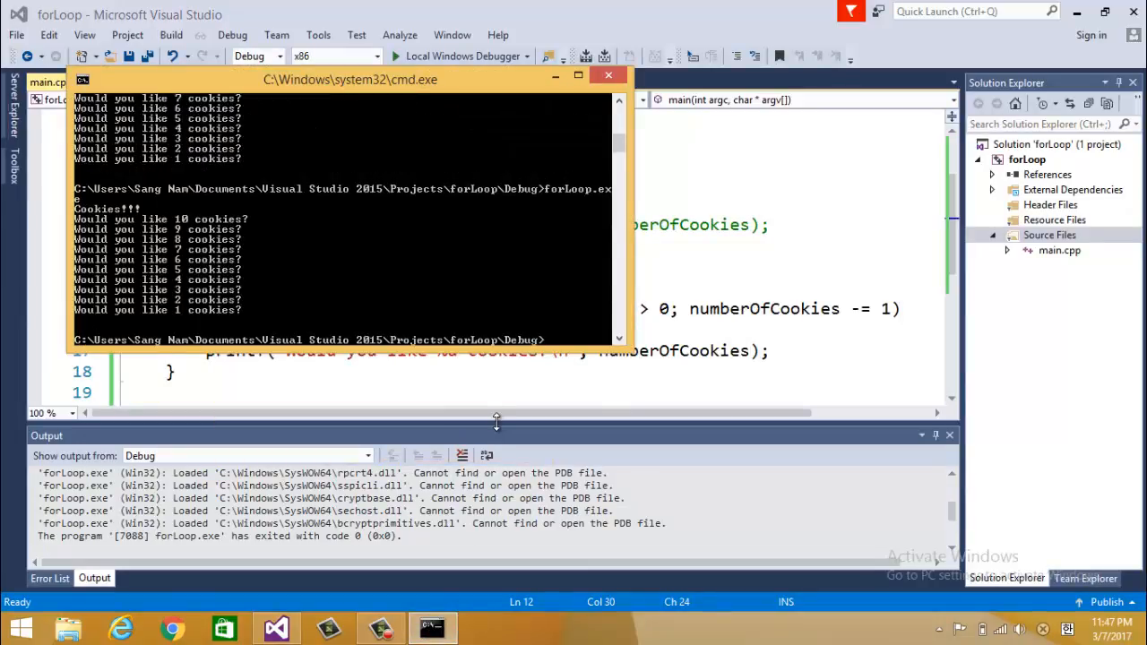
{"action": "mouse_move", "coordinate": [349, 355]}
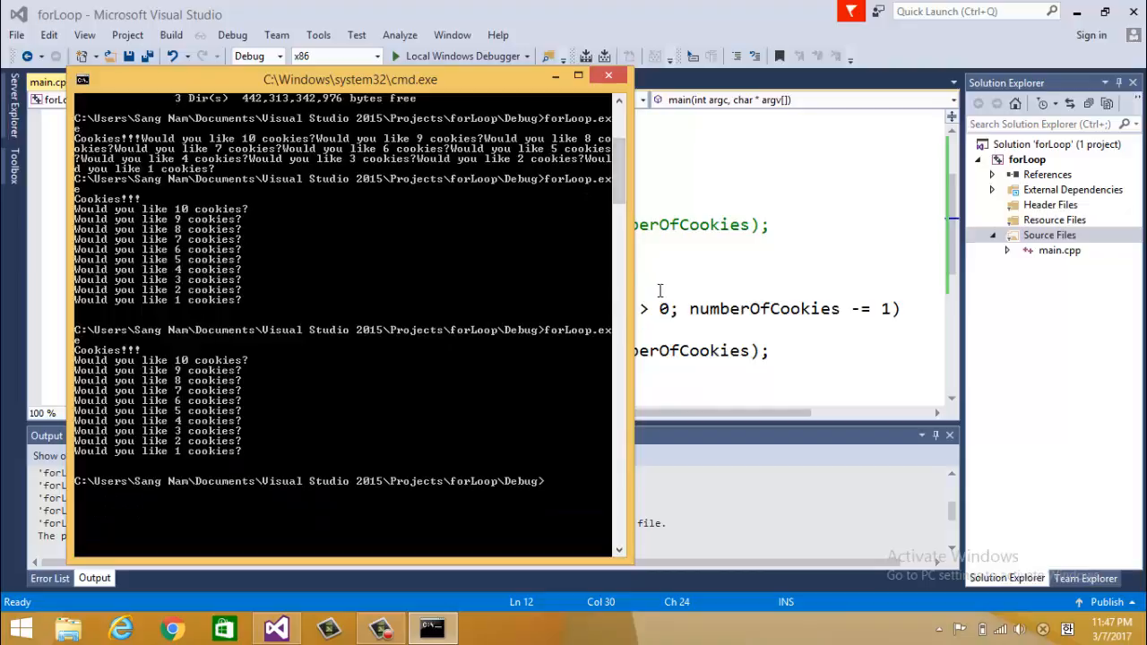
{"action": "left_click", "coordinate": [610, 75]}
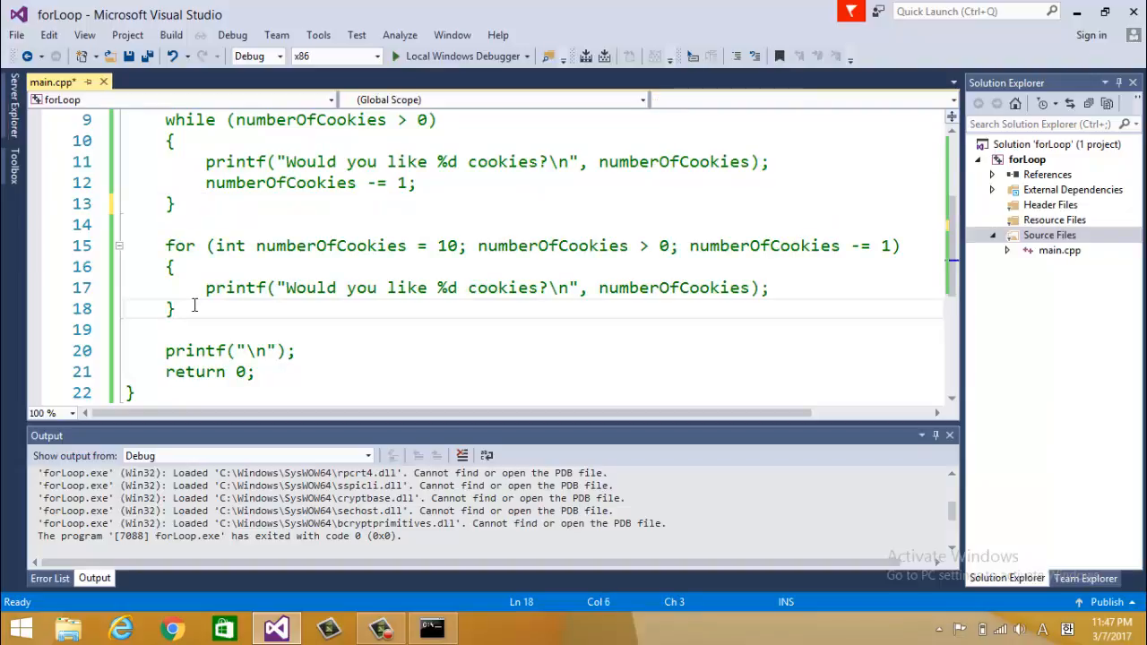
- Close the block comment after the first for loop and rename the copied loop's variable to i in its declaration and condition
{"action": "type", "text": "*/"}
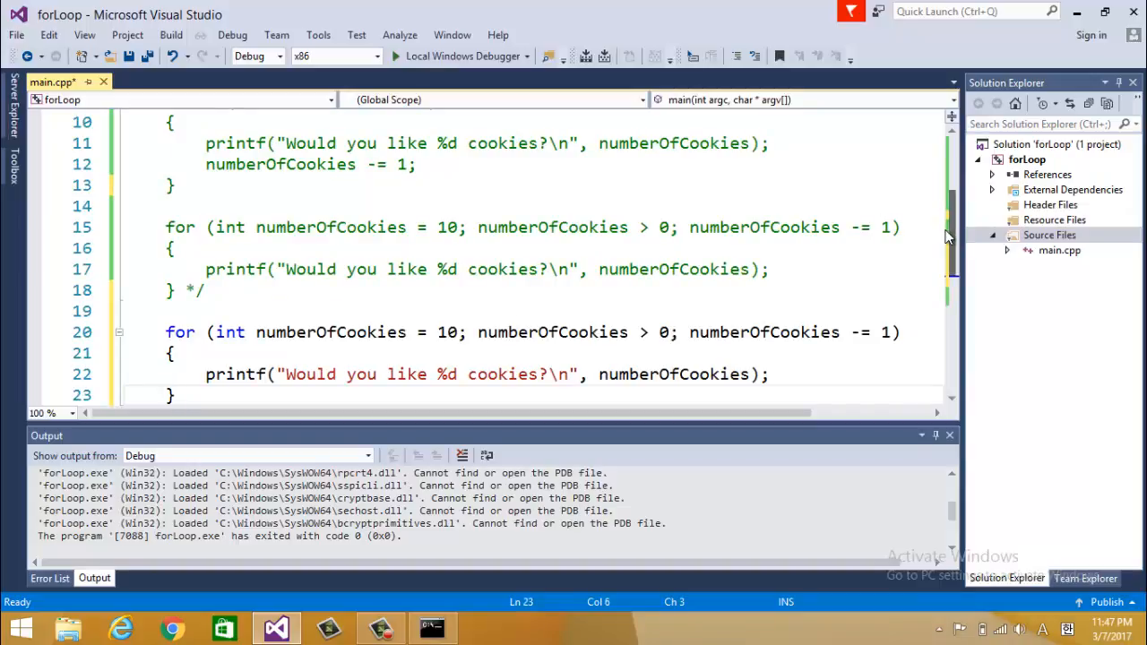
{"action": "scroll", "scroll_direction": "down", "scroll_amount": 3}
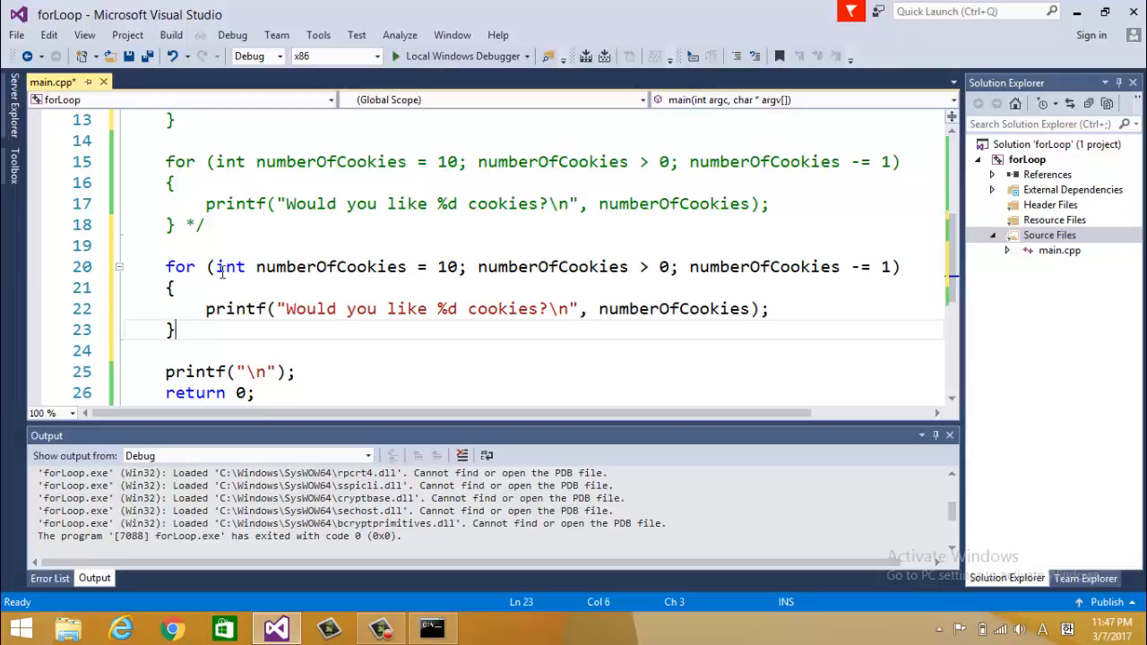
{"action": "double_click", "coordinate": [330, 266]}
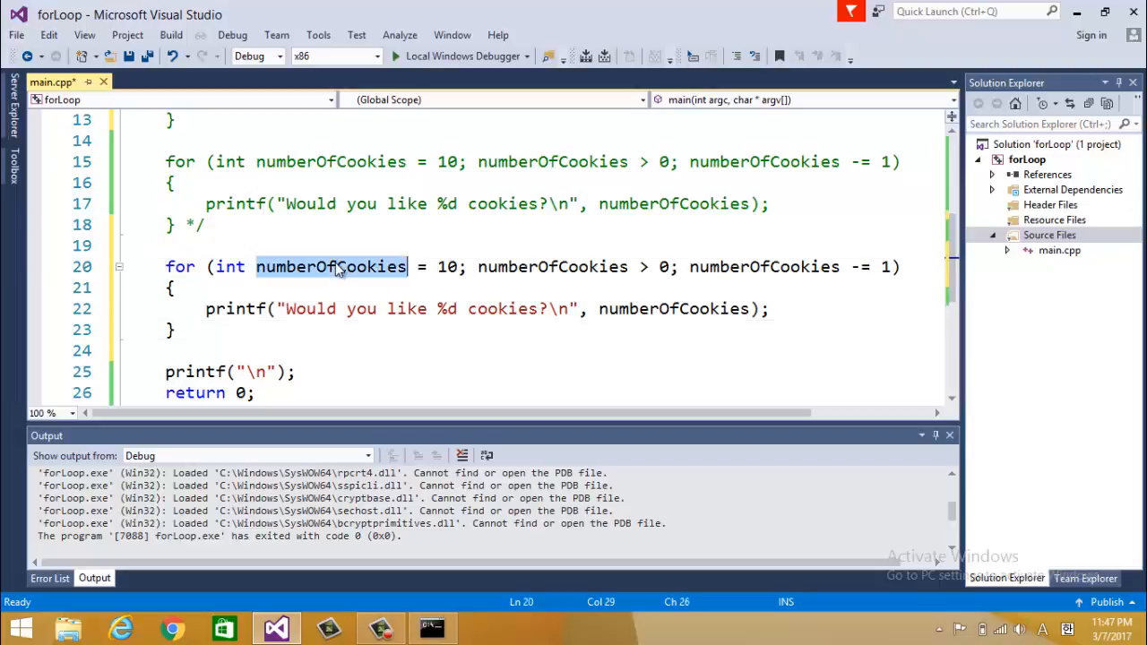
{"action": "double_click", "coordinate": [329, 265]}
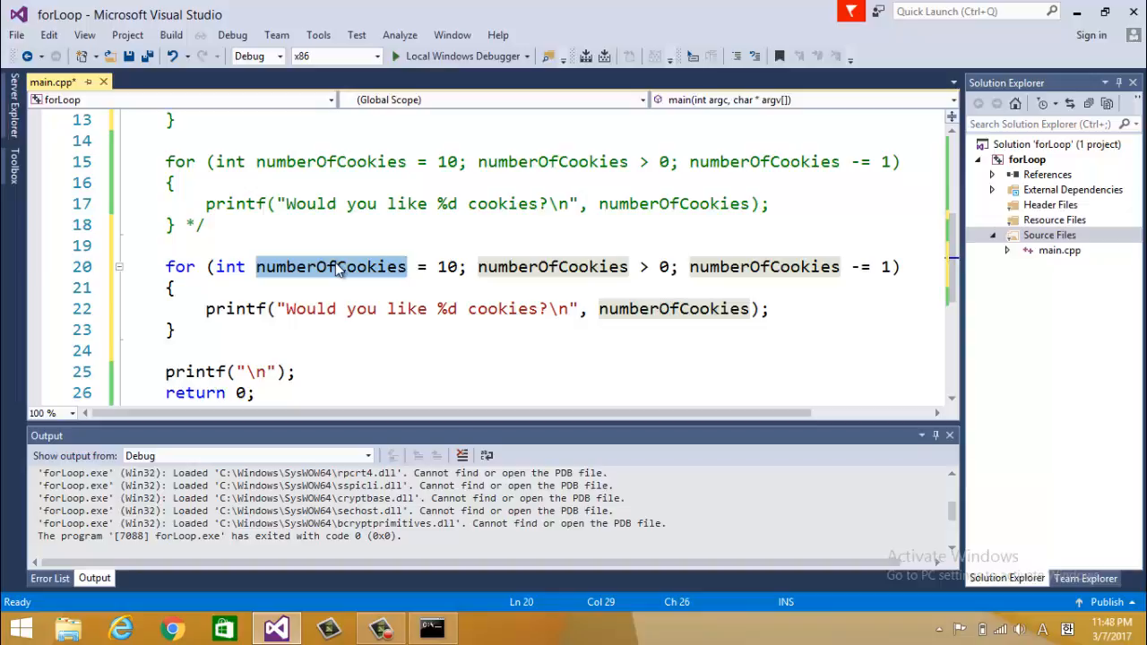
{"action": "type", "text": "i"}
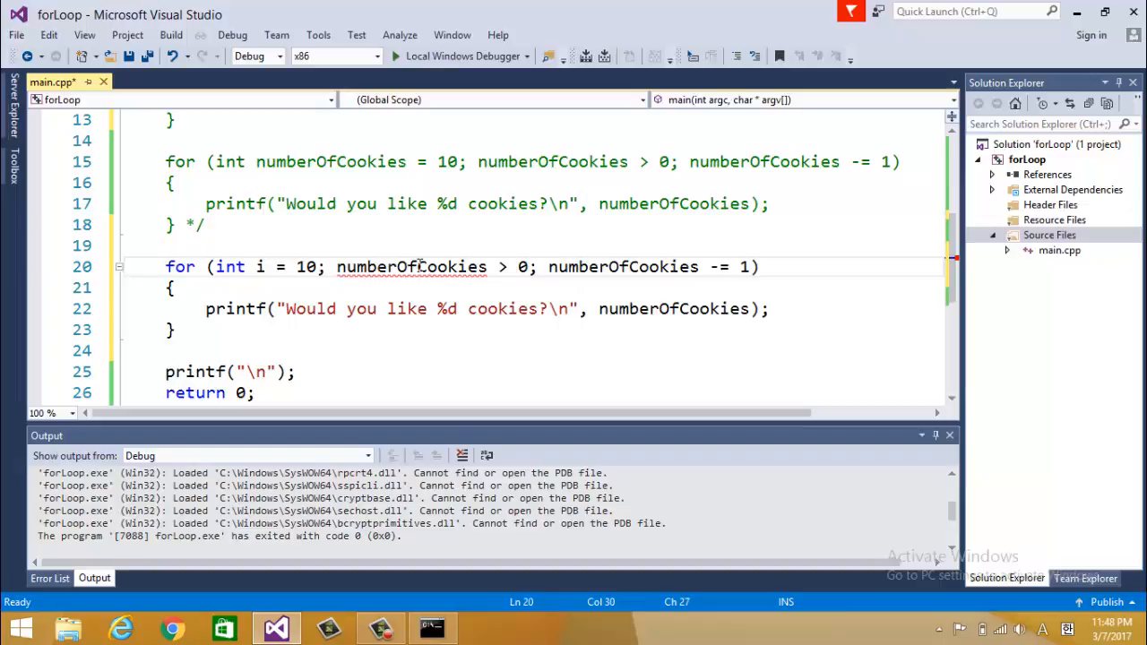
{"action": "double_click", "coordinate": [412, 265]}
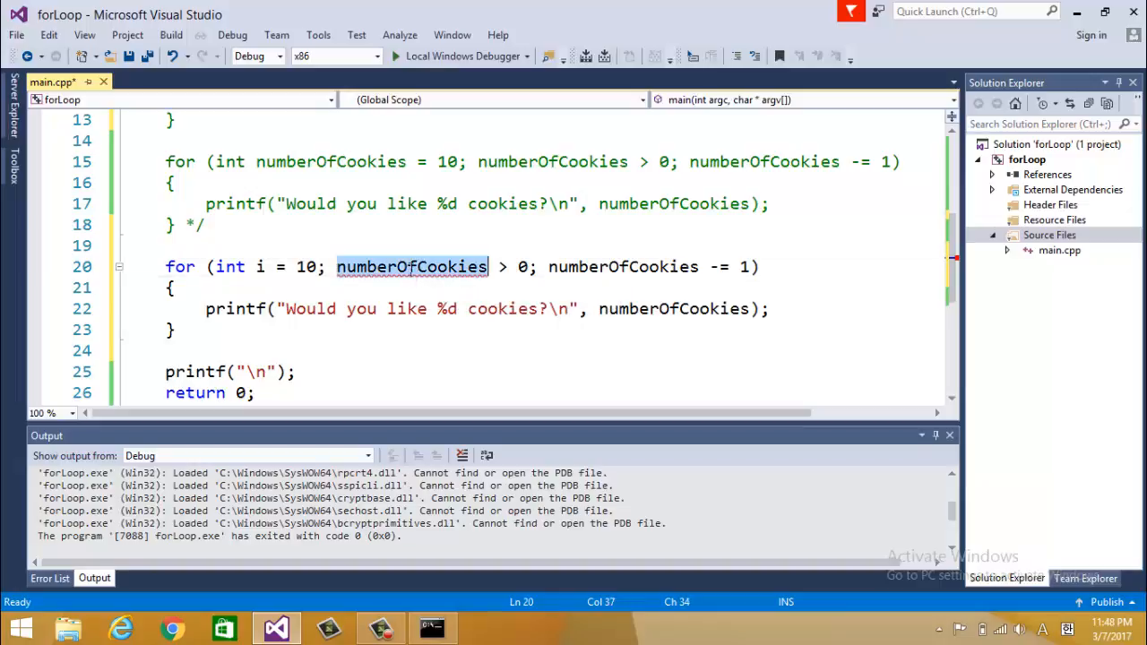
{"action": "type", "text": "int i = 10; i > 0; i--)"}
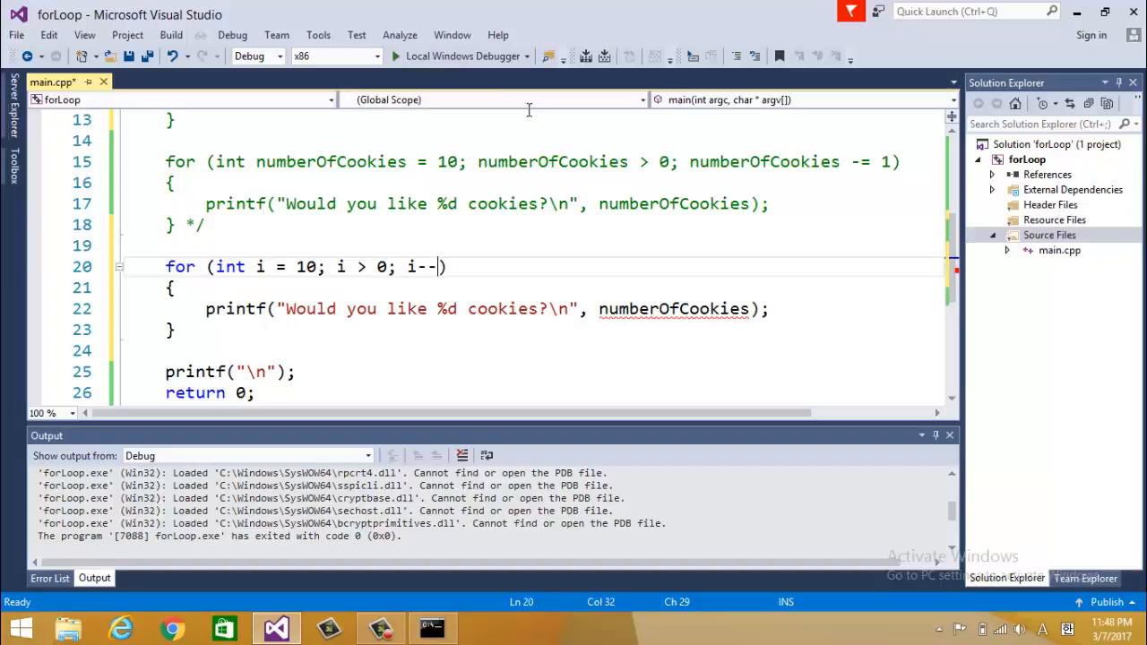
- Attempt a build and run, hit the undeclared numberOfCookies error, and view it in the Error List
{"action": "left_click", "coordinate": [395, 55]}
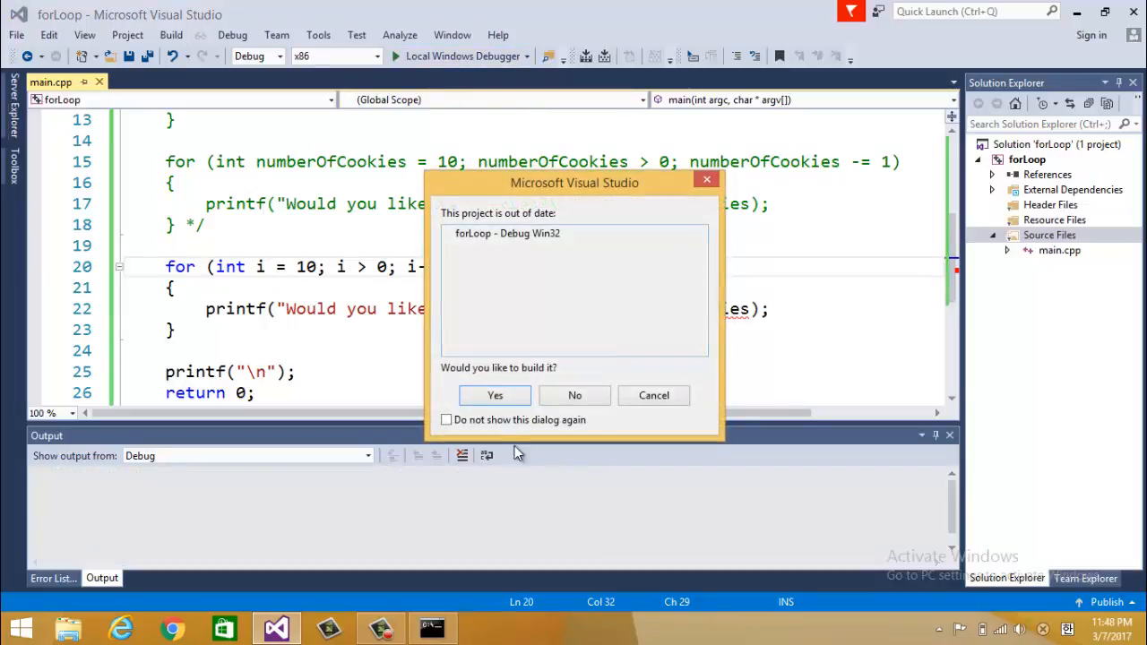
{"action": "left_click", "coordinate": [494, 396]}
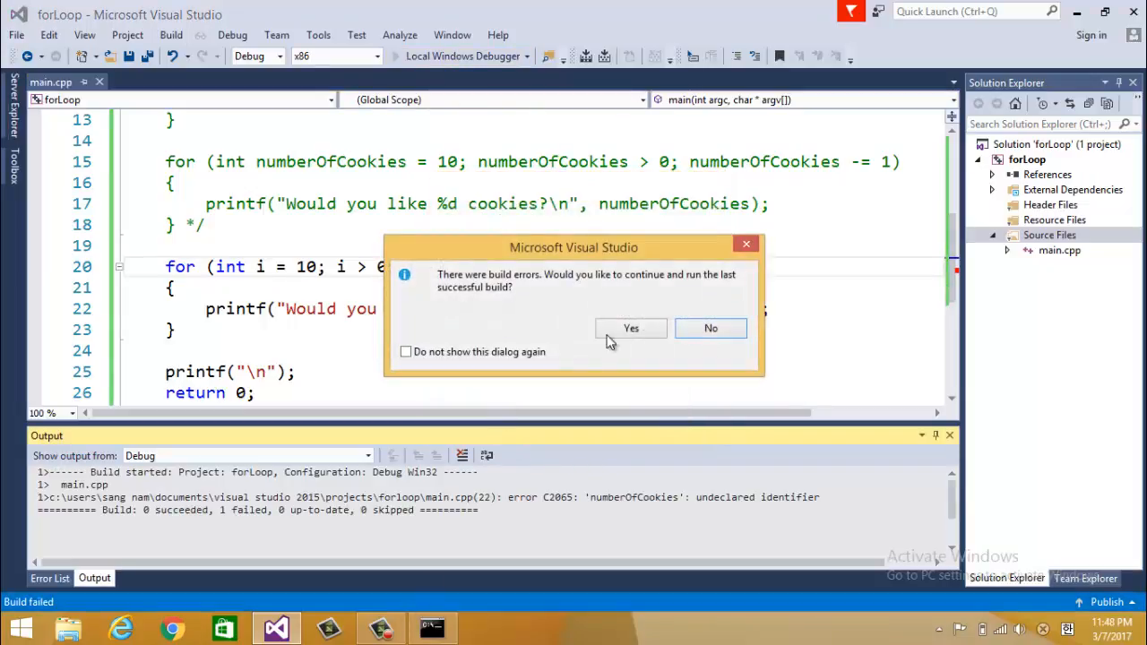
{"action": "left_click", "coordinate": [710, 328]}
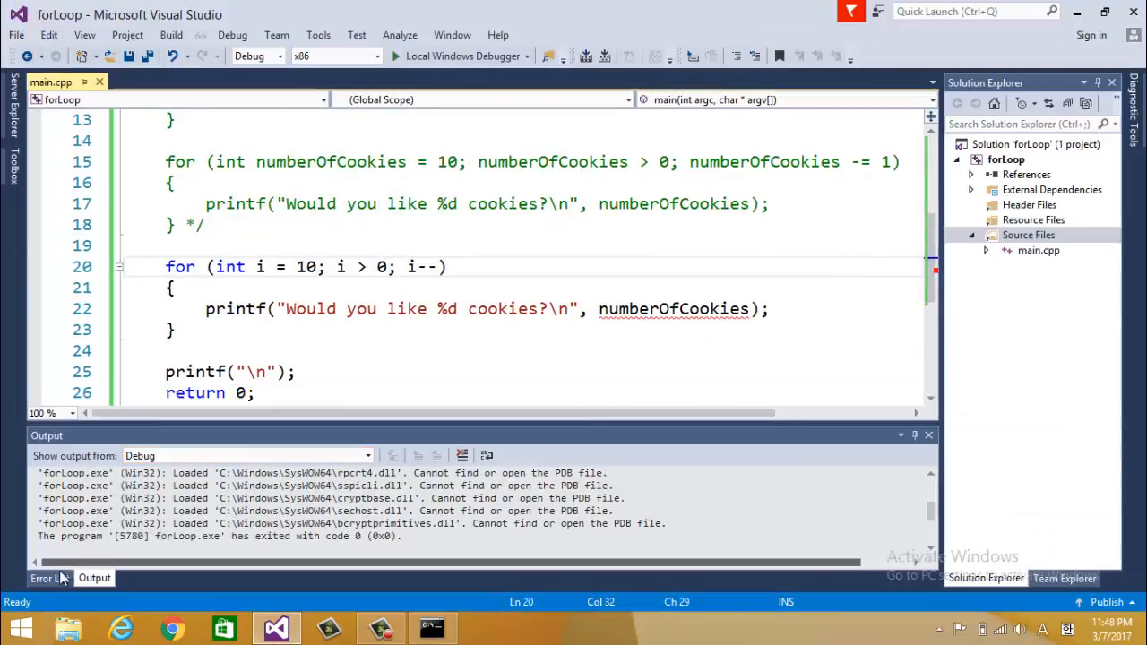
{"action": "left_click", "coordinate": [51, 577]}
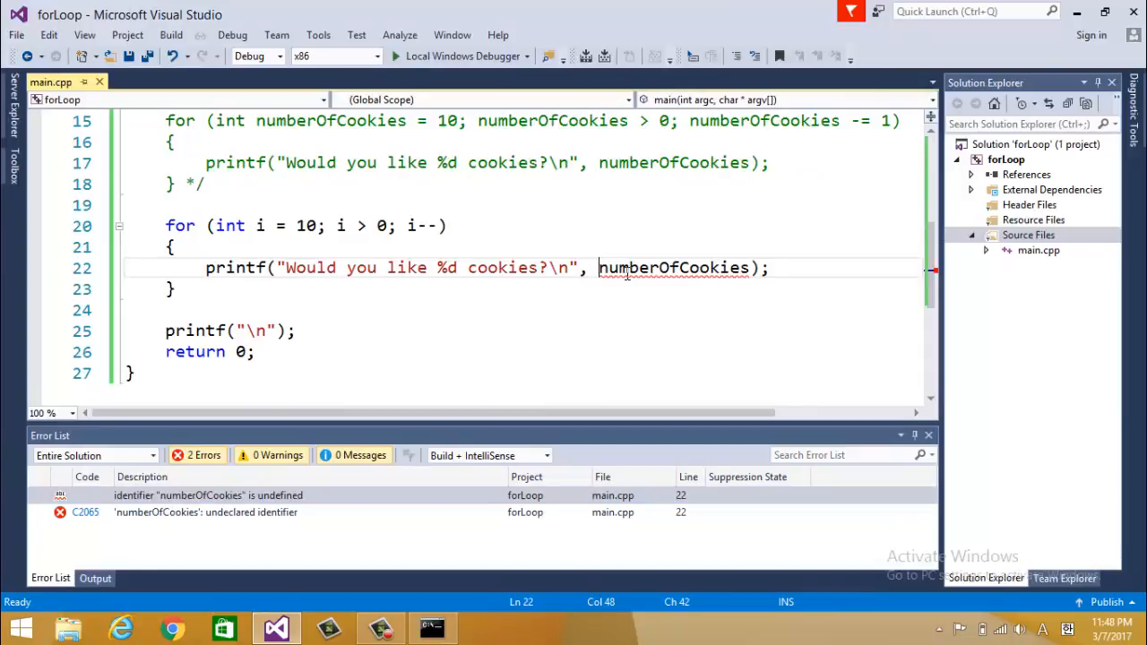
- Change the printf argument to i and rebuild and run the corrected project
{"action": "double_click", "coordinate": [667, 267]}
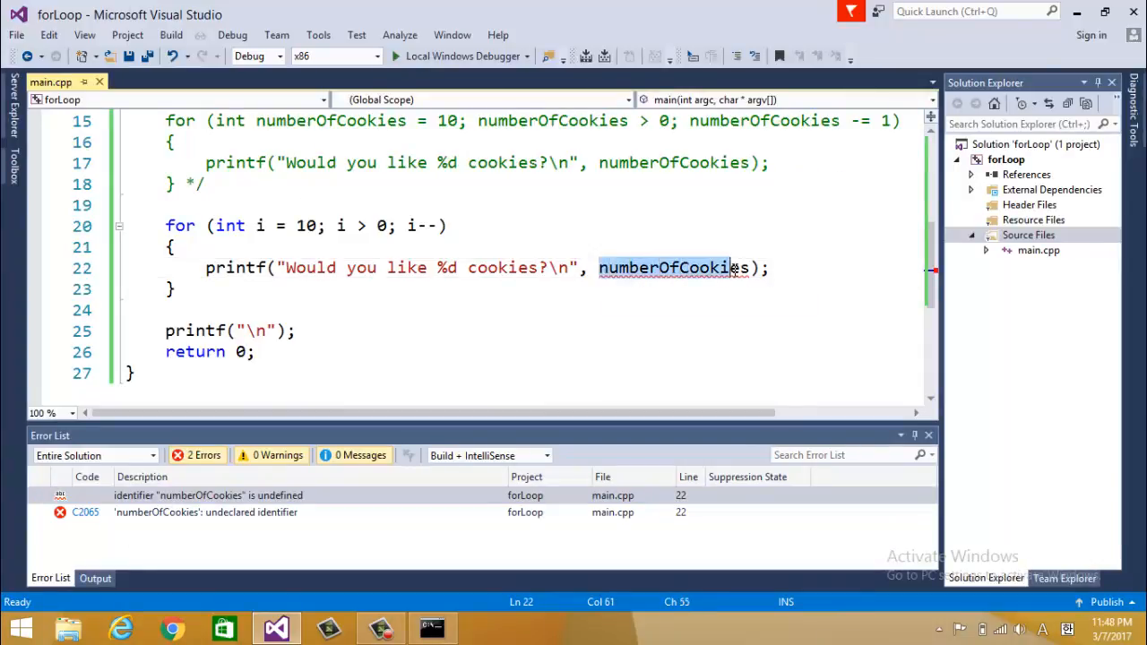
{"action": "type", "text": "i"}
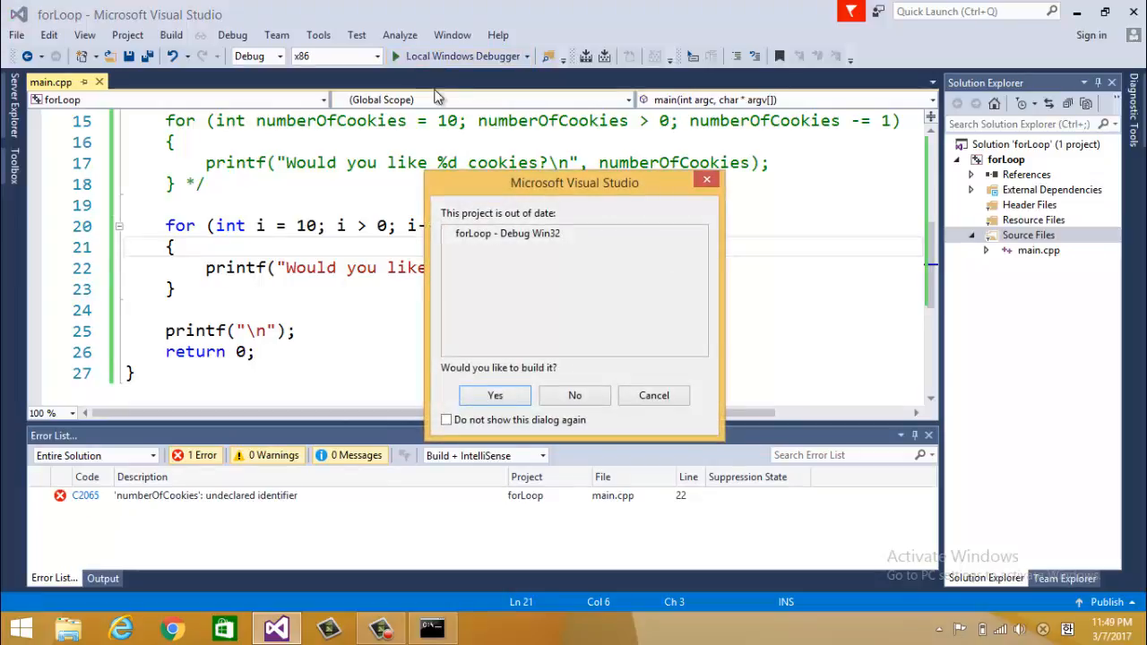
{"action": "left_click", "coordinate": [495, 396]}
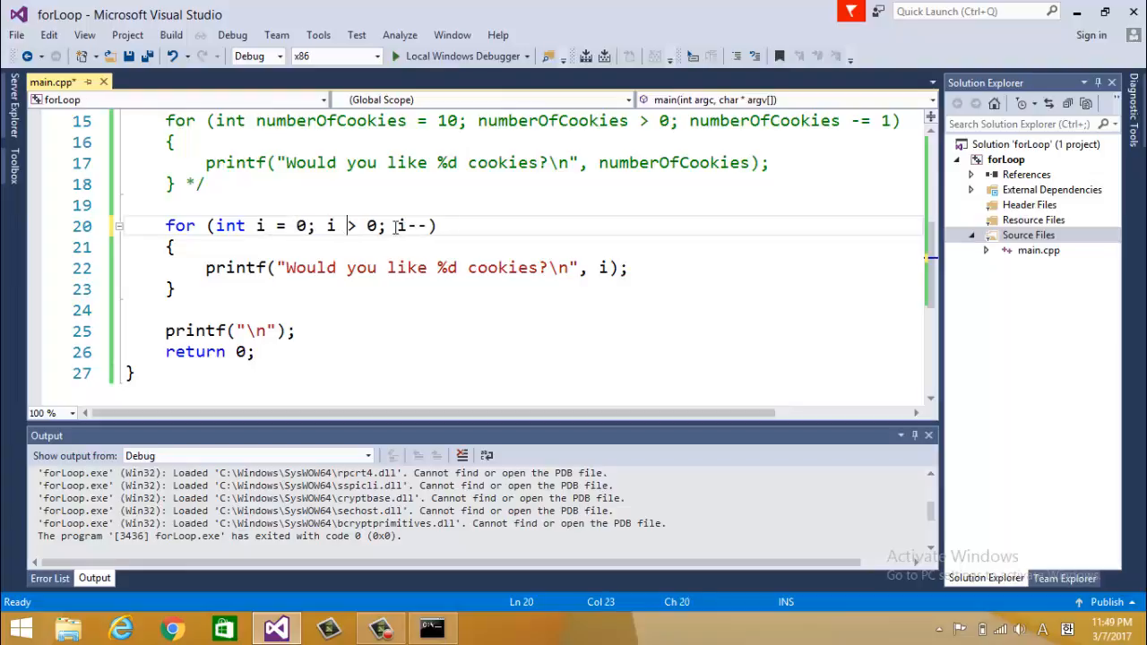
- Rewrite the loop header as i = 0; i < 10; i++ to count upward
{"action": "type", "text": "<"}
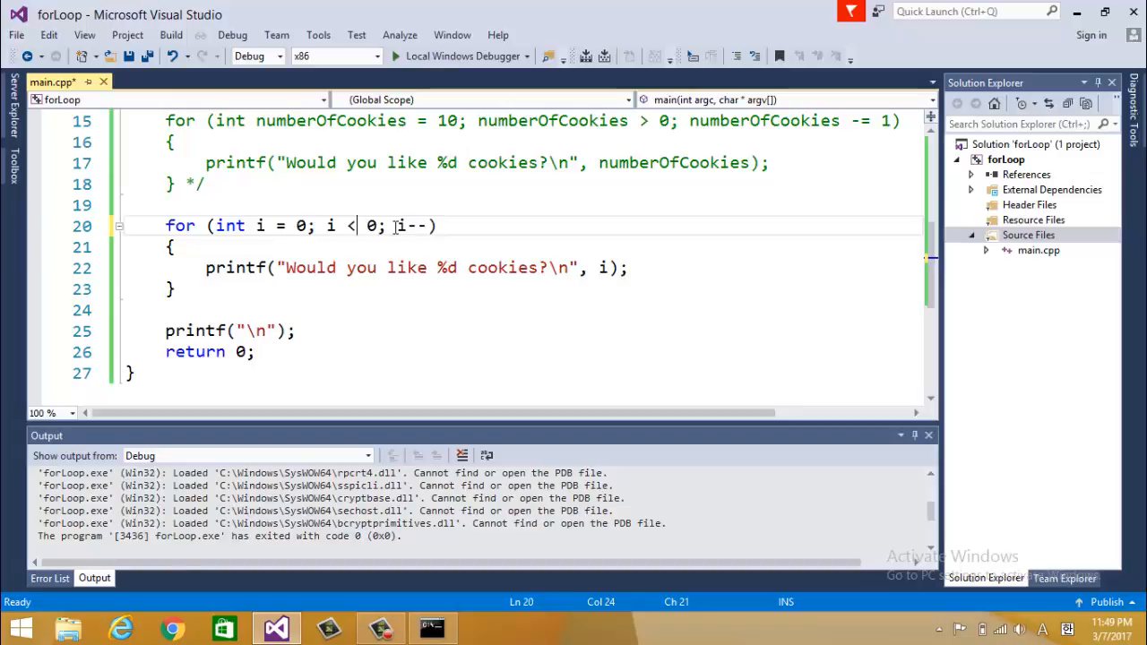
{"action": "type", "text": "10"}
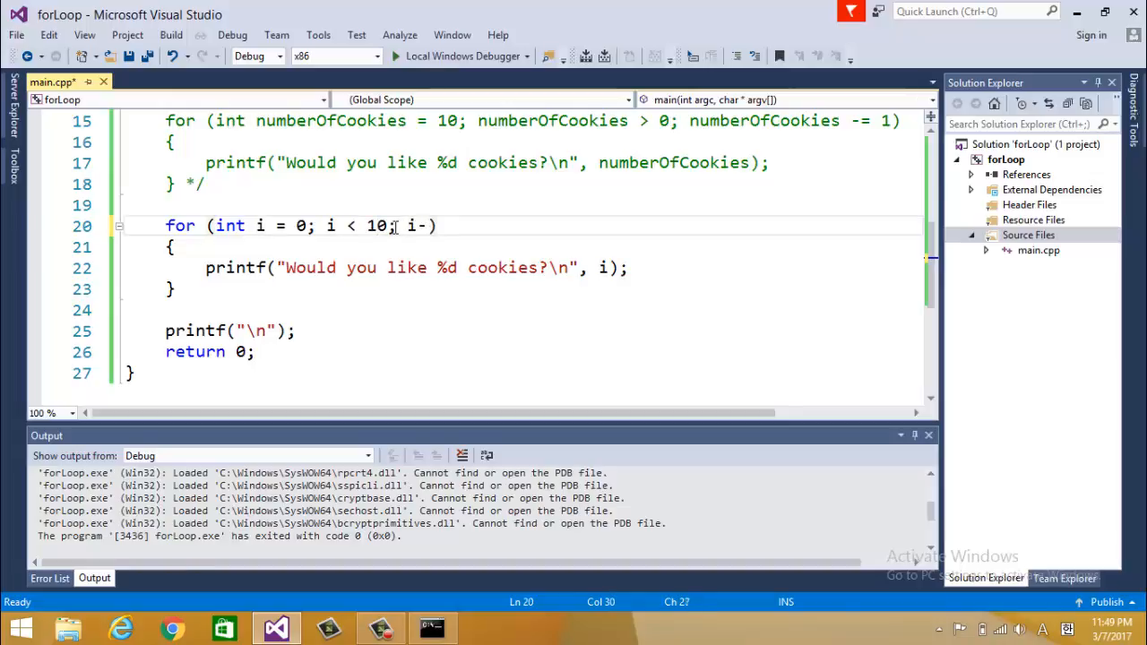
{"action": "type", "text": "++"}
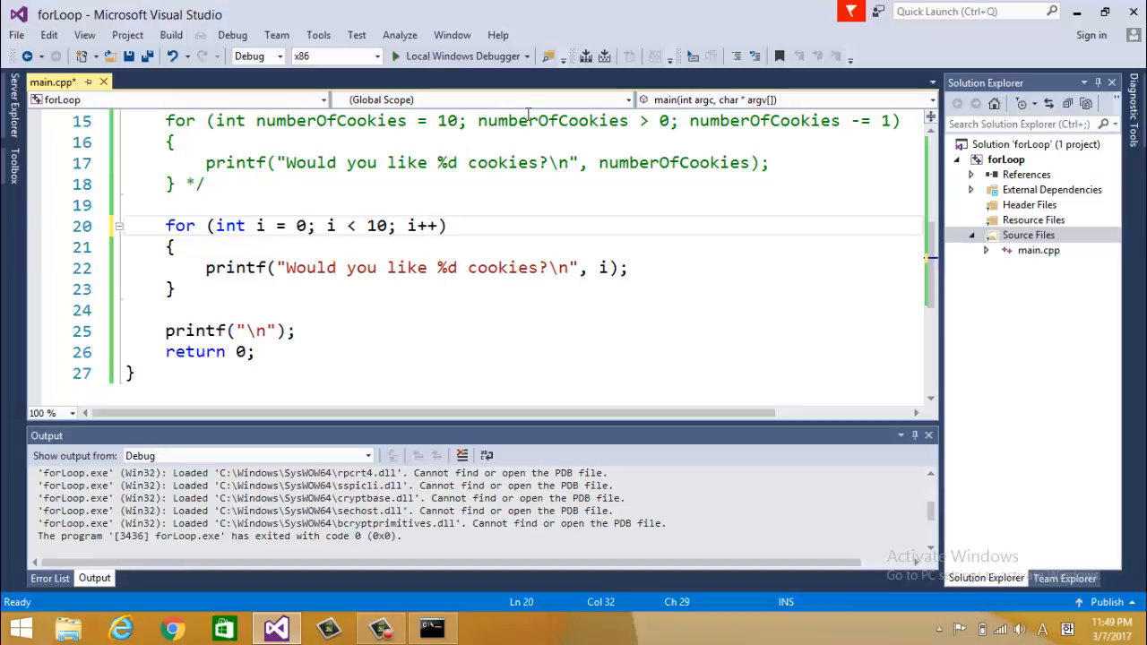
{"action": "mouse_move", "coordinate": [491, 195]}
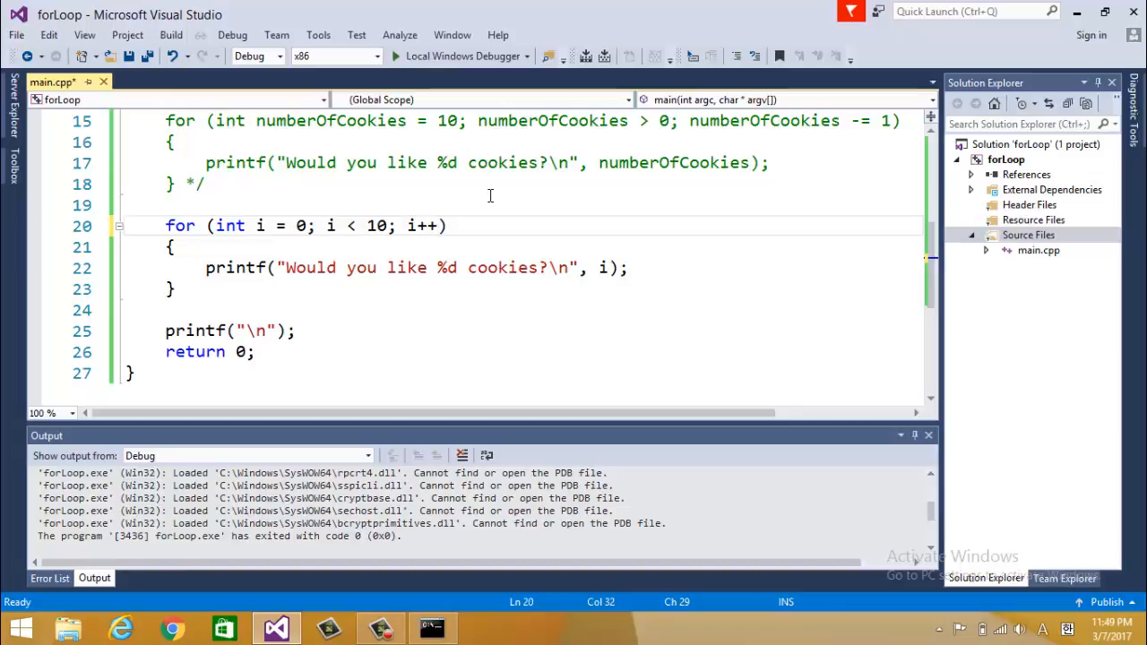
{"action": "mouse_move", "coordinate": [459, 55]}
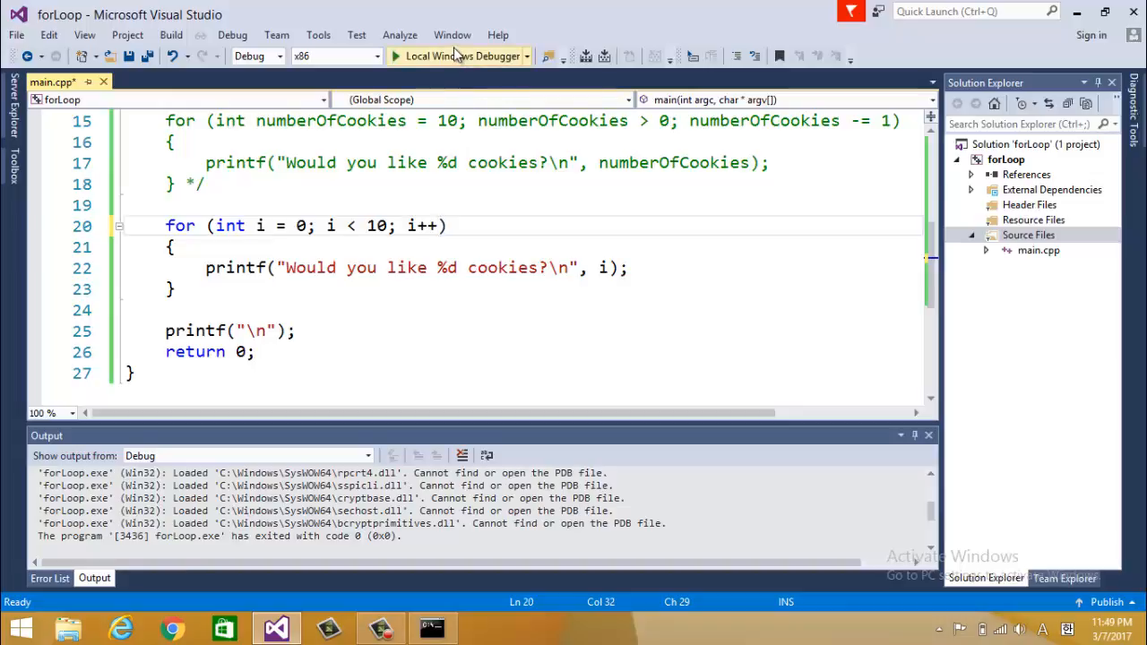
- Build and run the counting-up version, check the console shows offers 0 through 9, and return to the editor
{"action": "left_click", "coordinate": [463, 55]}
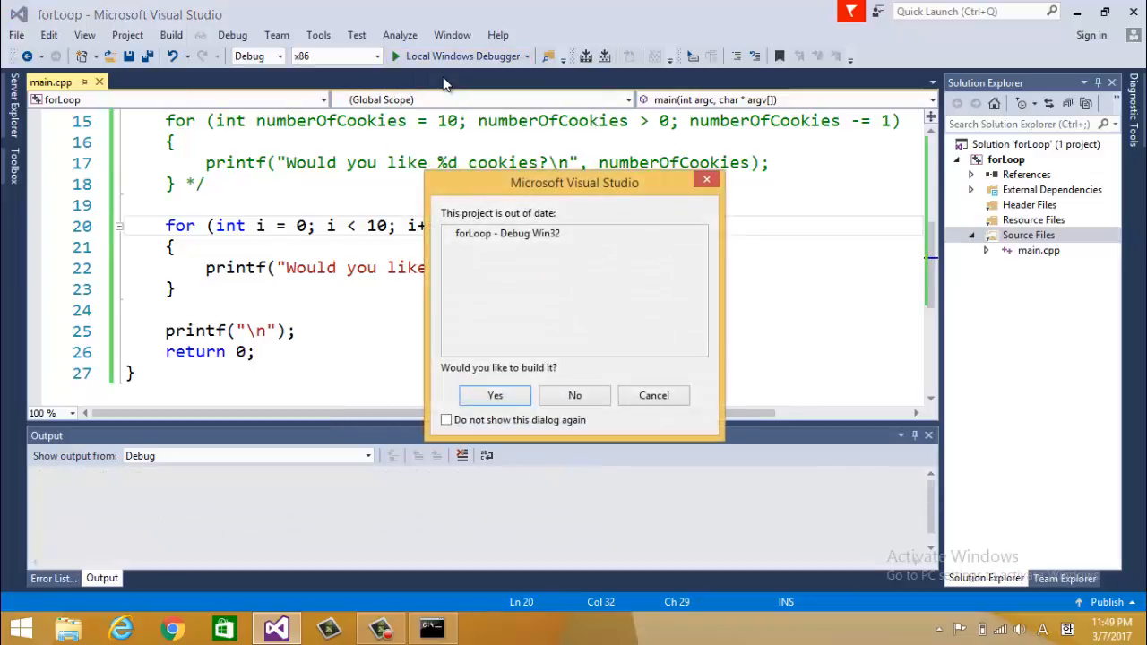
{"action": "left_click", "coordinate": [494, 396]}
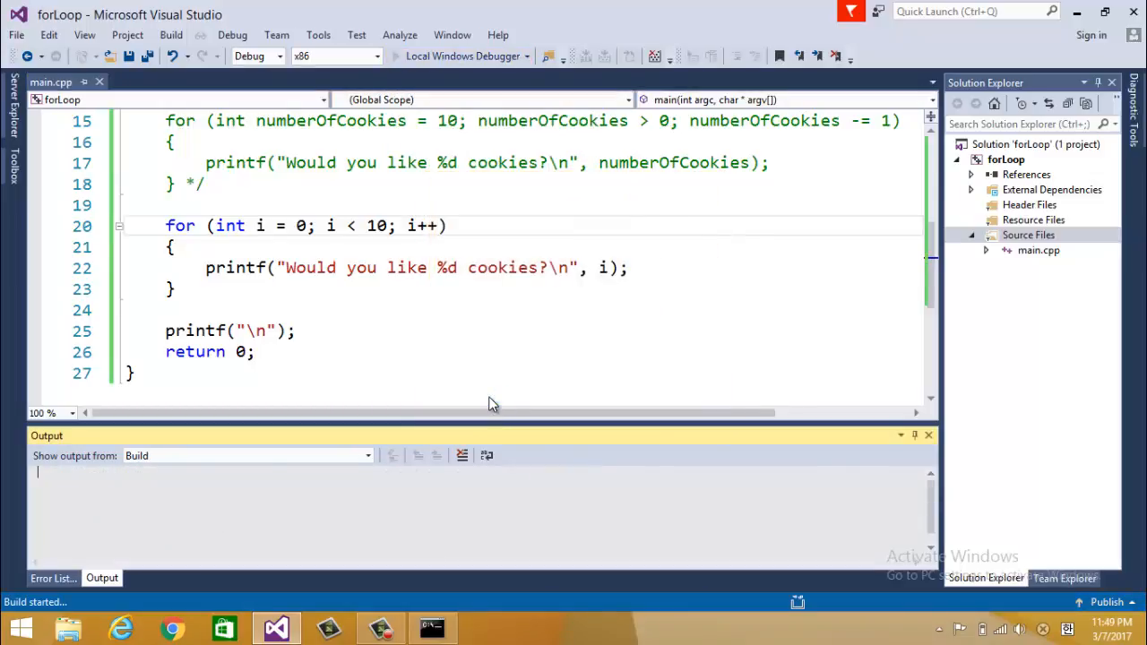
{"action": "left_click", "coordinate": [439, 226]}
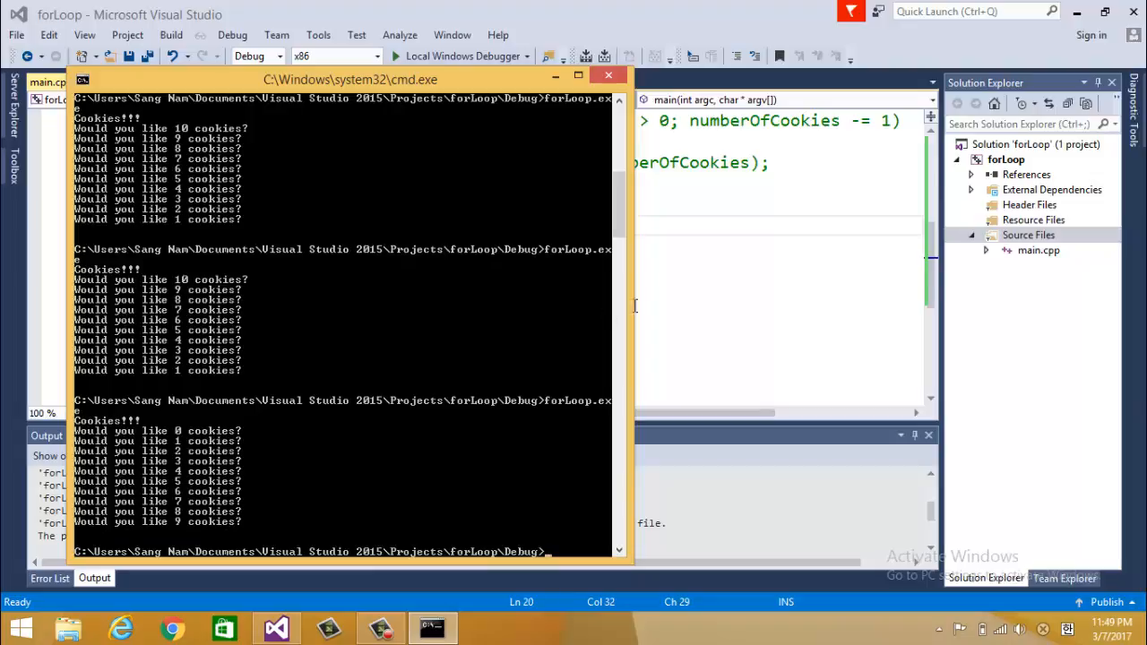
{"action": "mouse_move", "coordinate": [687, 294]}
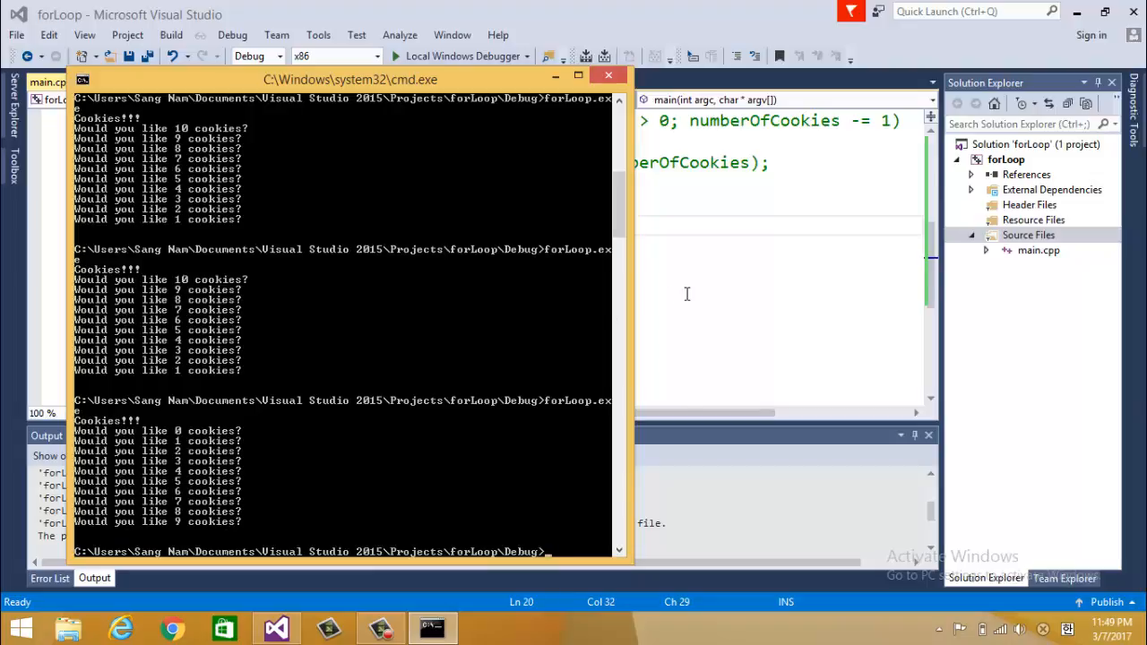
{"action": "left_click", "coordinate": [610, 75]}
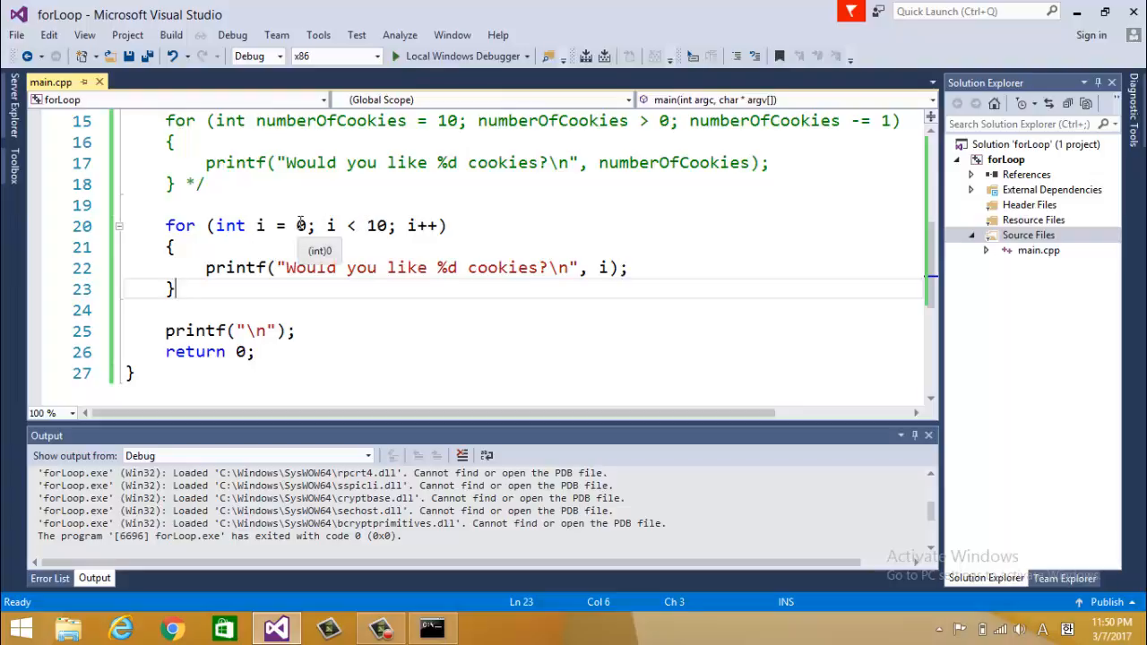
- Restore the header to i = 10; i > 0; i-- and review the commented-out loops above
{"action": "type", "text": "10"}
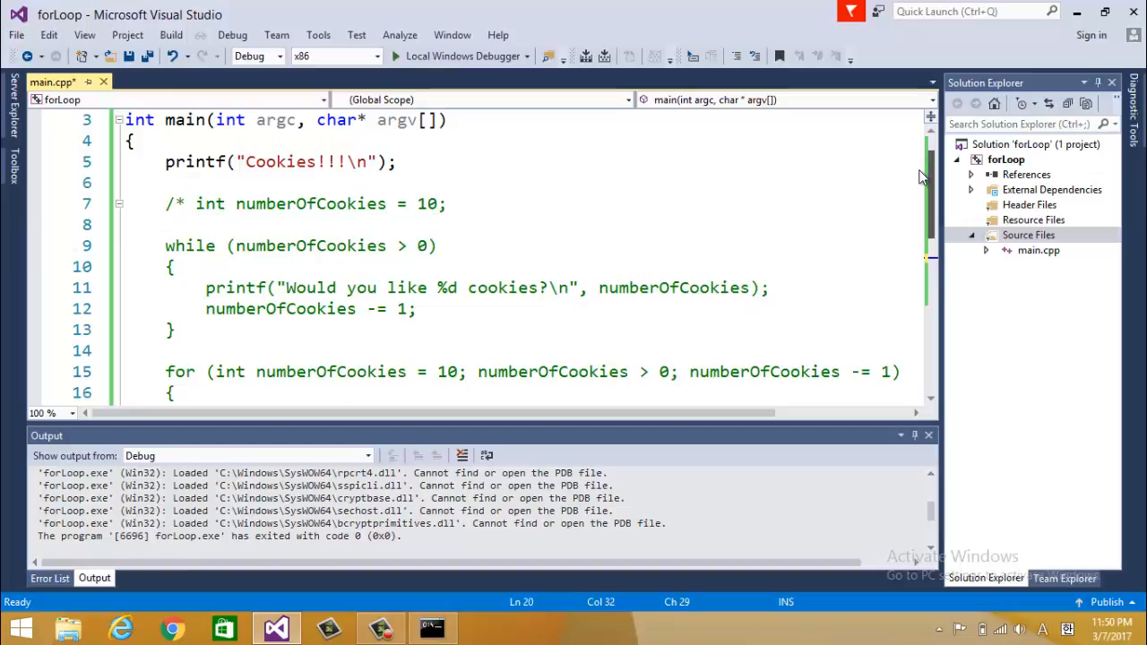
{"action": "scroll", "scroll_direction": "down", "scroll_amount": 3}
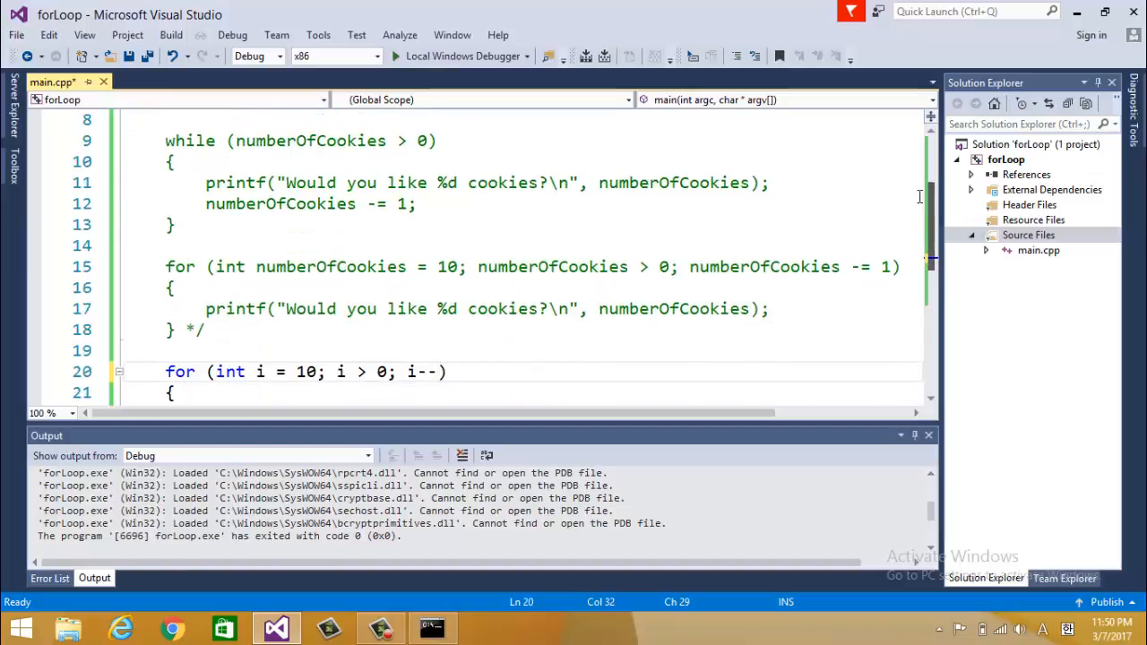